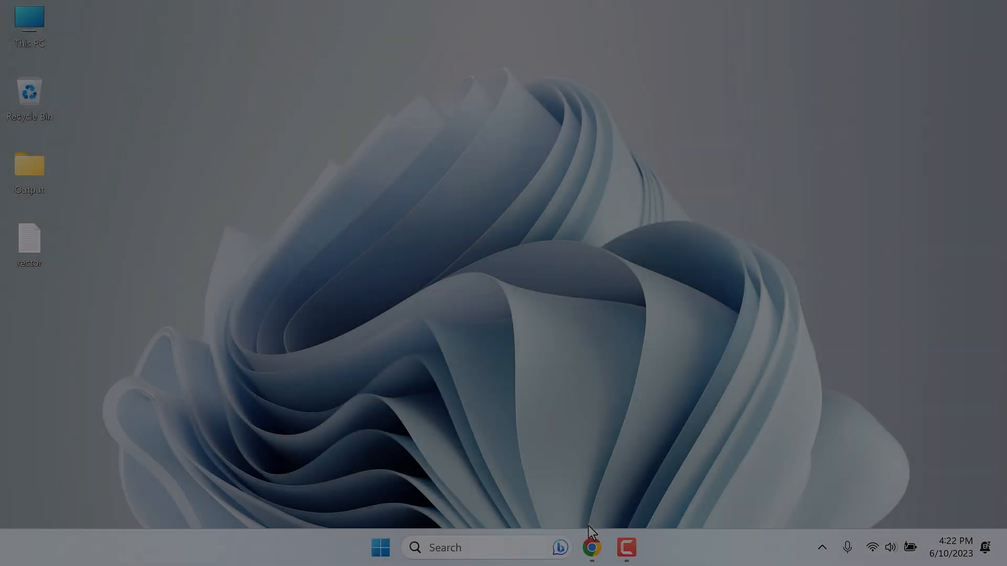
Step: Show github.com/rectorphp/rector in Chrome, read its README usage and docs sections, then return to top
left_click(591, 547)
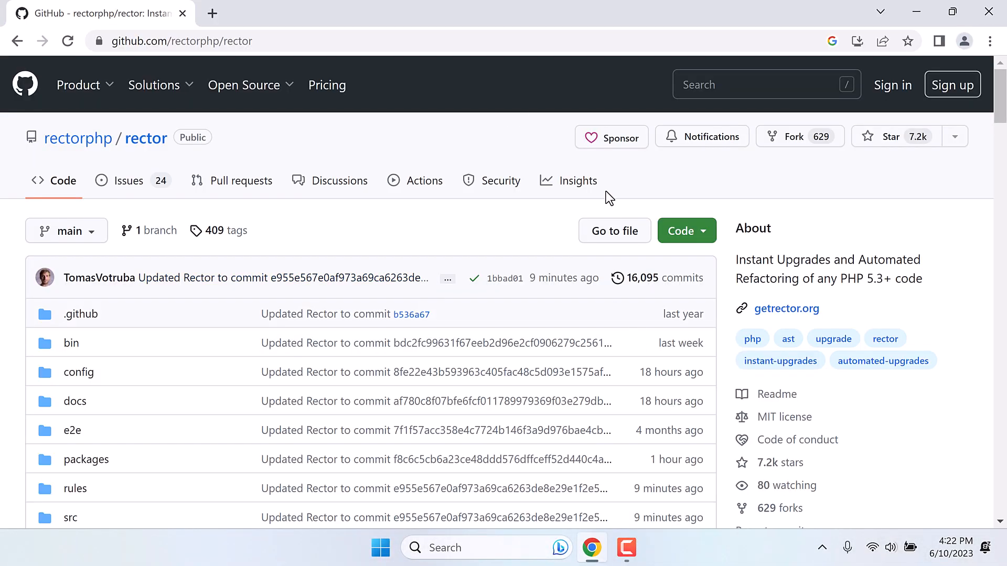
scroll("down", 3)
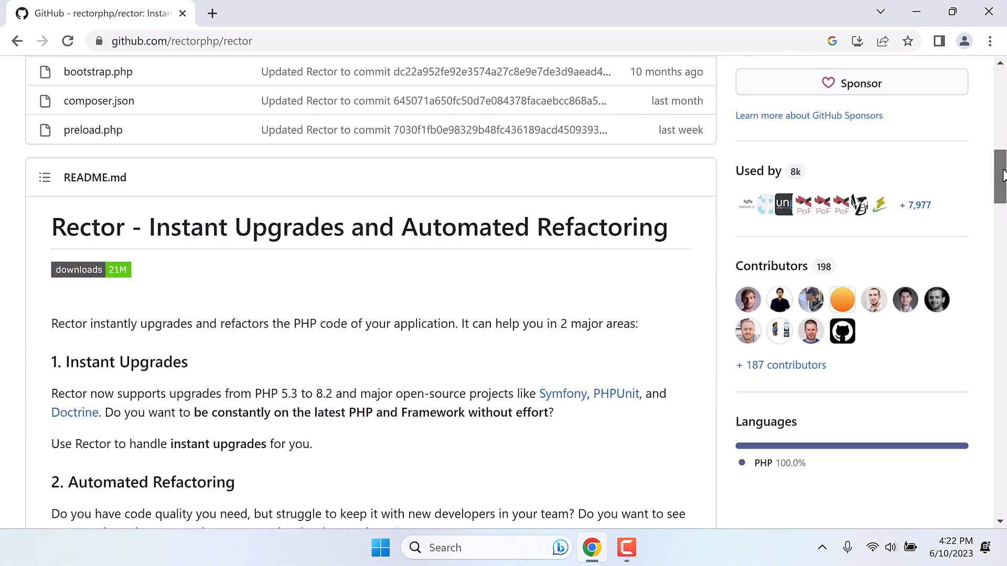
scroll("down", 3)
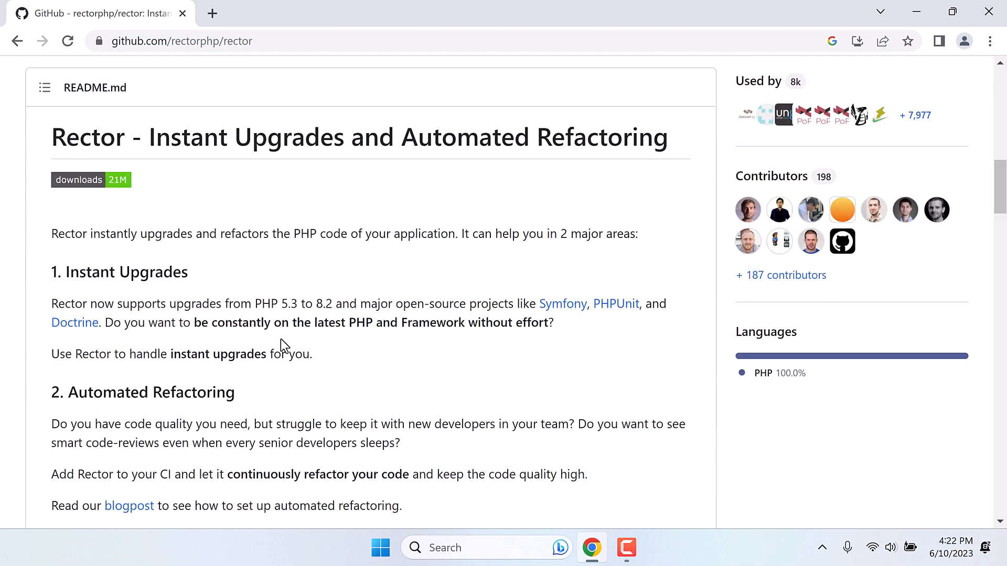
mouse_move(252, 303)
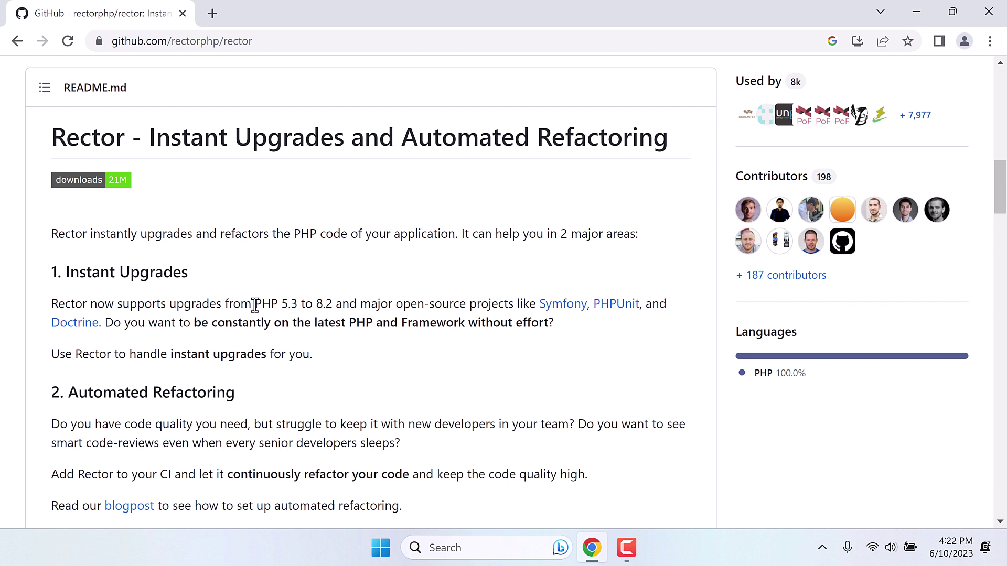
double_click(270, 303)
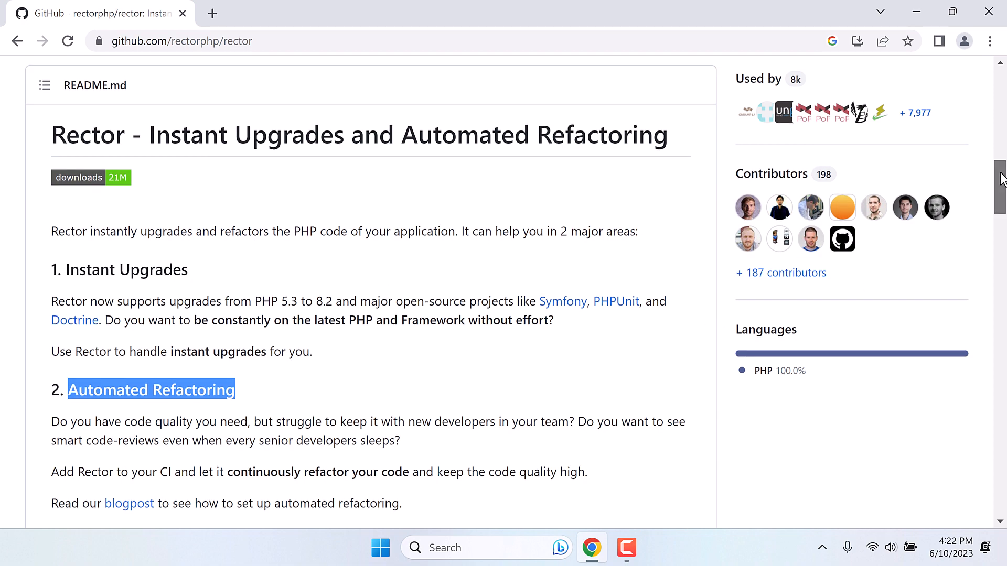
scroll("down", 3)
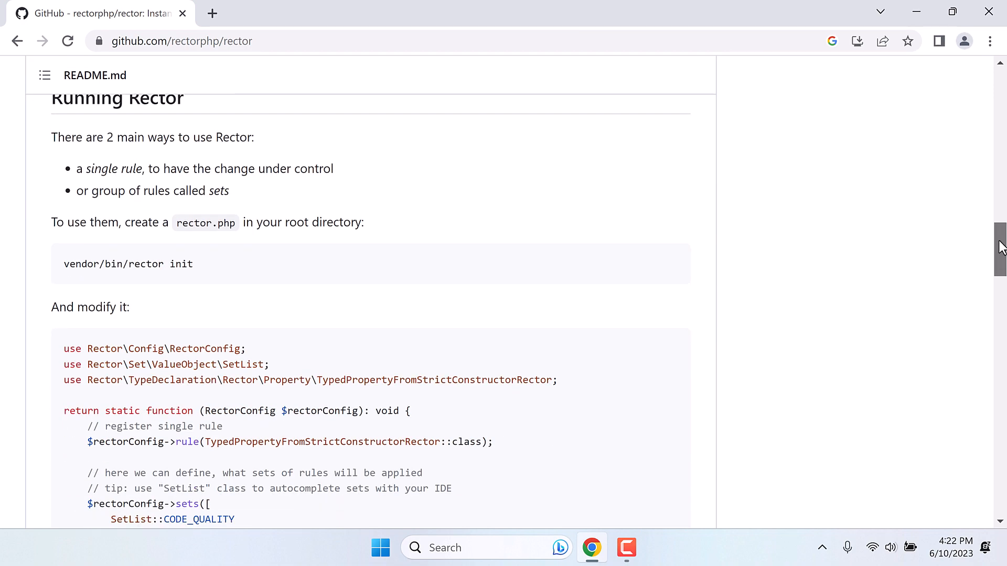
scroll("down", 3)
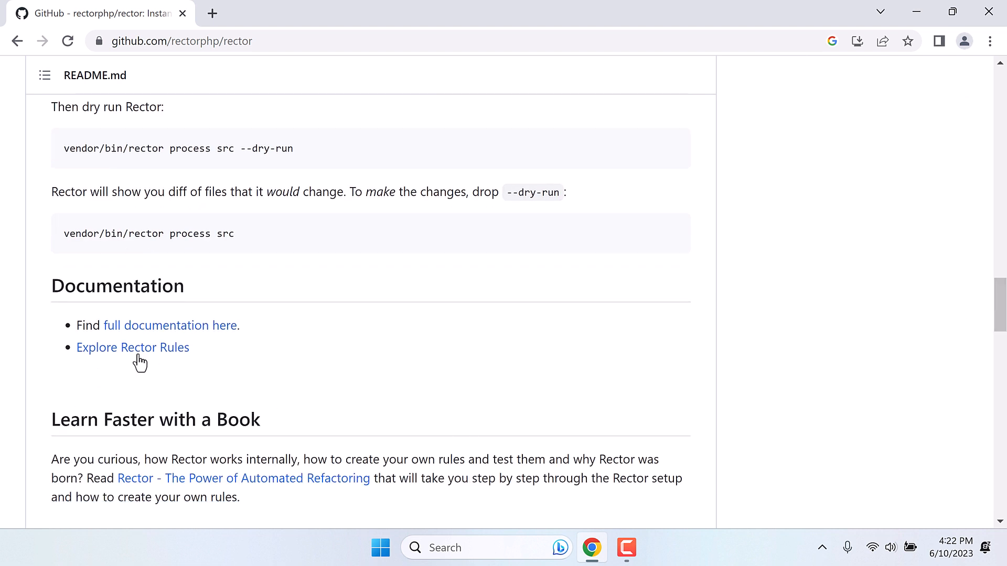
mouse_move(133, 347)
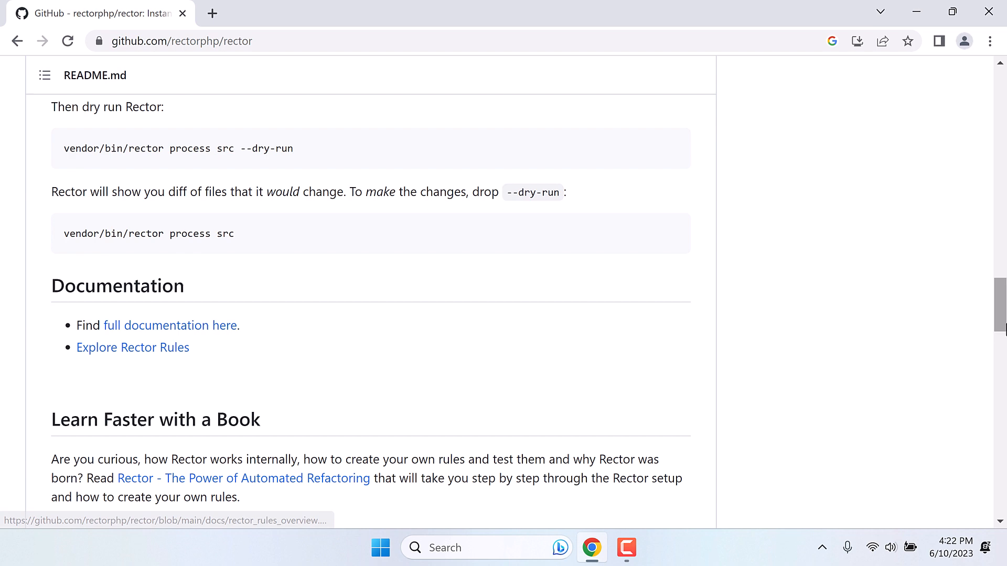
scroll("up", 3)
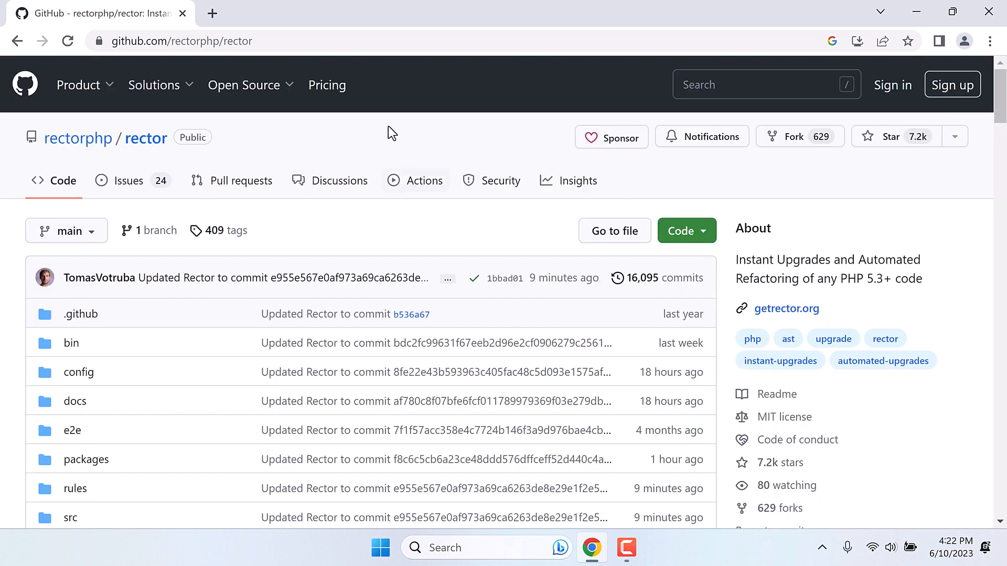
mouse_move(412, 219)
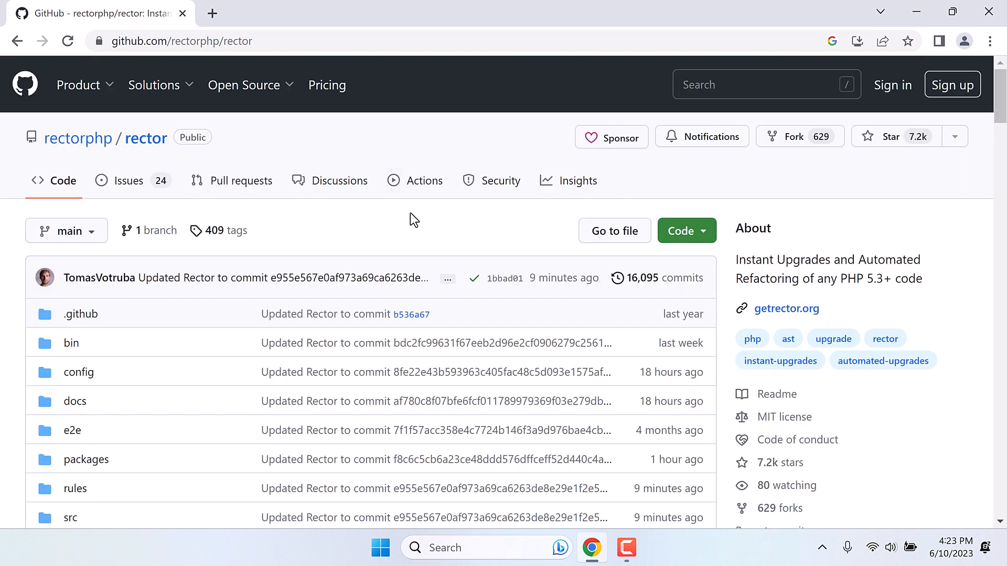
mouse_move(388, 211)
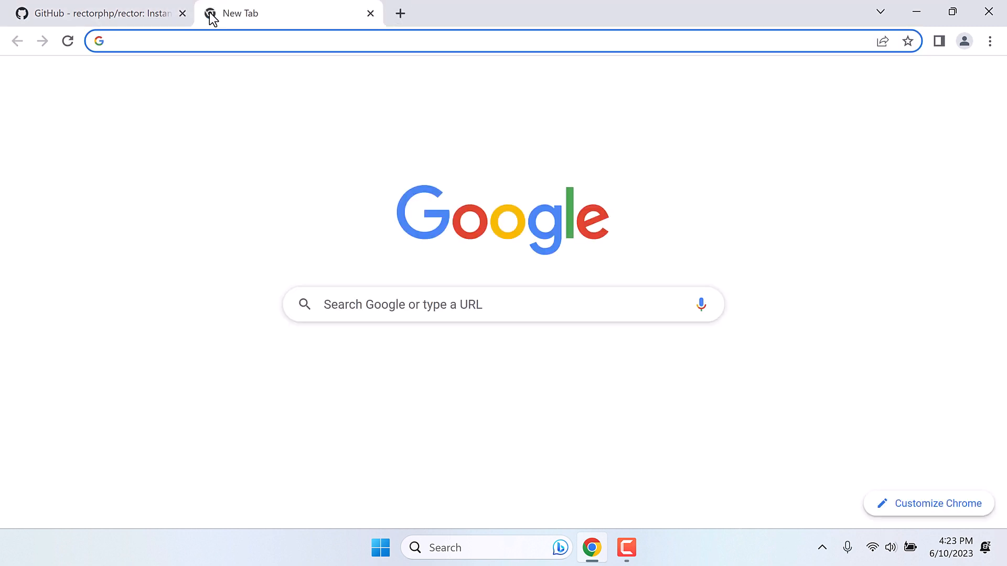
Step: Download the PHP 8.2.7 VS16 x64 Non Thread Safe Zip from windows.php.net and show all downloads
type("php.net/downloads.php")
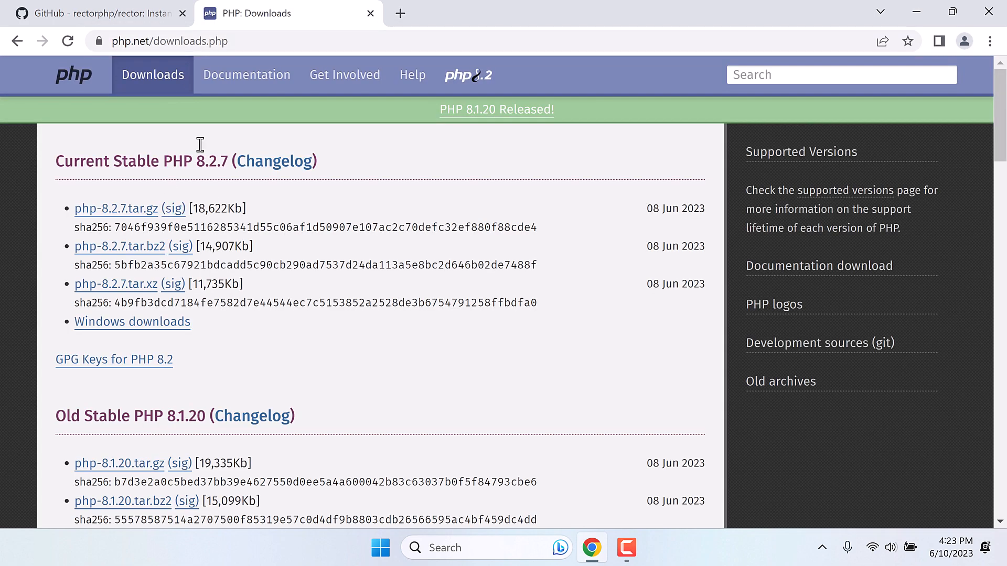
mouse_move(230, 347)
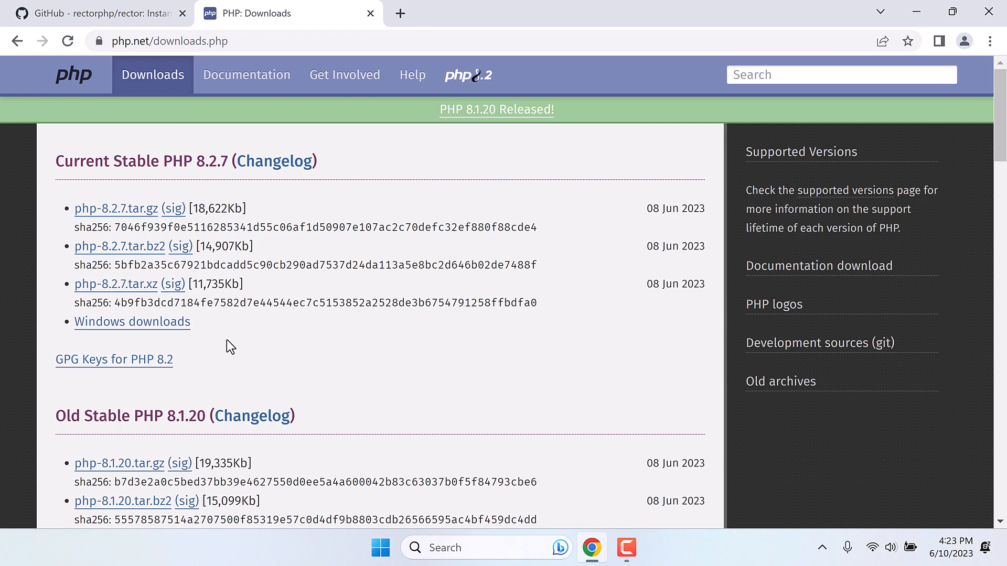
left_click(131, 321)
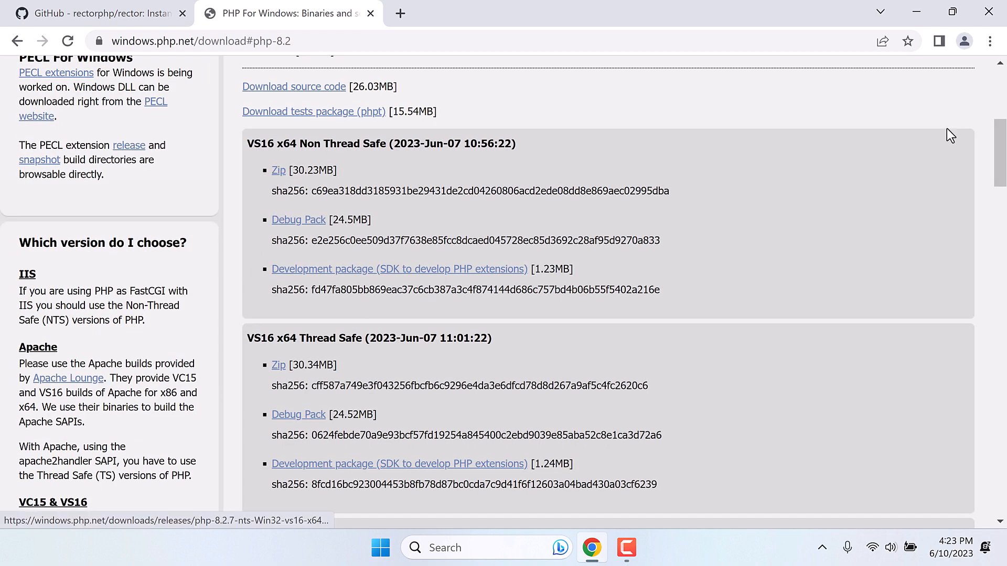
scroll("up", 3)
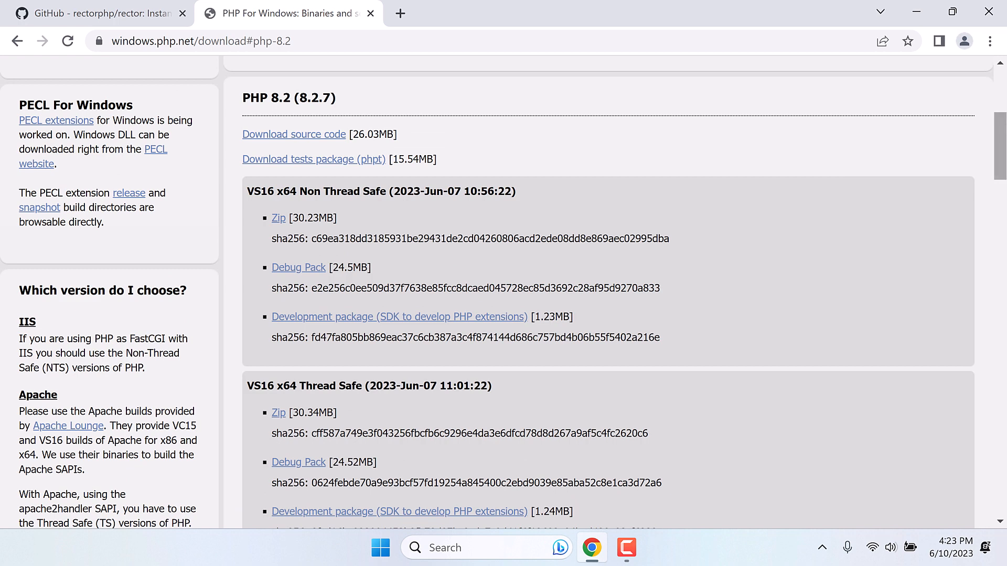
scroll("up", 3)
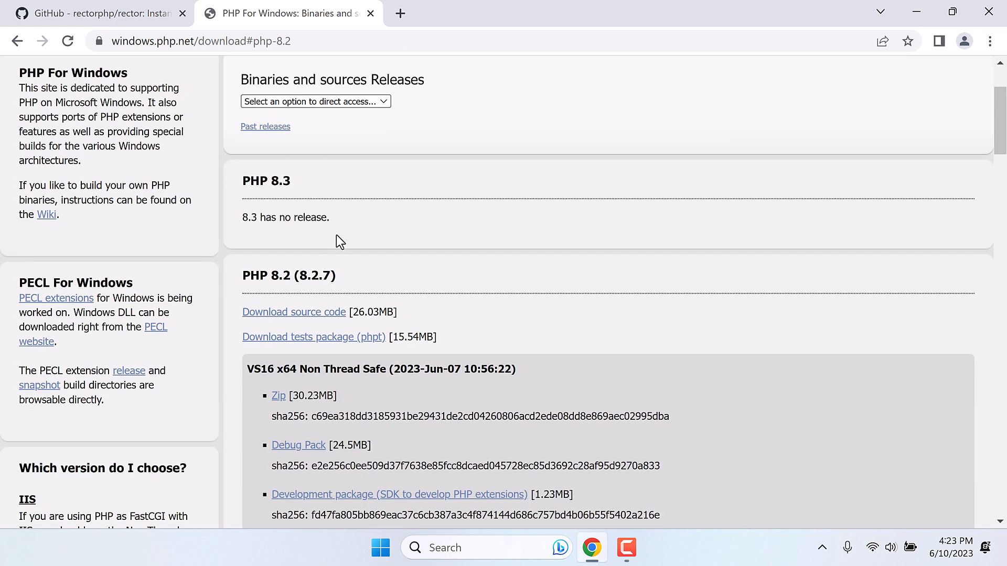
scroll("down", 3)
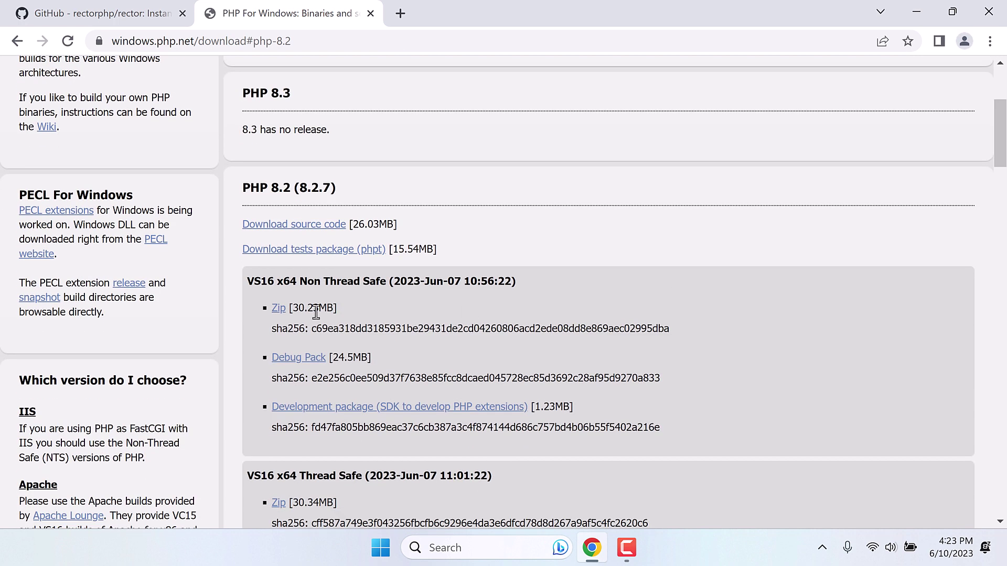
left_click(277, 308)
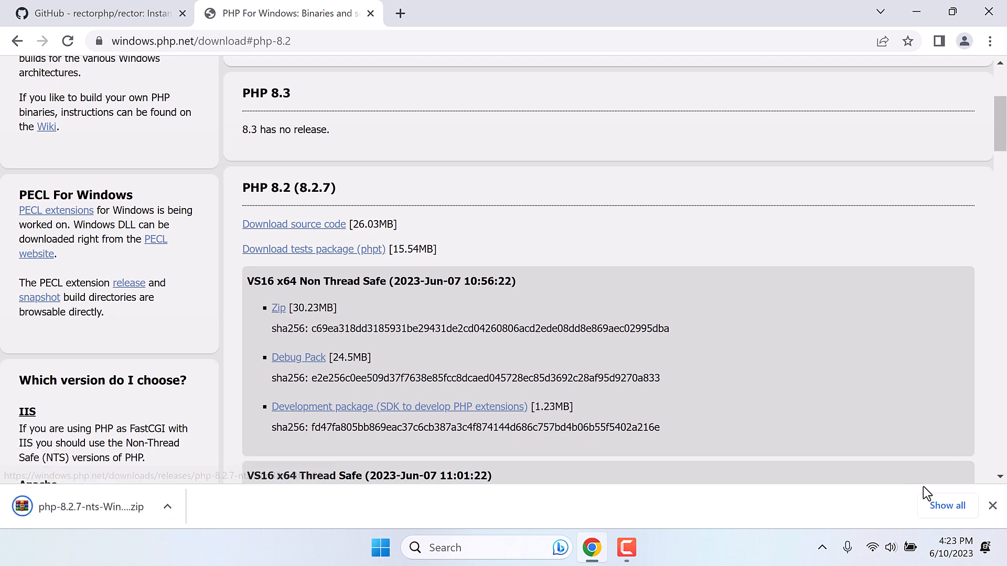
left_click(947, 506)
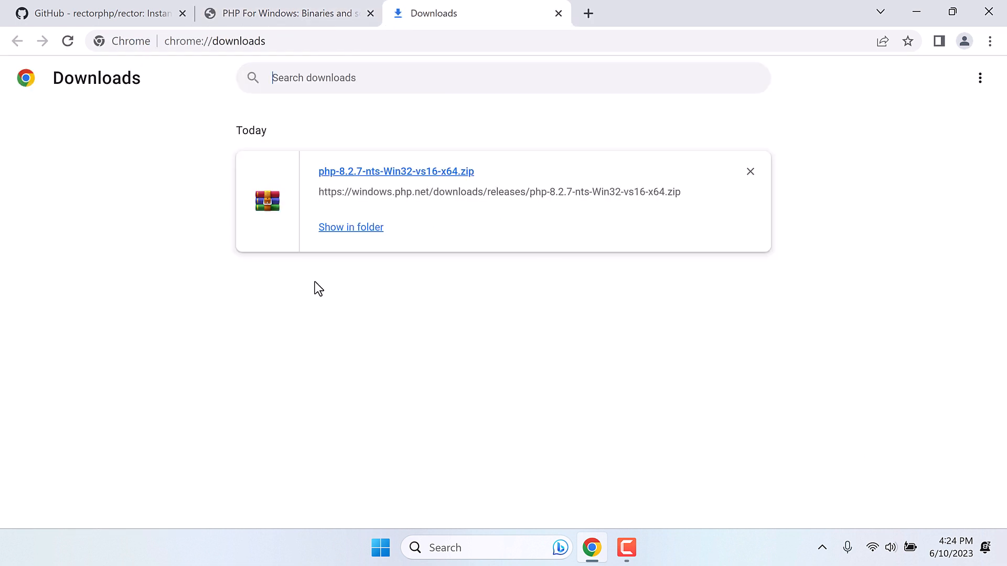
mouse_move(351, 227)
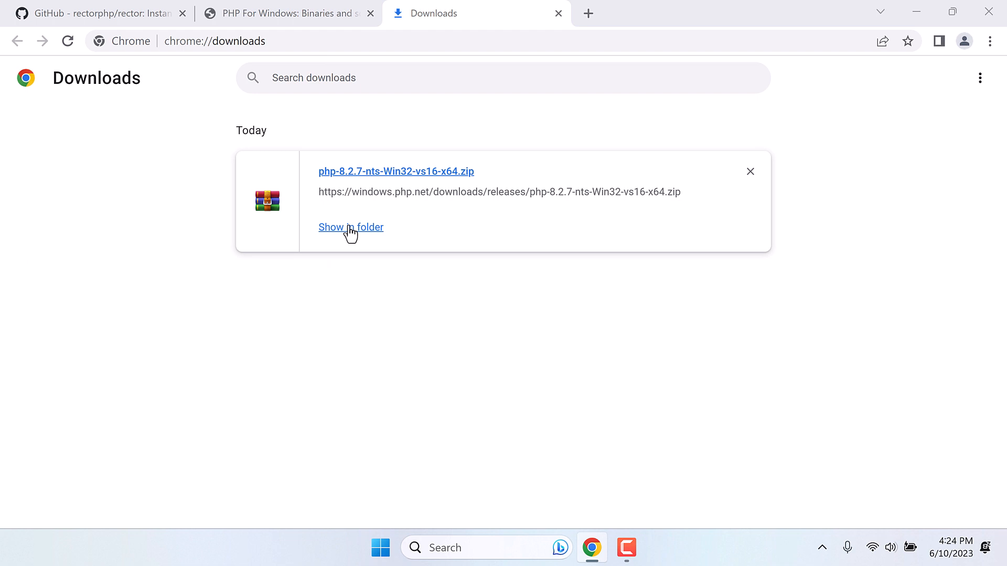
left_click(351, 226)
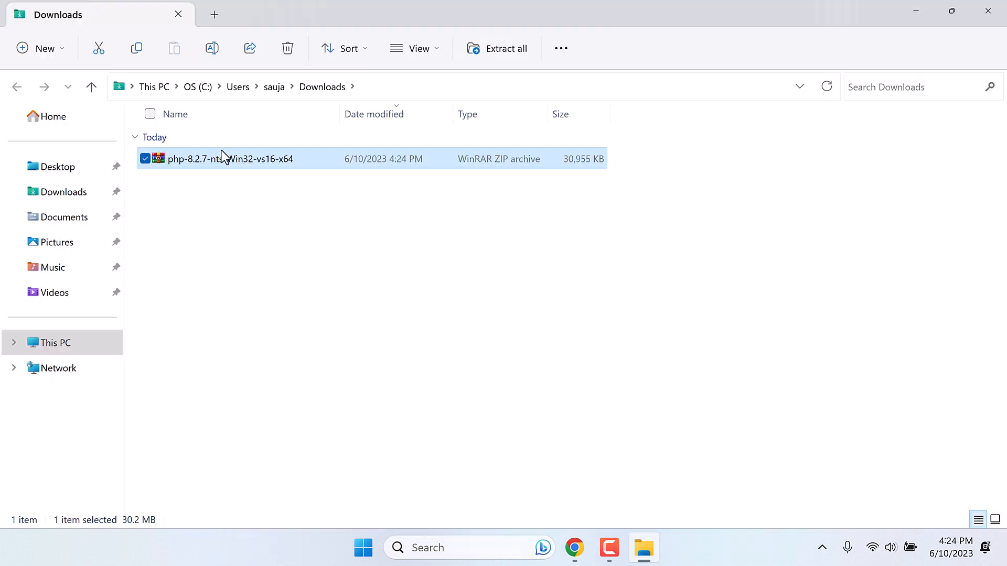
mouse_move(202, 177)
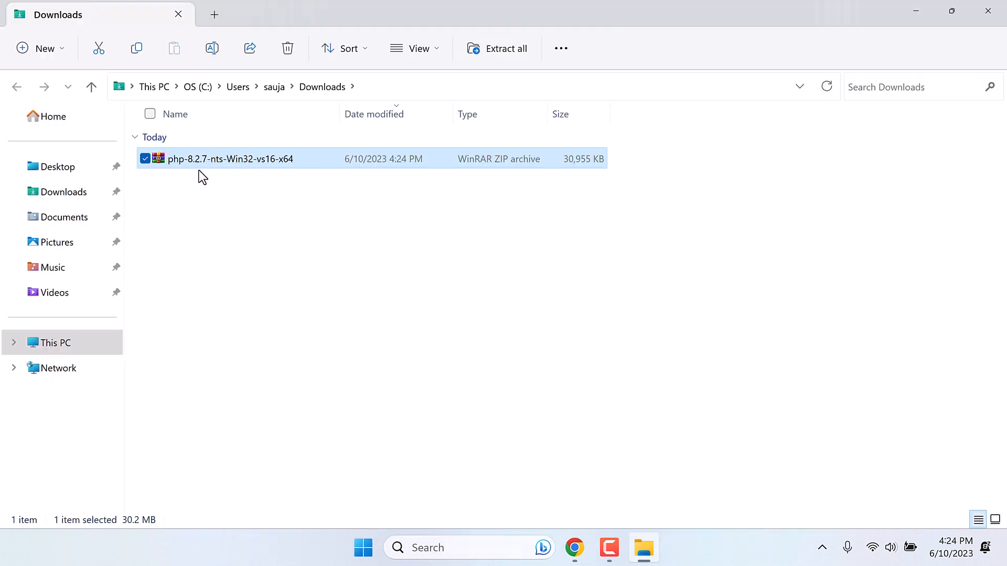
mouse_move(764, 70)
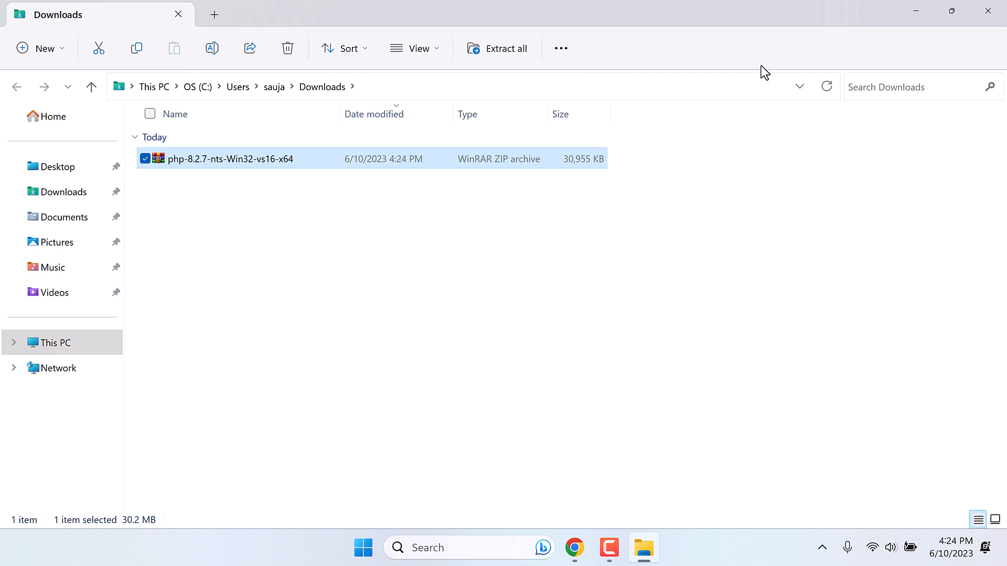
left_click(573, 547)
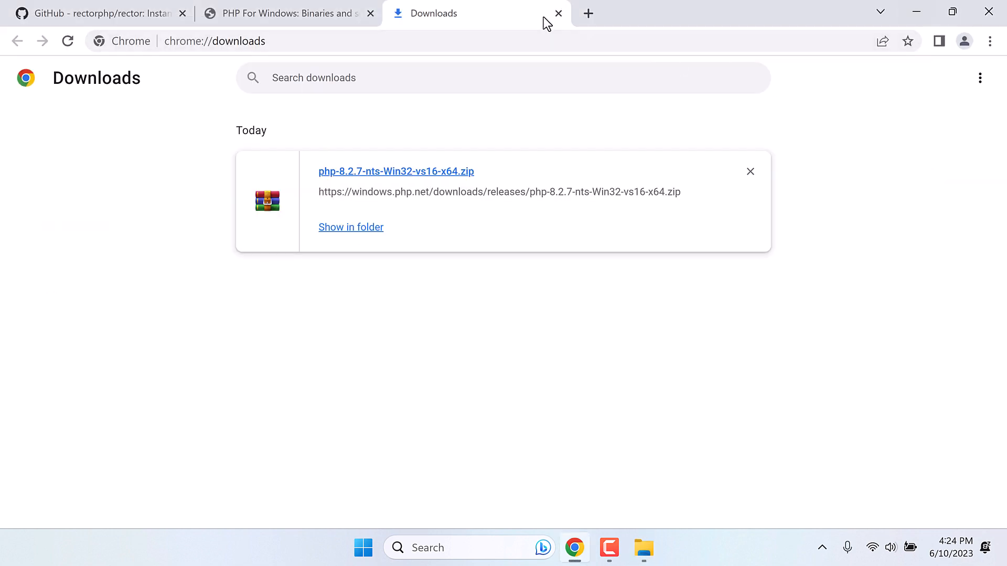
Step: Download Composer-Setup.exe and the 64-bit 7-Zip installer, then show them in the Downloads folder
left_click(558, 12)
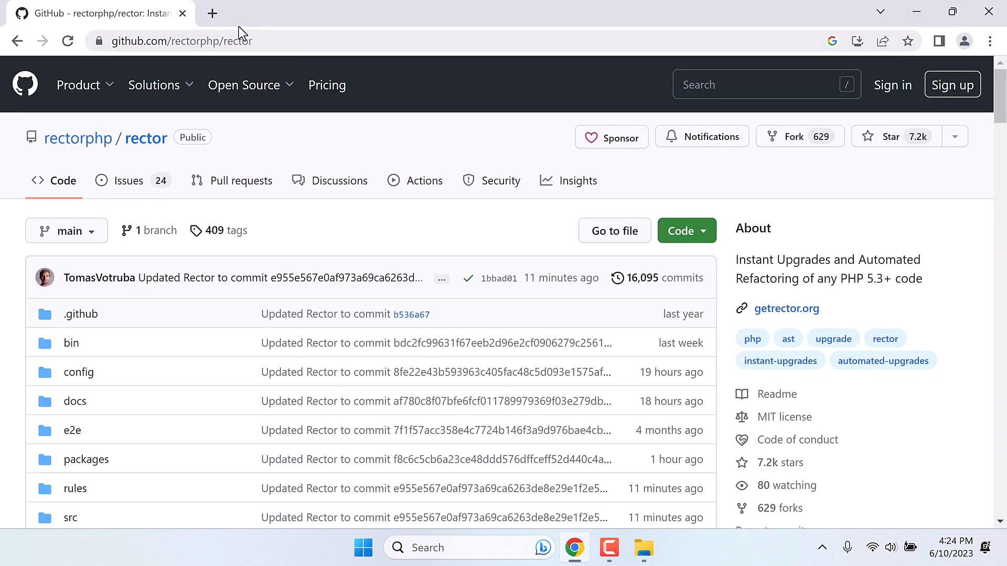
left_click(212, 12)
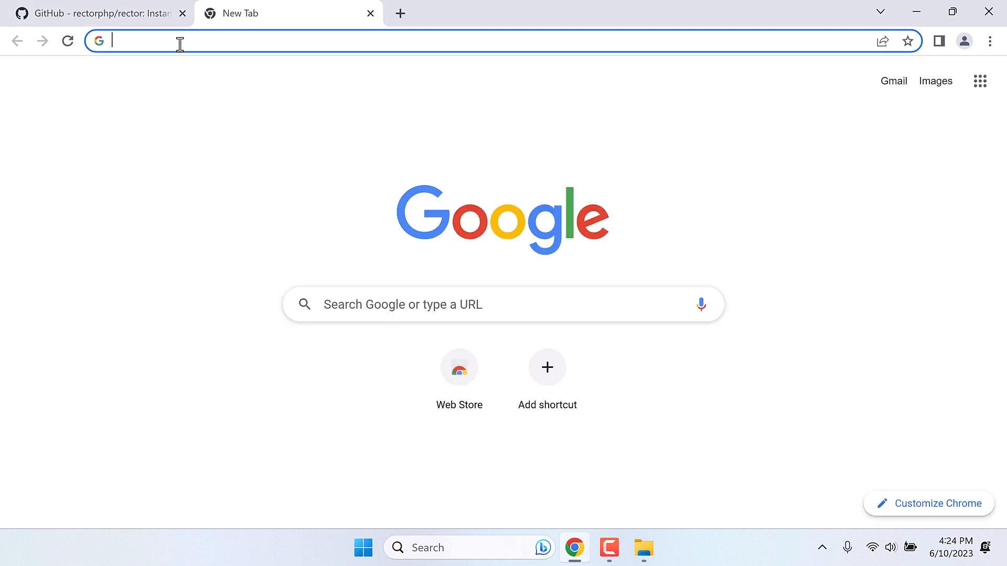
type("getcomp")
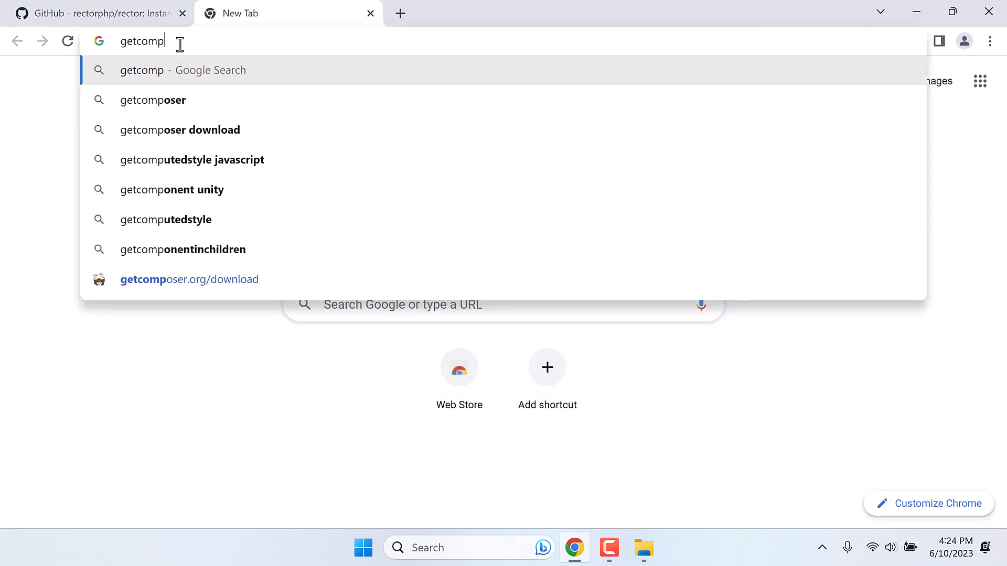
left_click(189, 279)
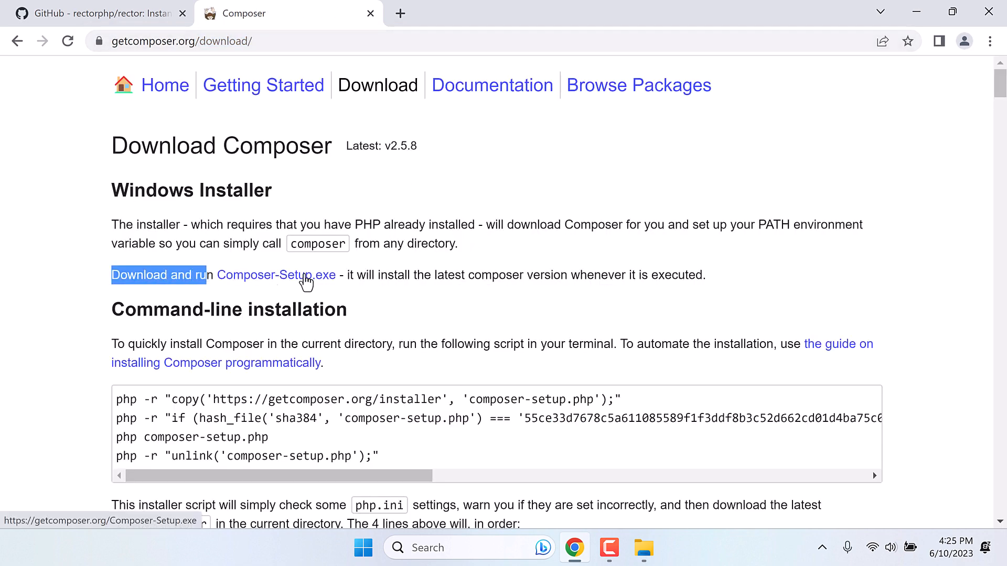
left_click(277, 274)
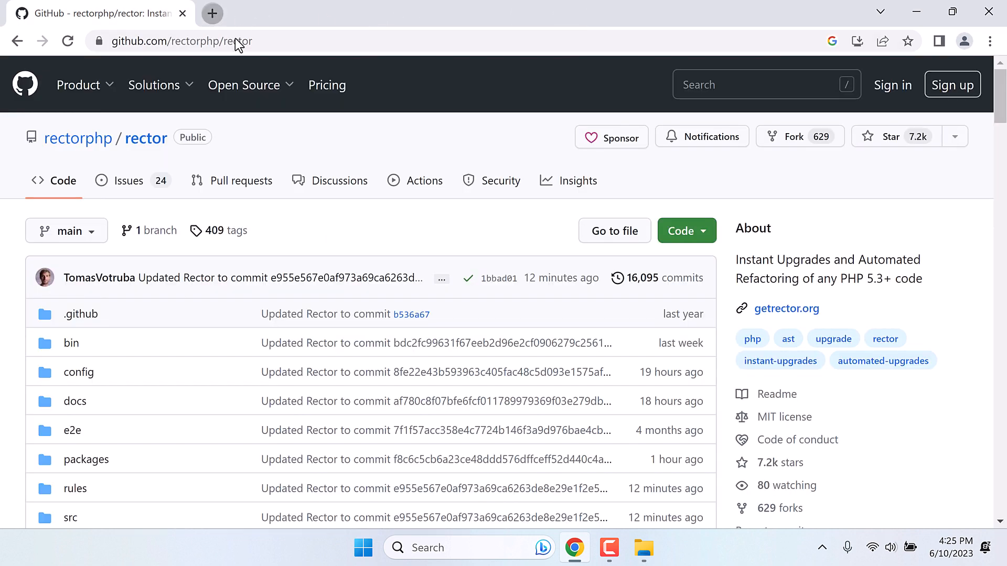
type("7-zip.org")
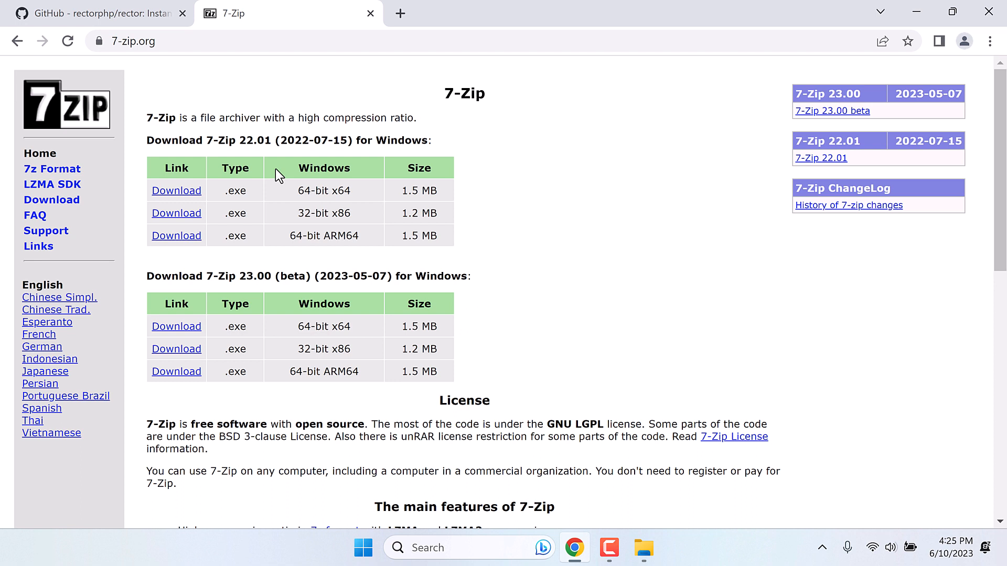
mouse_move(177, 191)
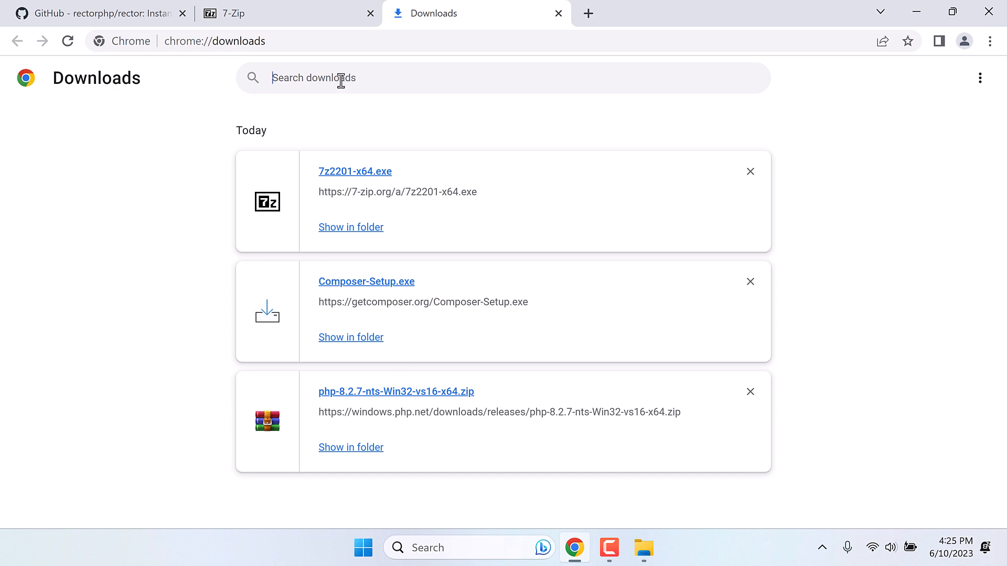
left_click(370, 13)
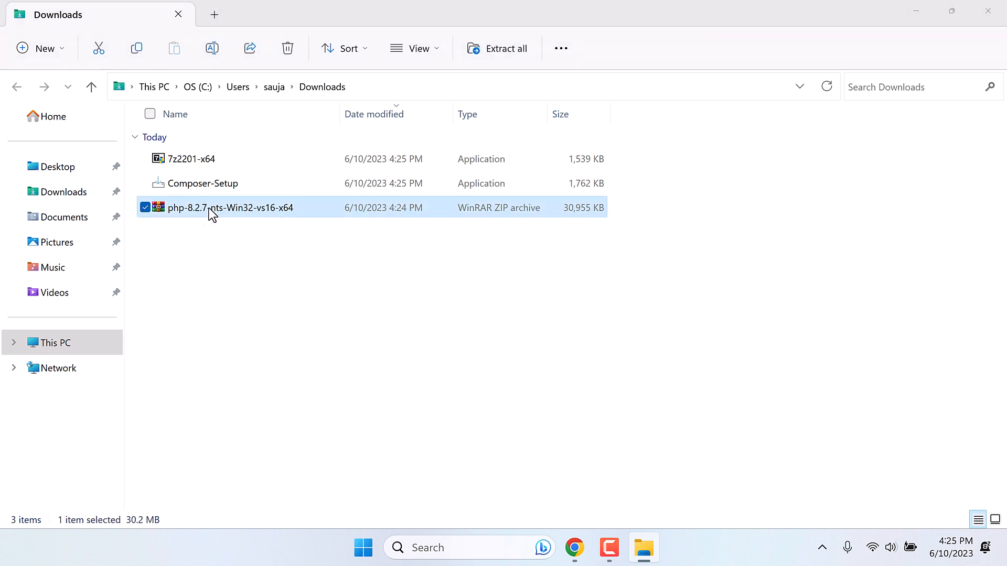
Step: Open the php-8.2.7 zip in WinRAR and extract it into a desktop PHP folder
double_click(229, 208)
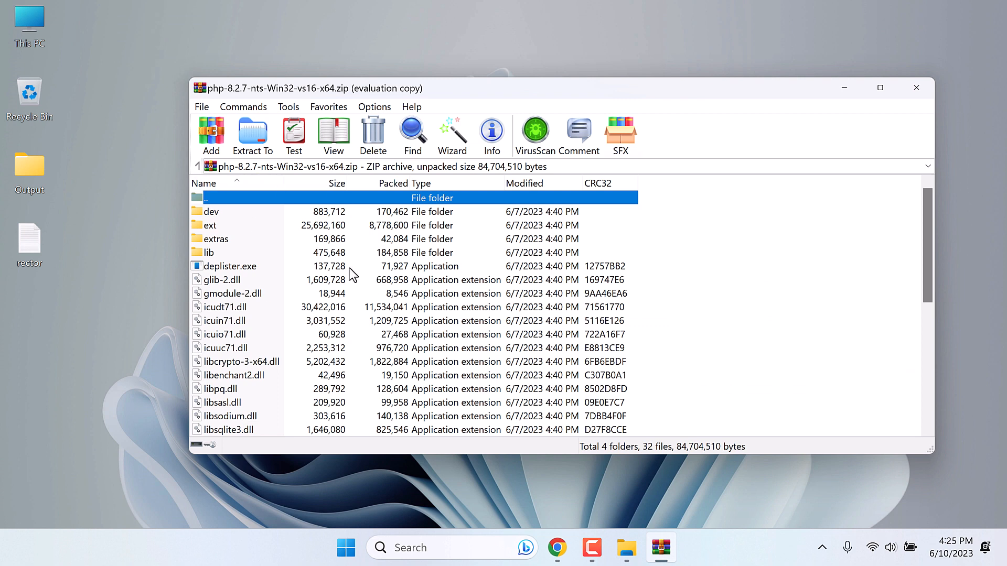
left_click(107, 52)
type("PHP")
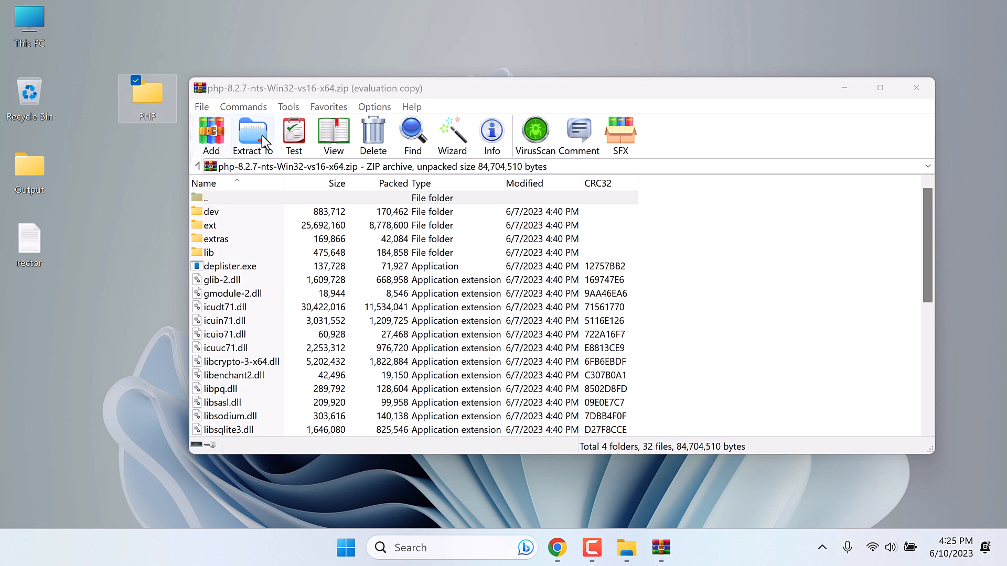
left_click(252, 135)
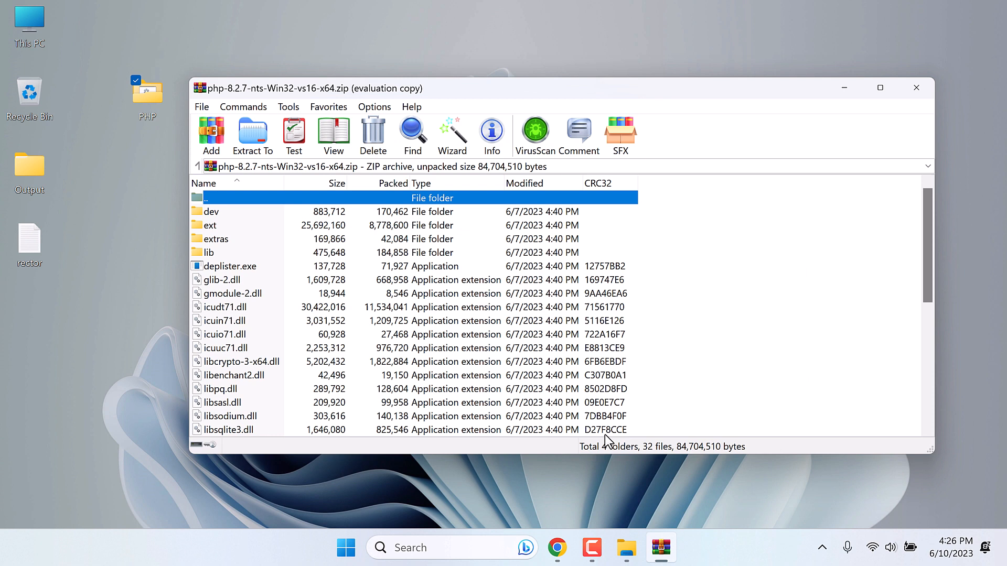
mouse_move(917, 87)
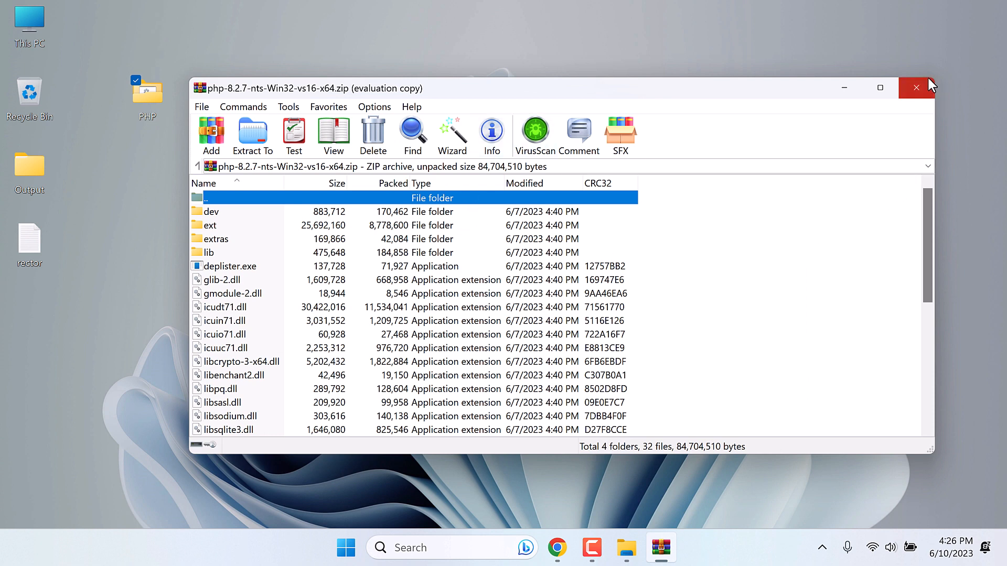
Step: Close WinRAR, open the desktop PHP folder and copy its full address
left_click(915, 87)
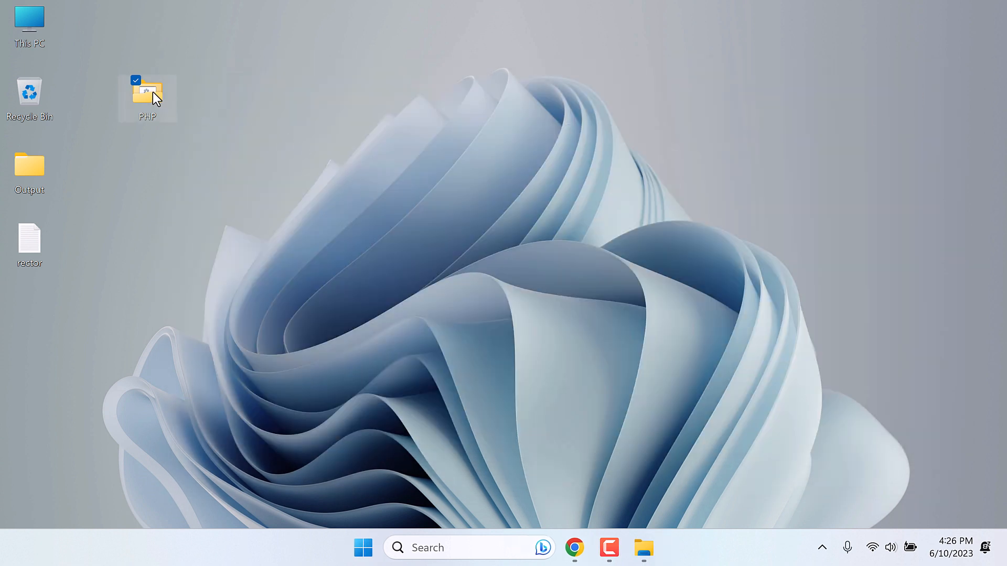
double_click(148, 96)
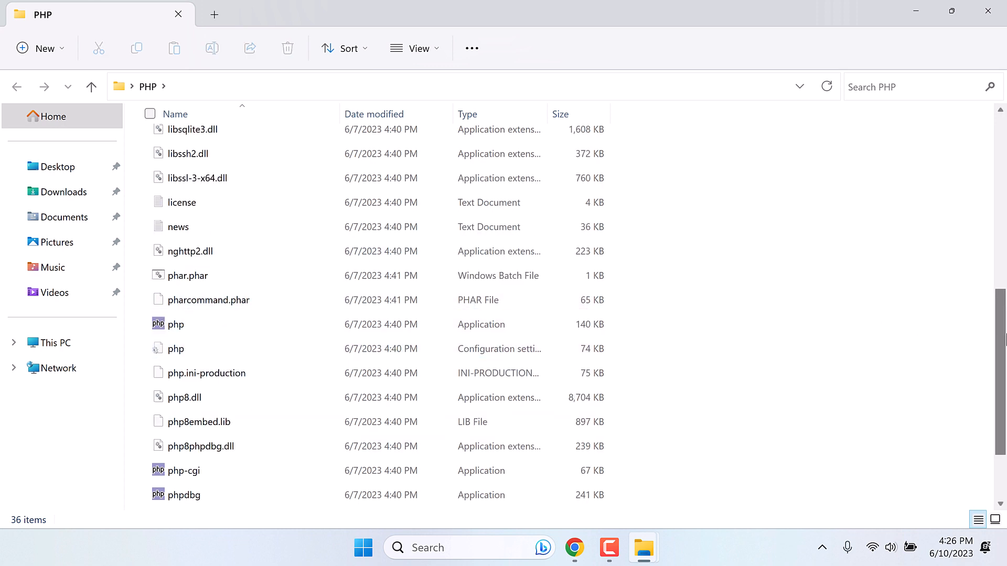
scroll("up", 3)
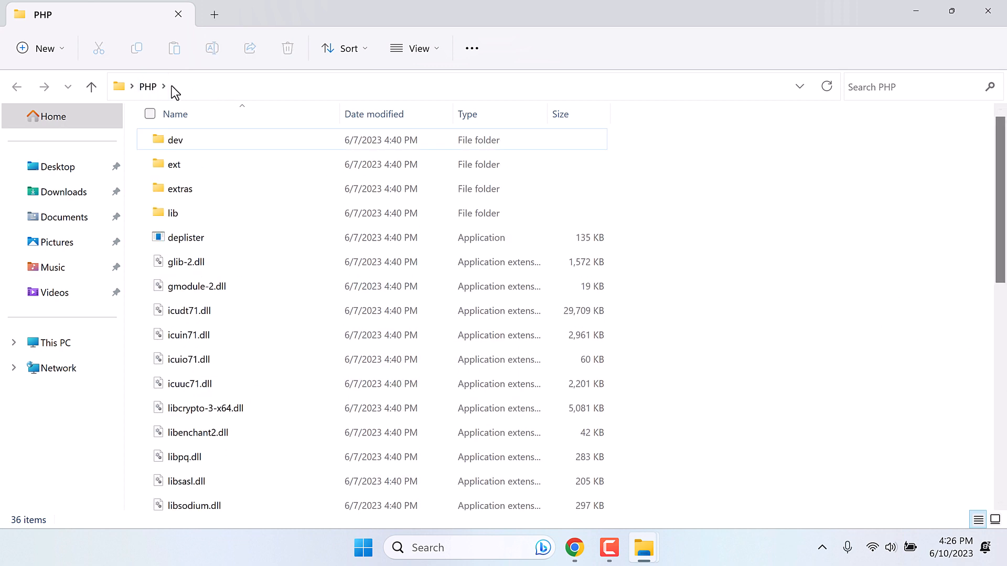
right_click(192, 86)
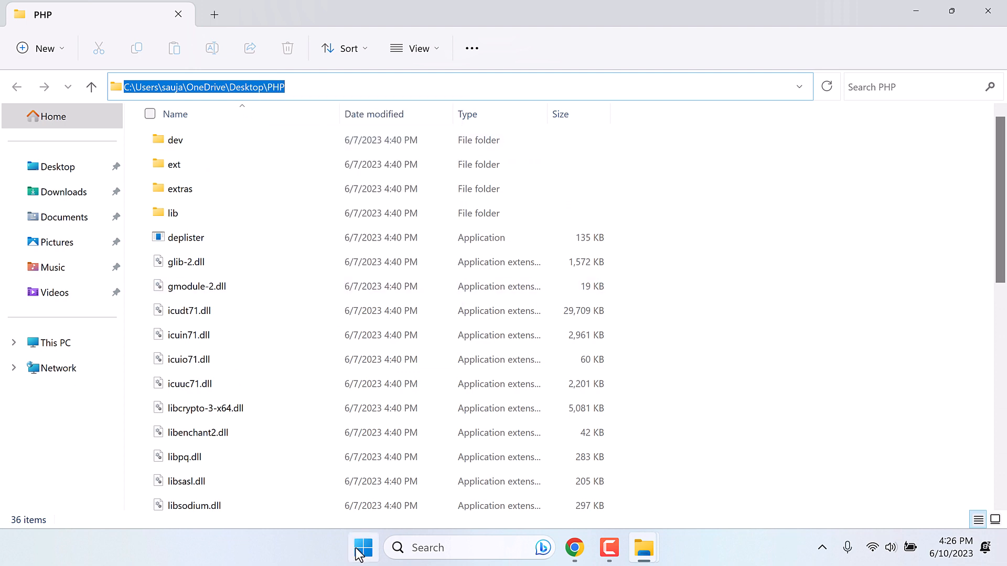
Step: Add the desktop PHP folder path as a new system Path entry and close System Properties
type("en")
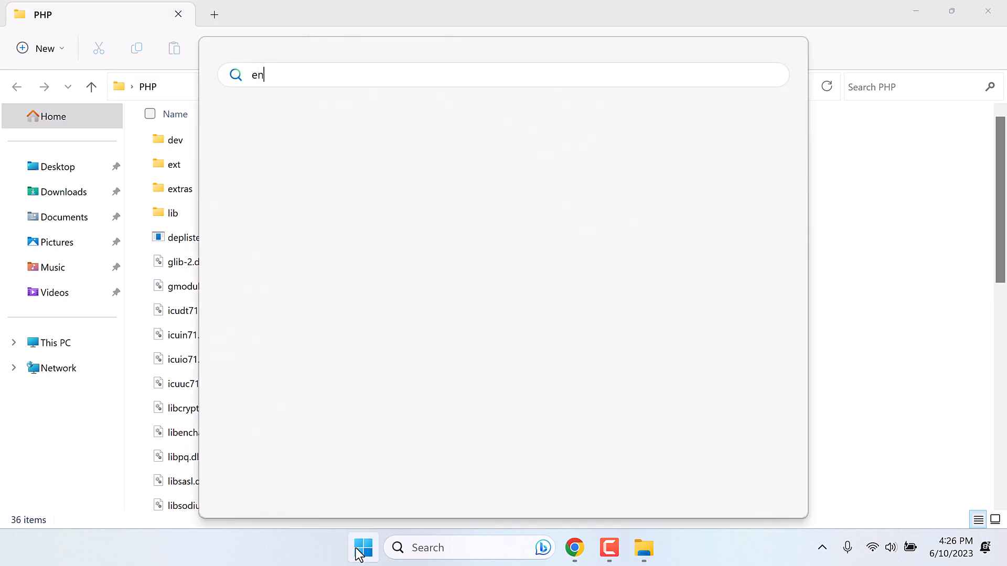
type("vi")
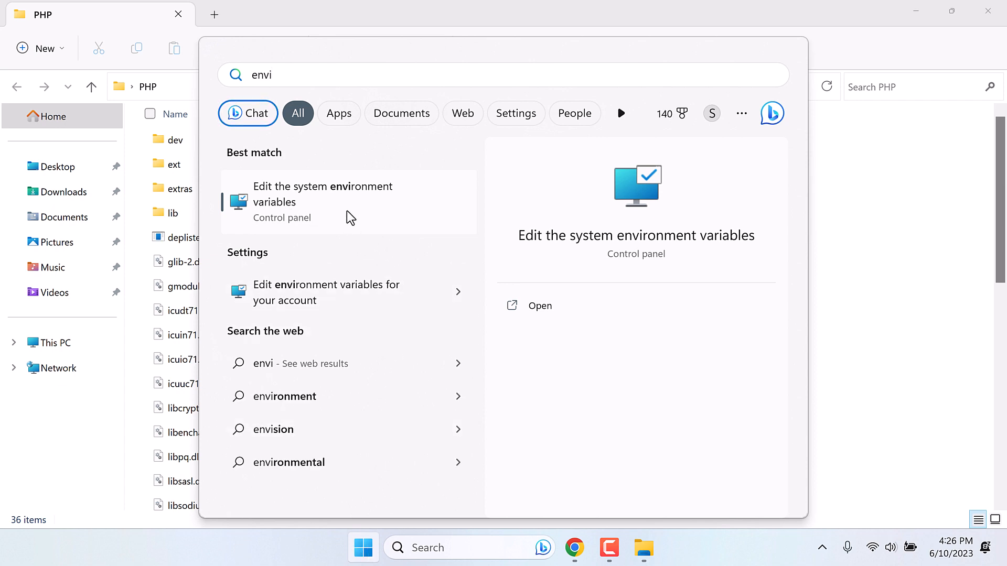
left_click(323, 194)
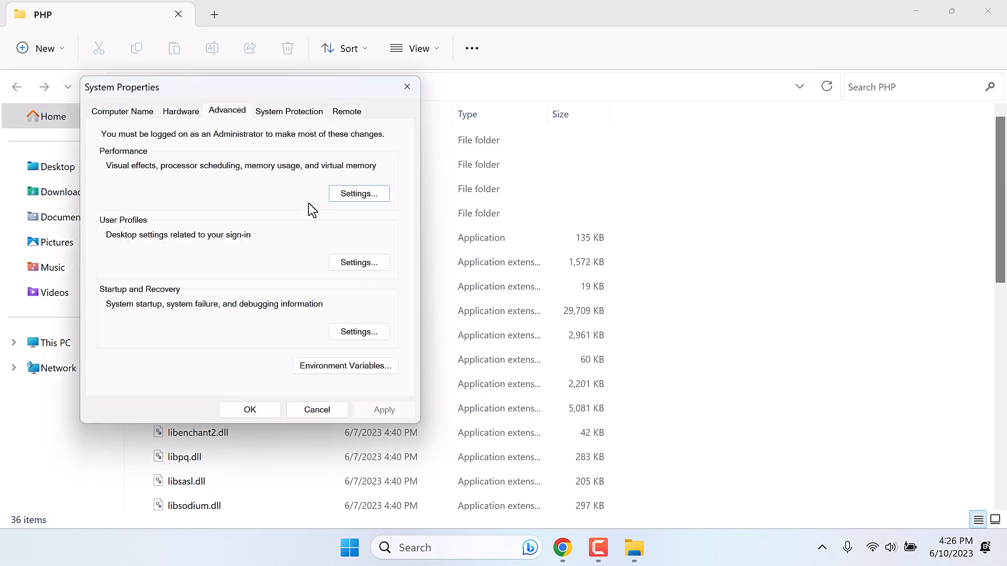
left_click(344, 365)
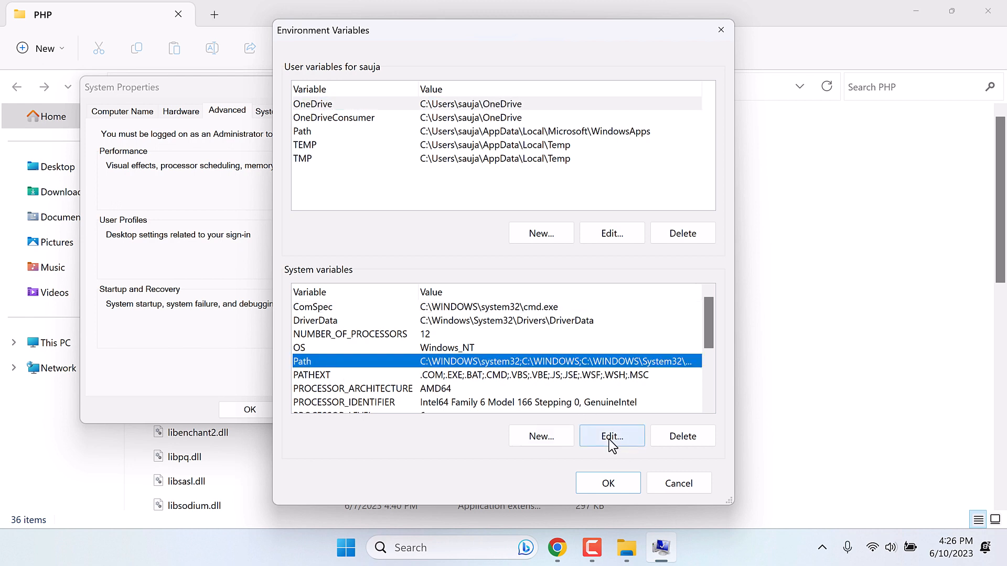
left_click(611, 435)
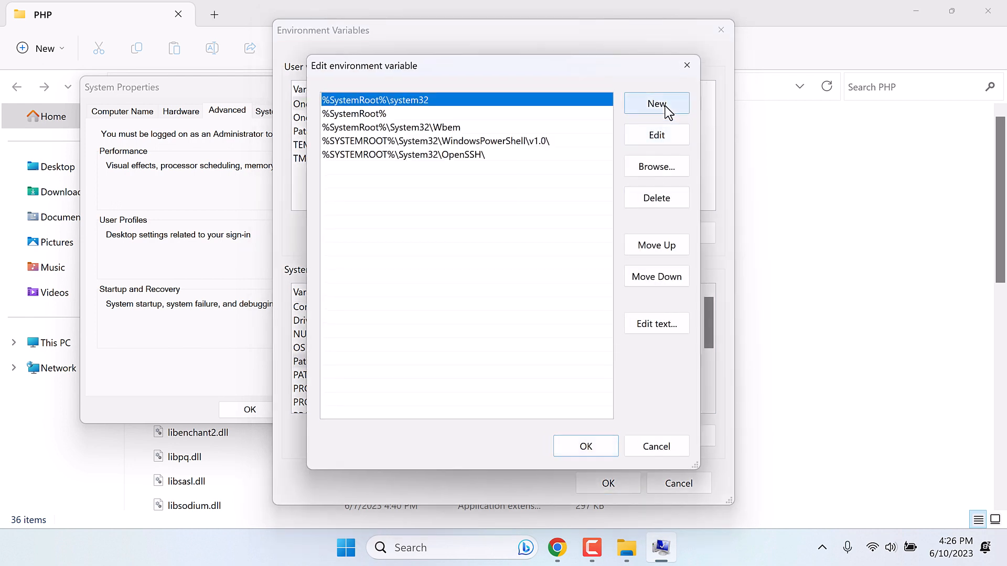
left_click(656, 104)
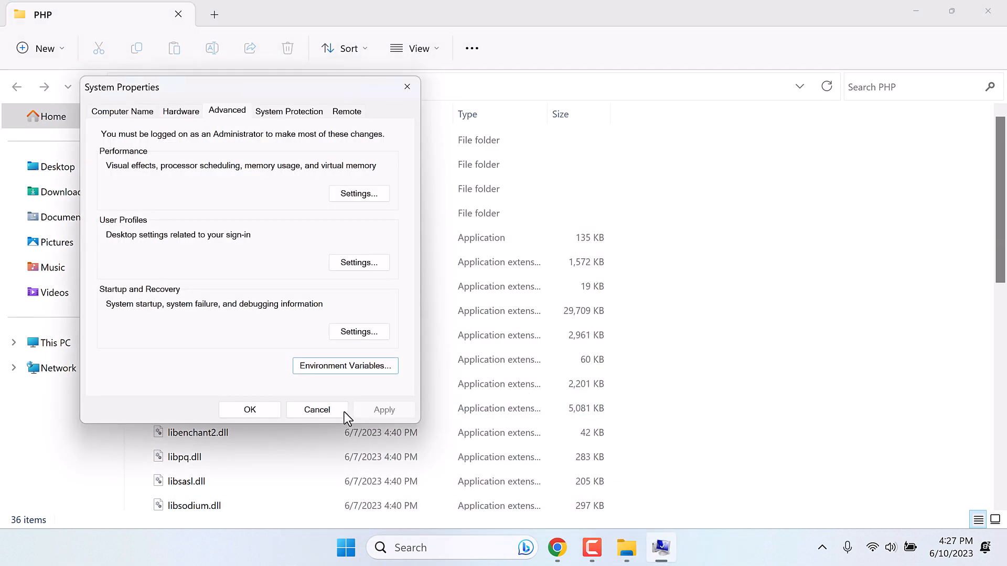
left_click(316, 409)
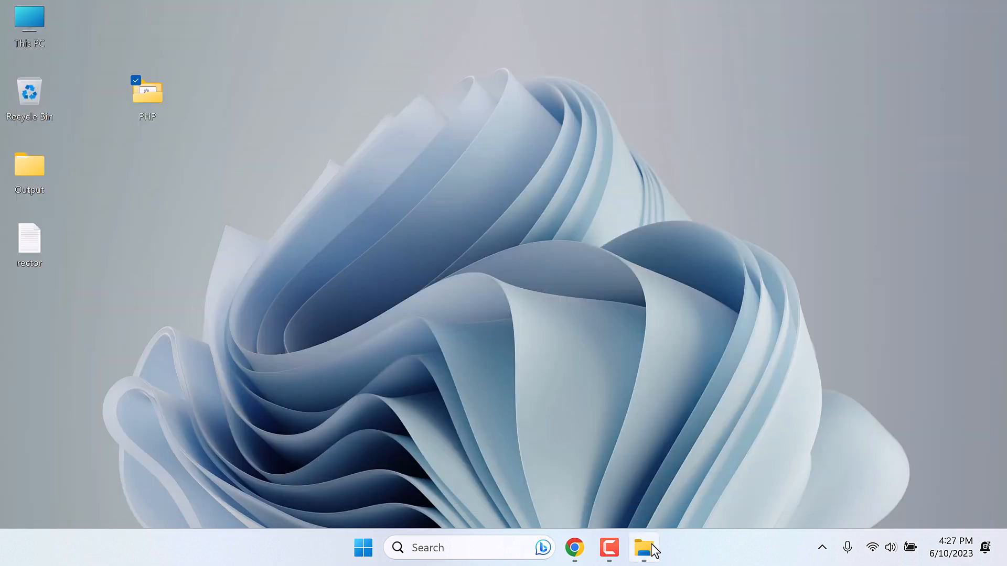
Step: Run Composer-Setup from Downloads, accept the detected desktop PHP php.exe, and finish installing
left_click(643, 548)
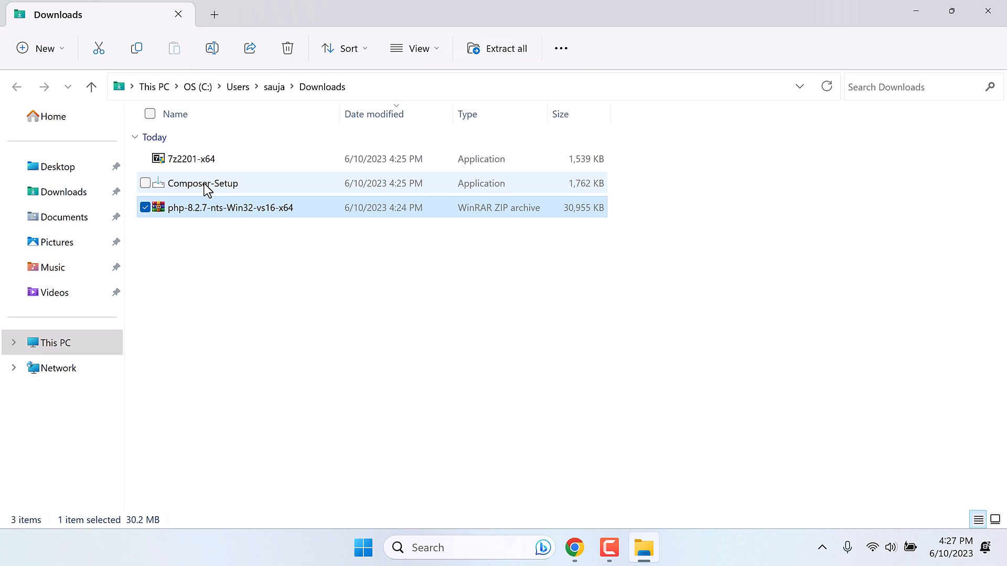
left_click(203, 183)
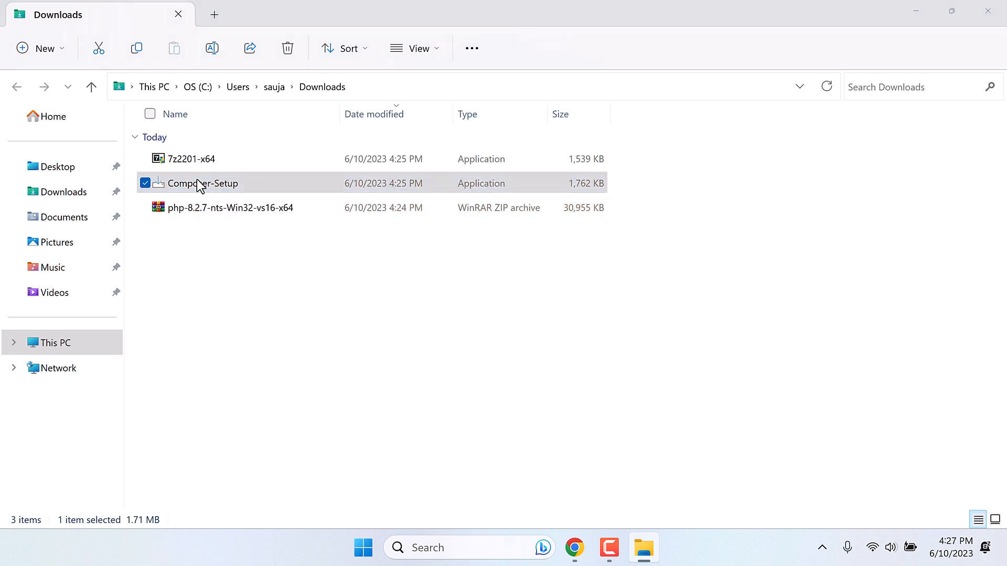
double_click(203, 183)
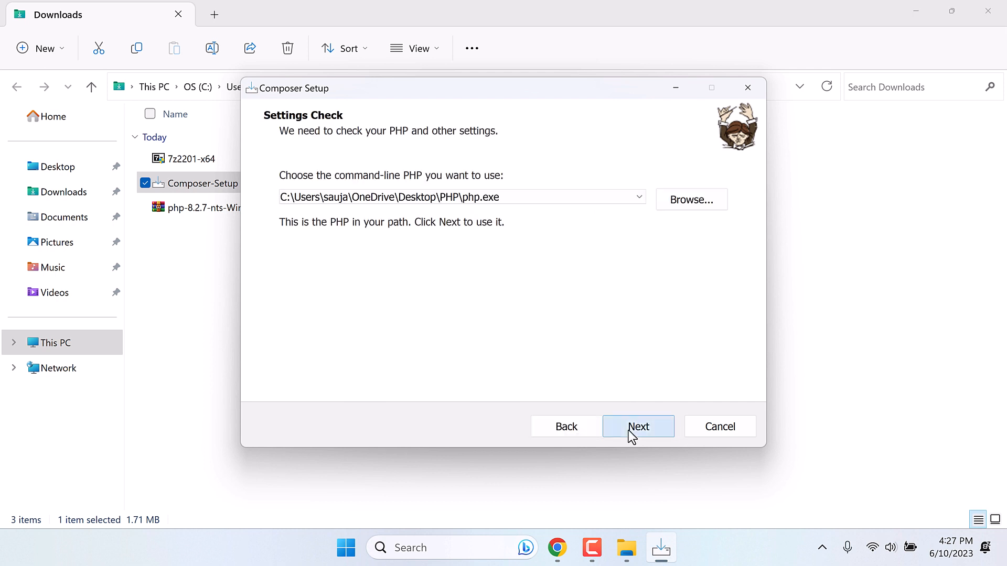
mouse_move(249, 206)
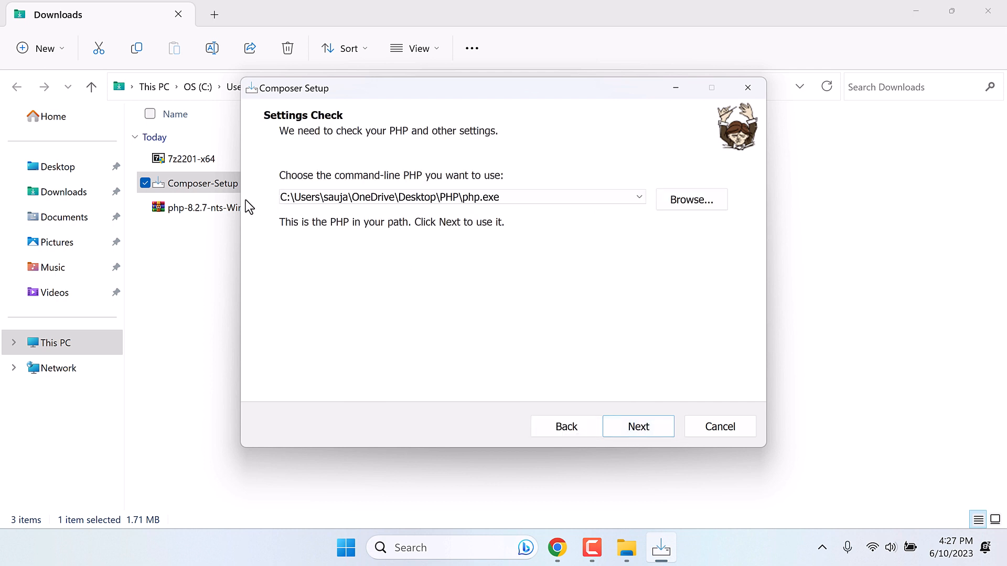
mouse_move(269, 212)
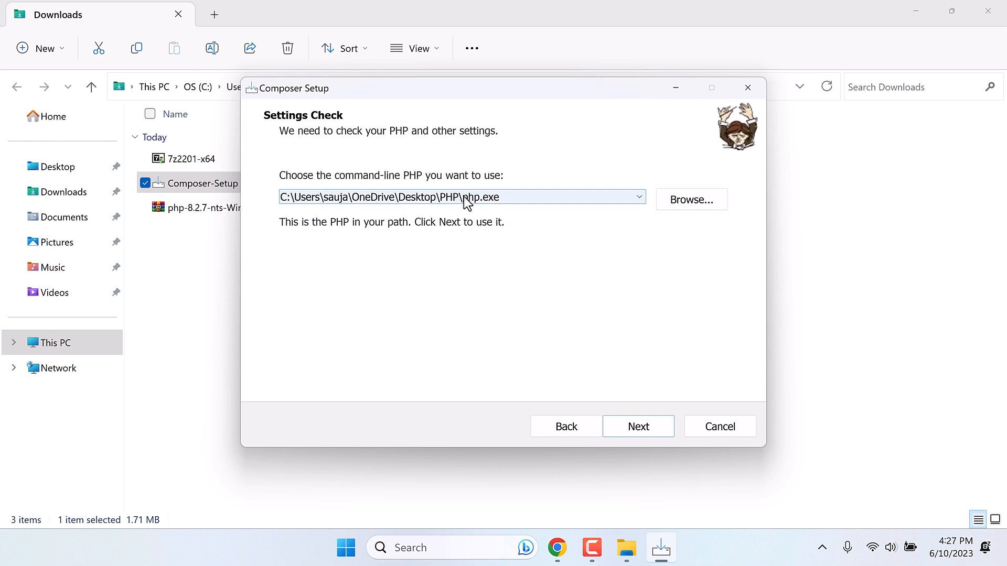
left_click(638, 426)
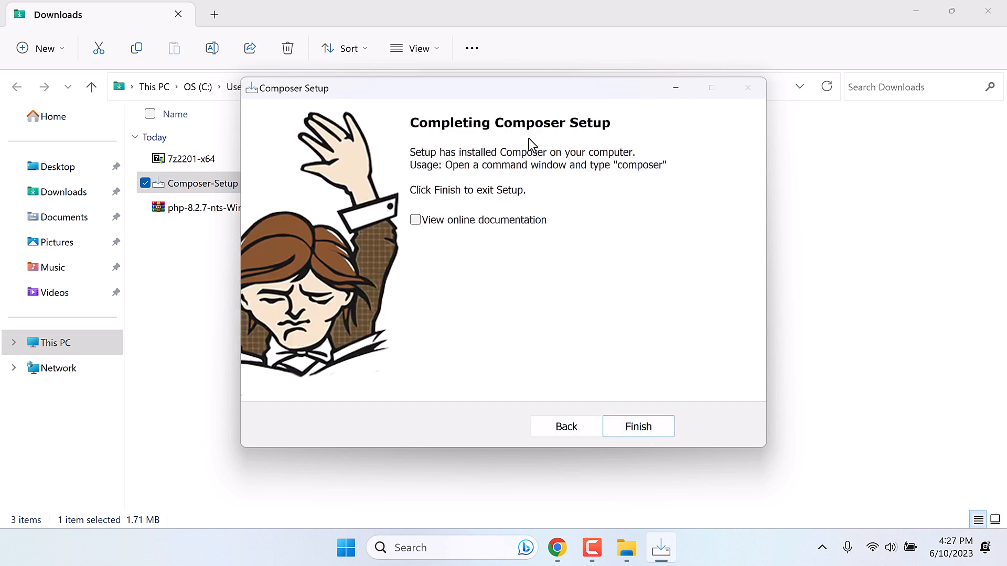
left_click(638, 426)
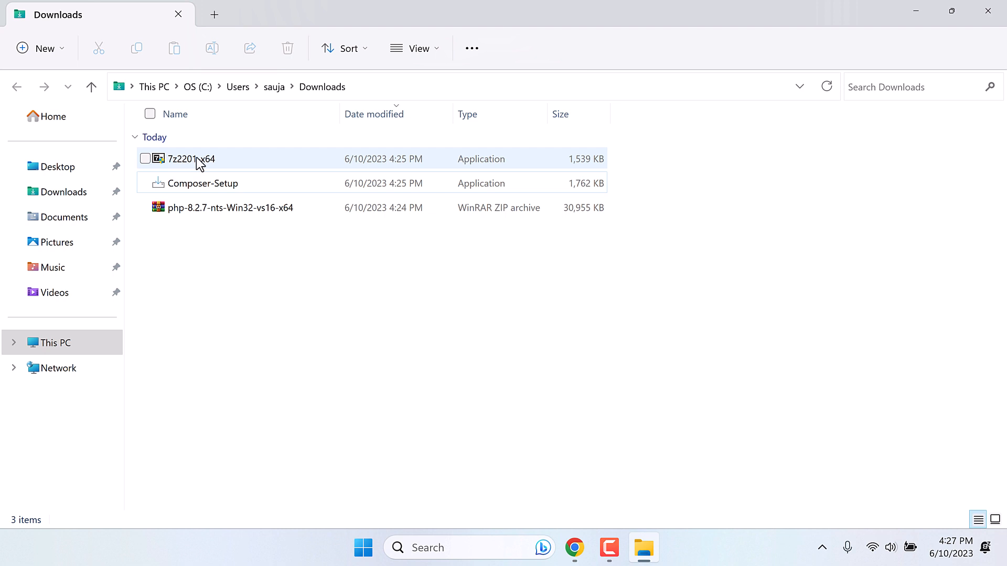
Step: Run 7z2201-x64, install to the default Program Files 7-Zip folder, then close setup
double_click(190, 158)
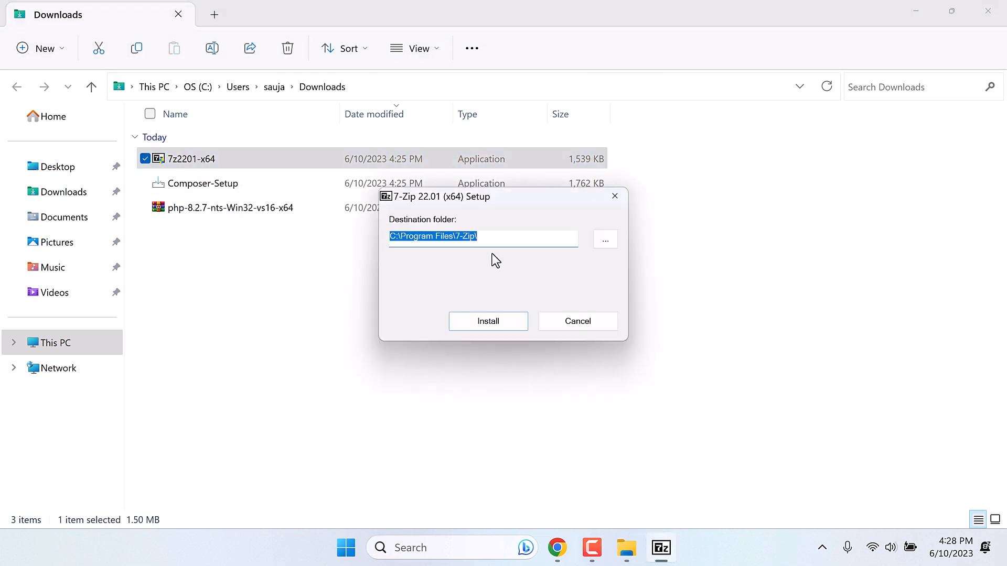
mouse_move(466, 323)
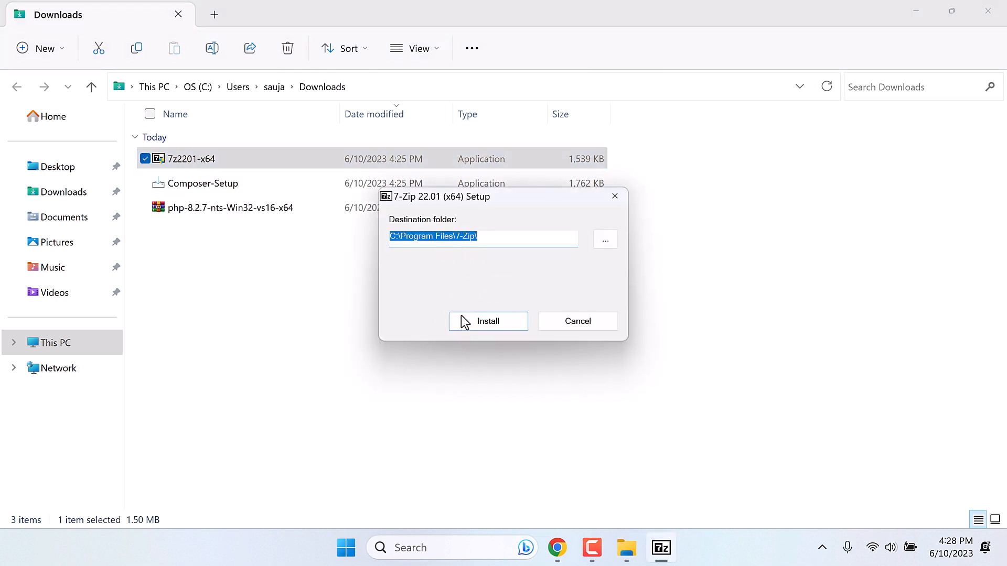
left_click(487, 321)
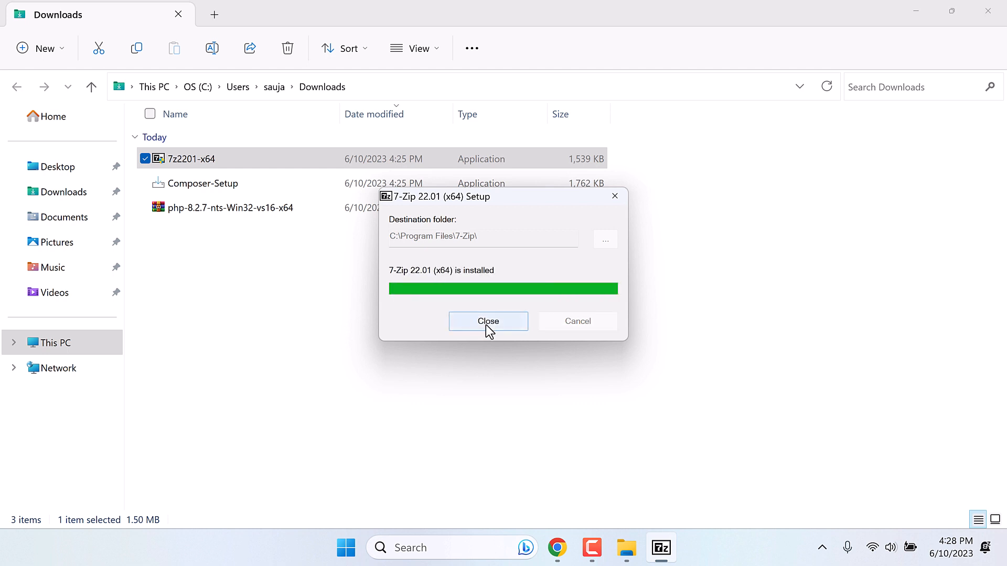
left_click(488, 321)
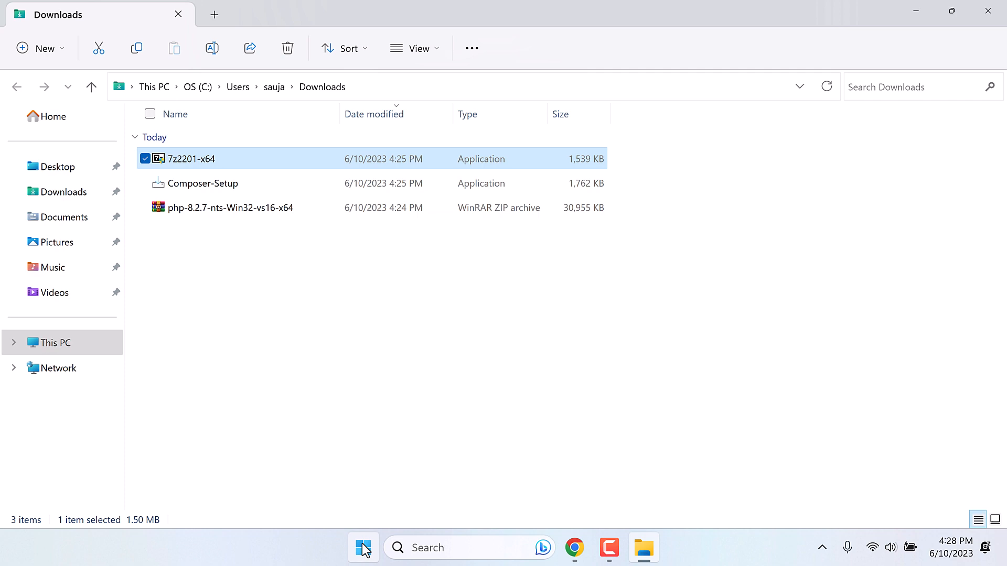
Step: Reopen the Environment Variables list via an 'env' search, then close it and File Explorer
type("env")
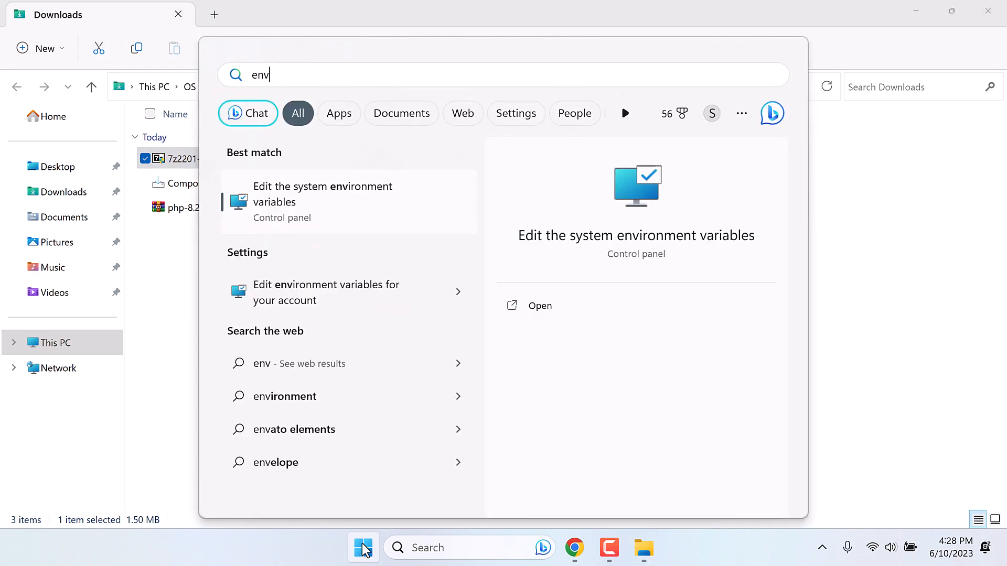
left_click(323, 194)
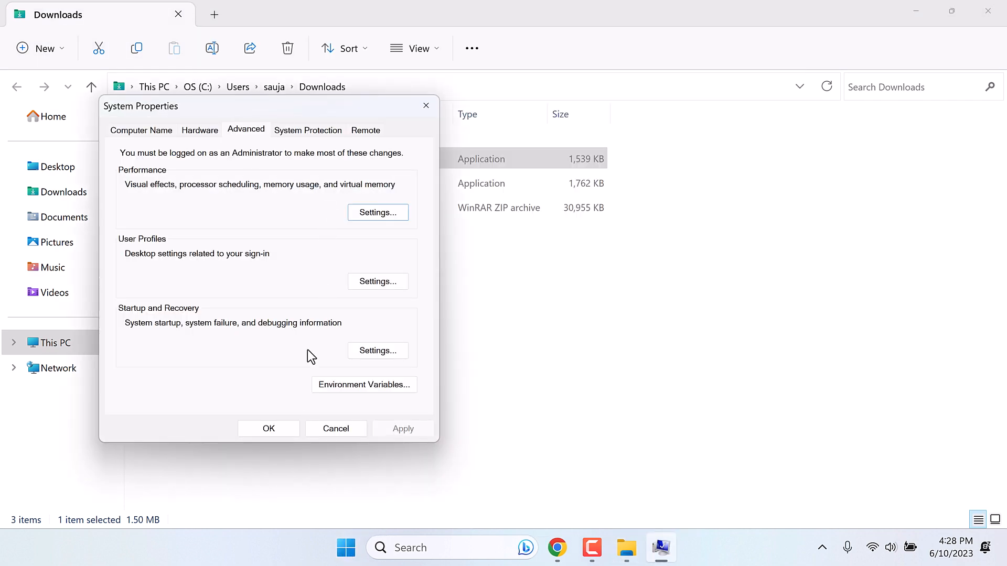
left_click(363, 384)
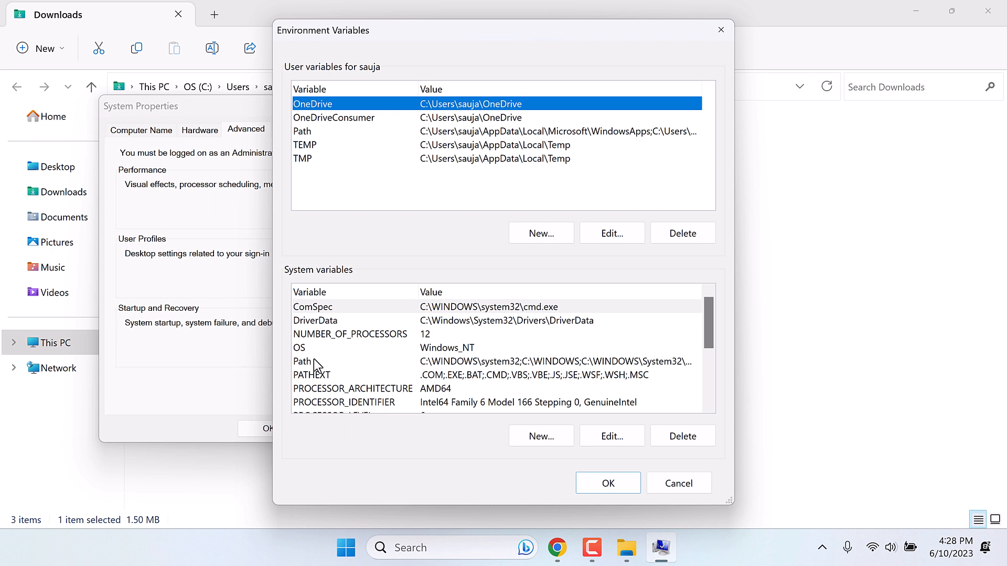
left_click(611, 436)
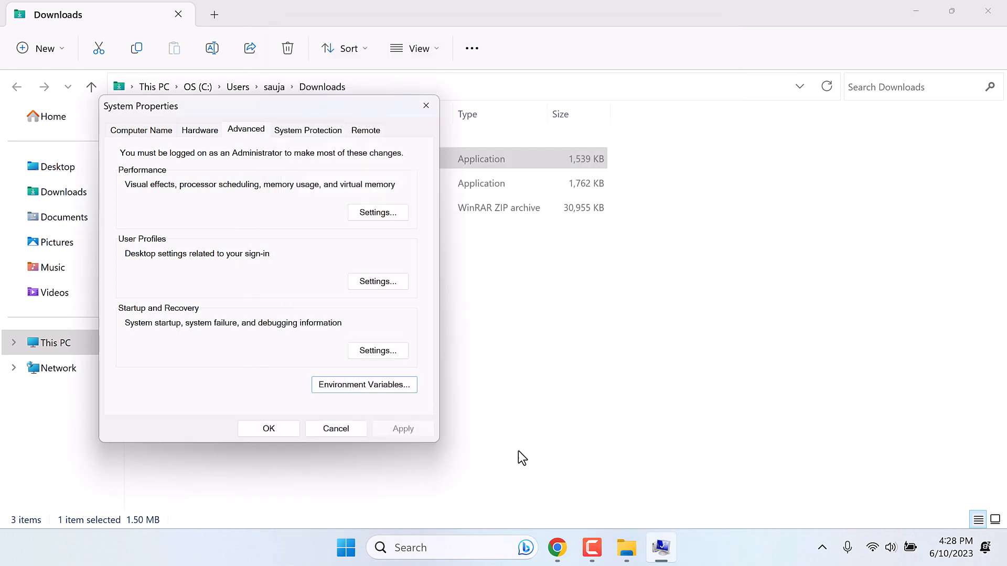
left_click(335, 429)
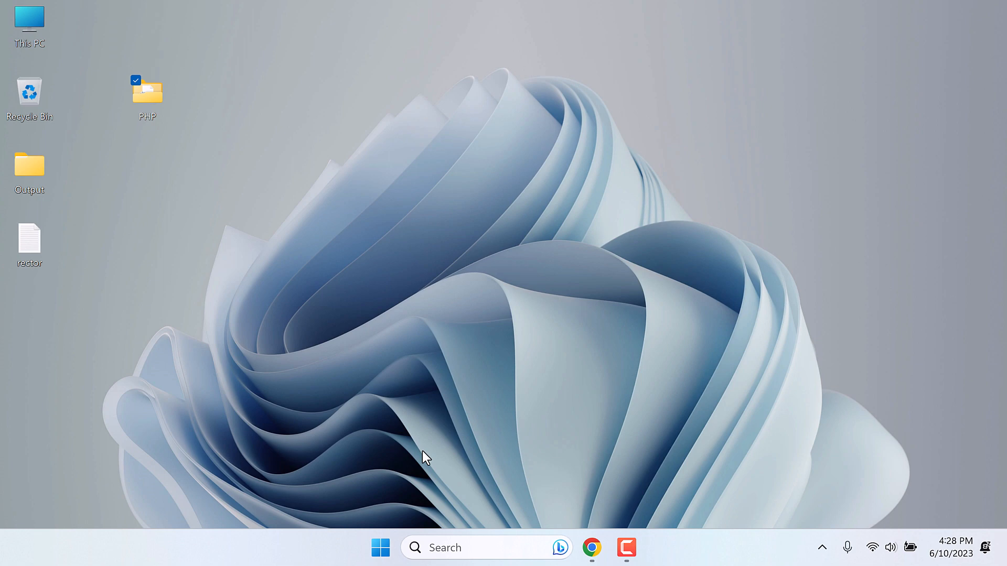
Step: Open an administrator Command Prompt and cd into the desktop PHP folder using its copied path
type("cmd")
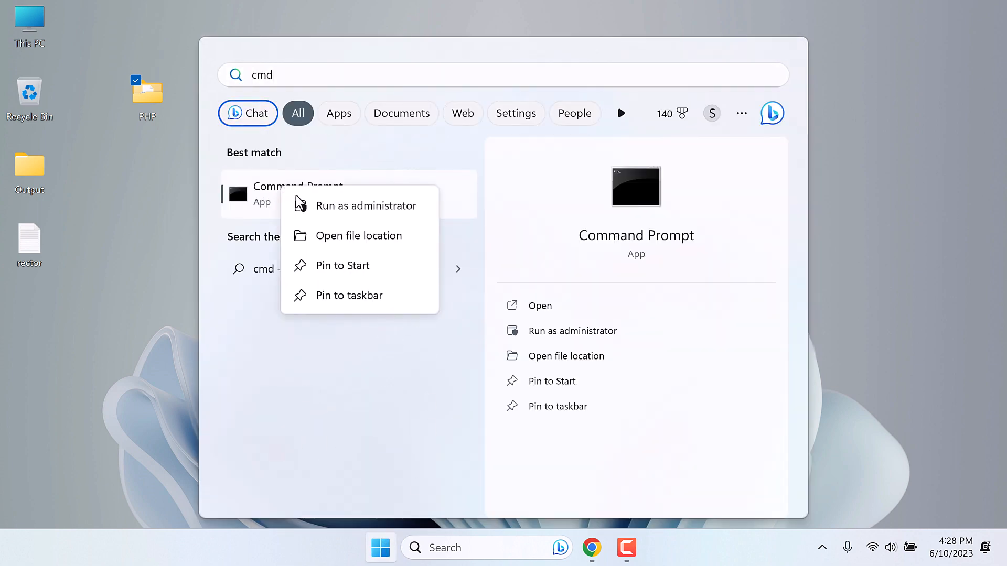
left_click(366, 205)
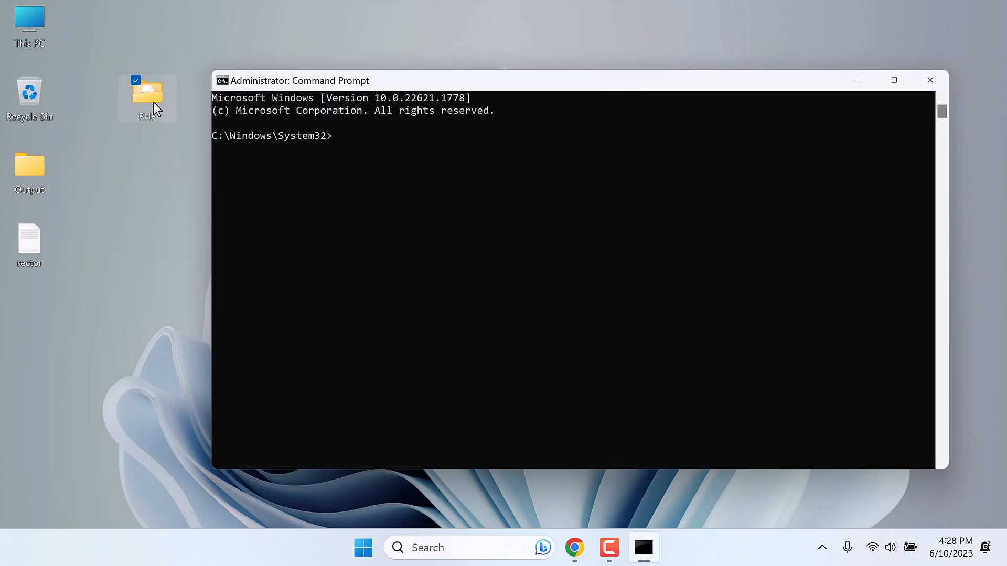
mouse_move(157, 102)
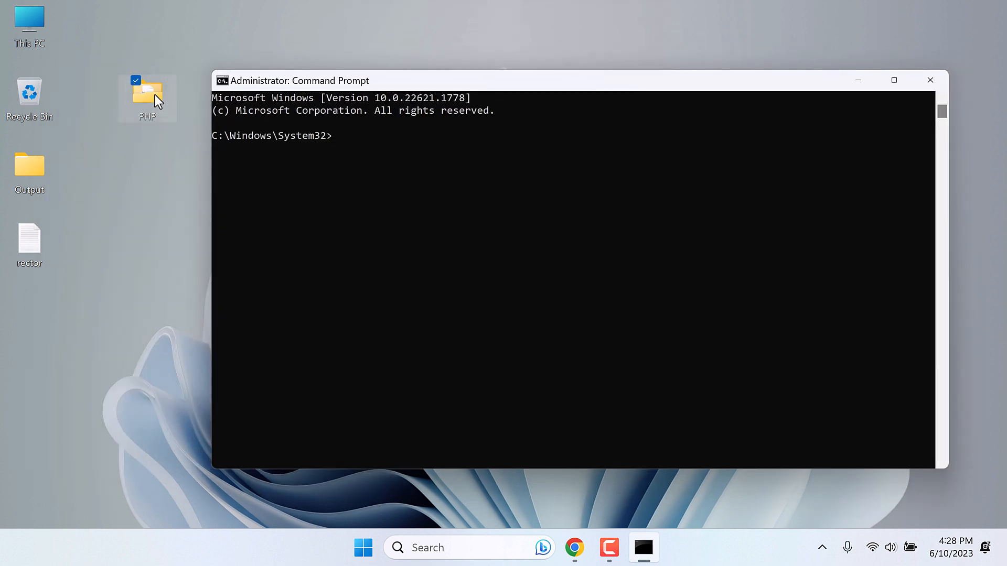
type("cd")
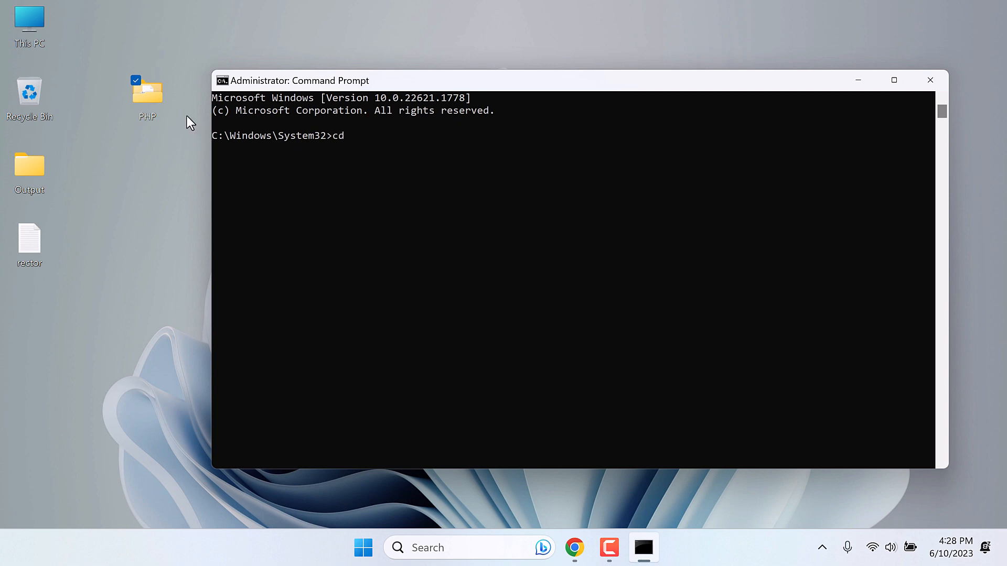
double_click(147, 92)
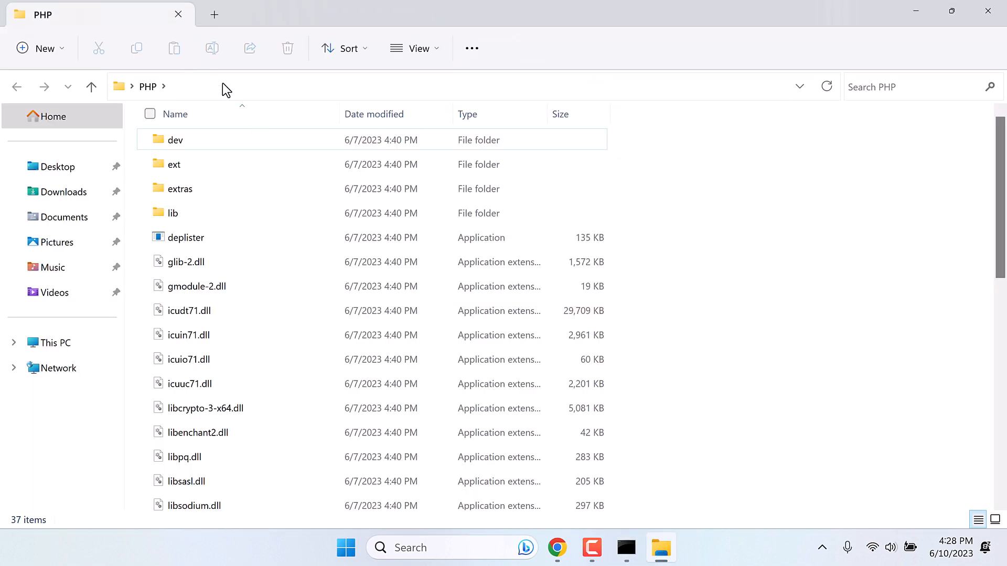
right_click(199, 86)
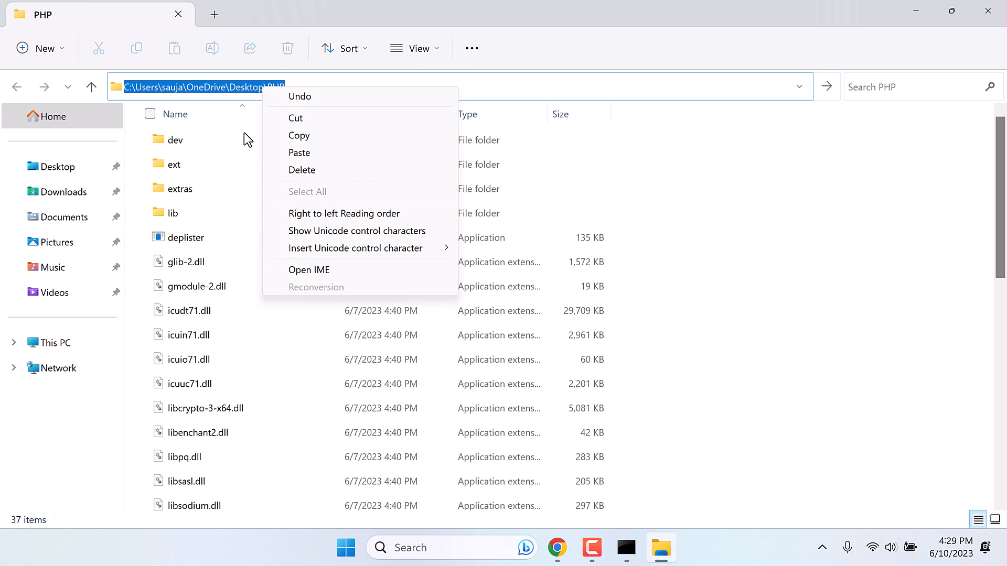
left_click(626, 548)
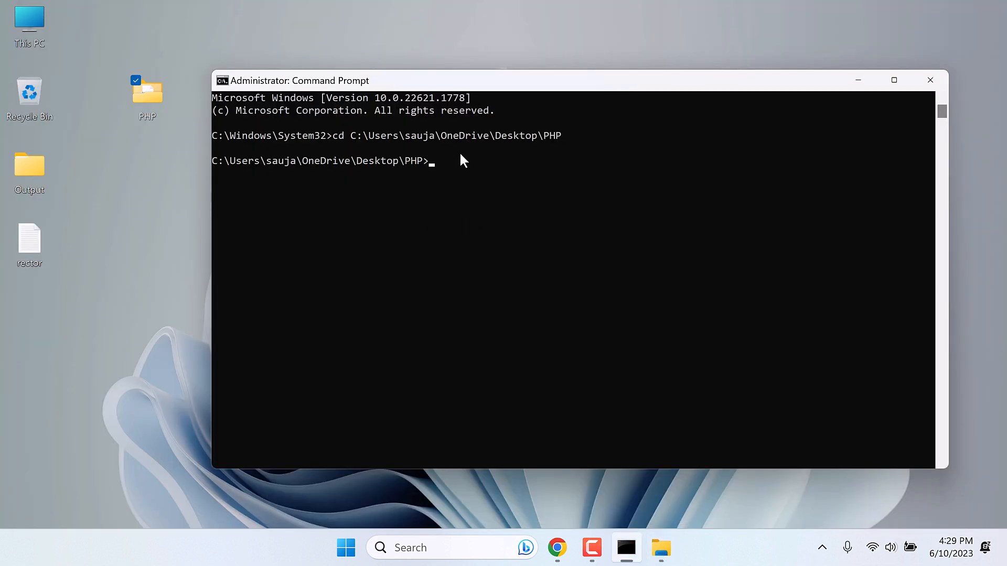
mouse_move(294, 190)
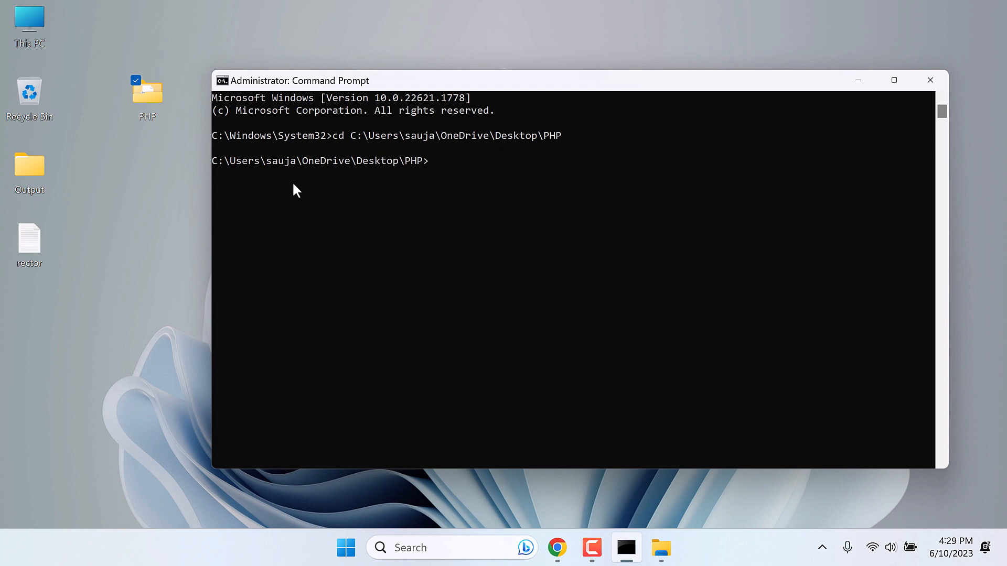
mouse_move(285, 241)
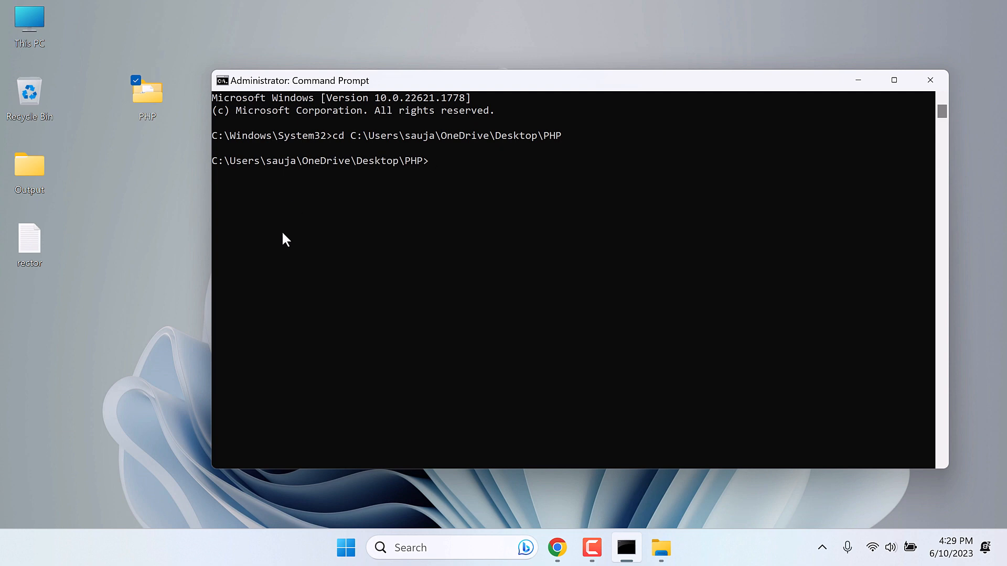
Step: Run php -v and highlight the reported version PHP 8.2.7
type("p")
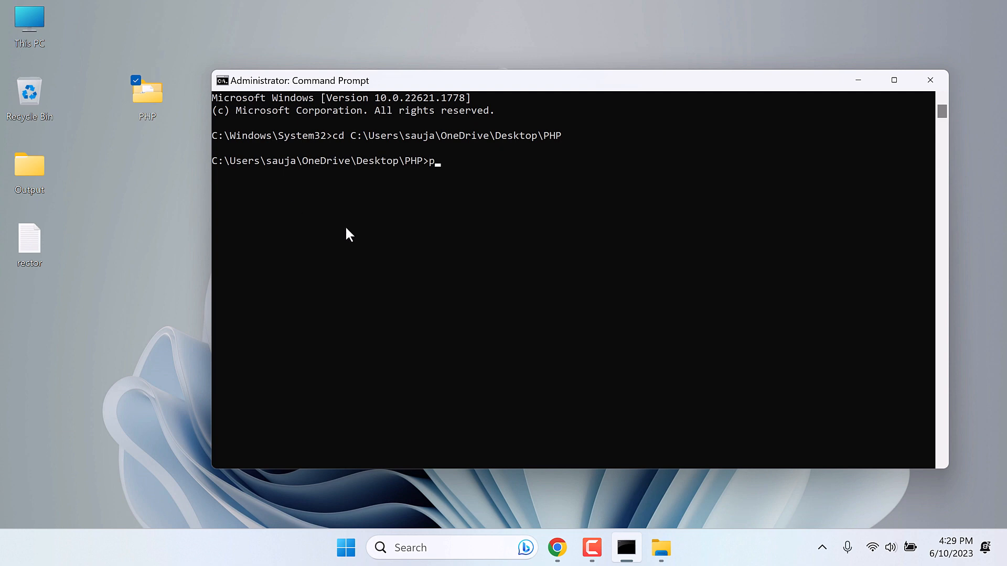
type("hp -v")
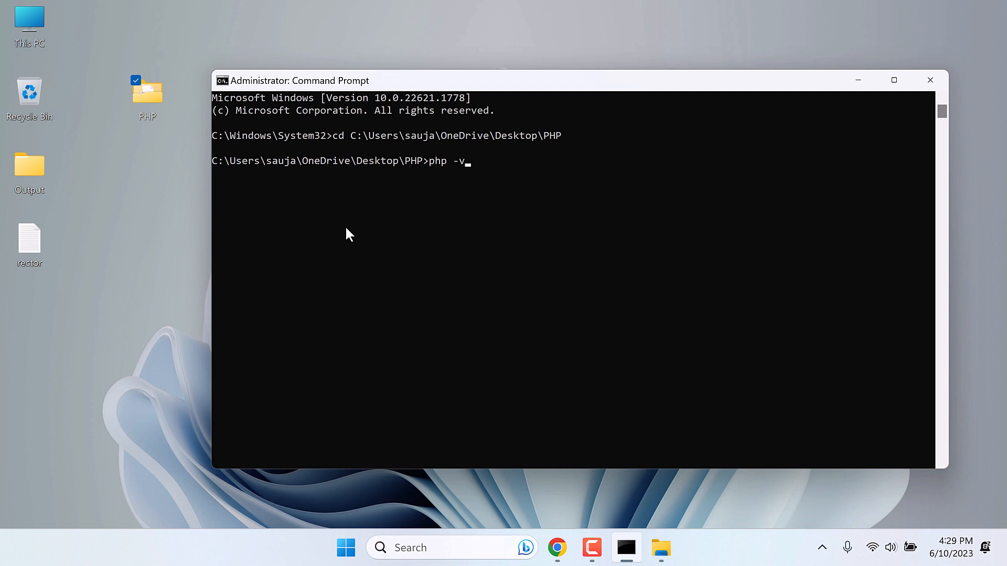
key("Return")
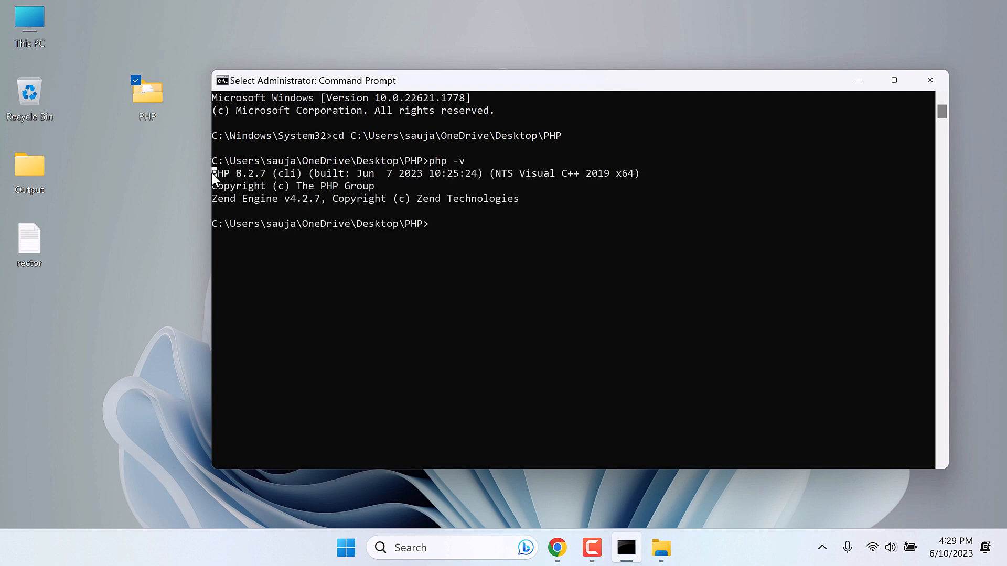
double_click(238, 174)
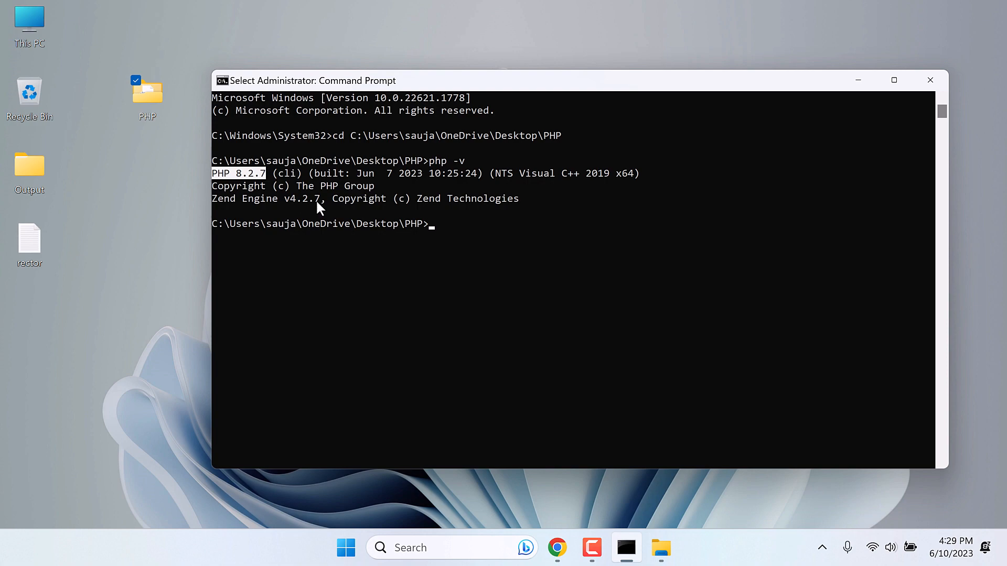
mouse_move(524, 215)
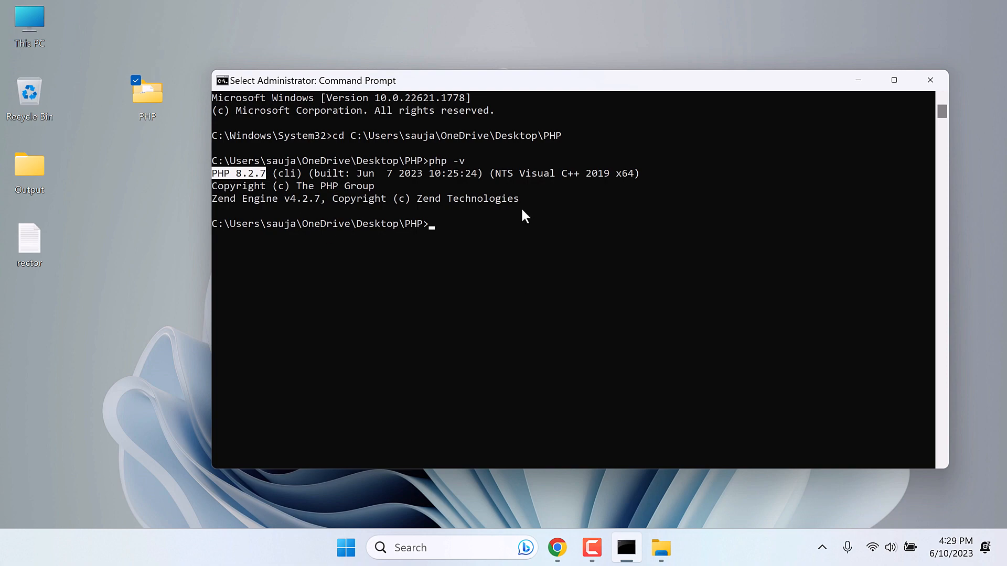
Step: Run 'composer require rector/rector --dev' from the README in the desktop PHP folder
left_click(556, 548)
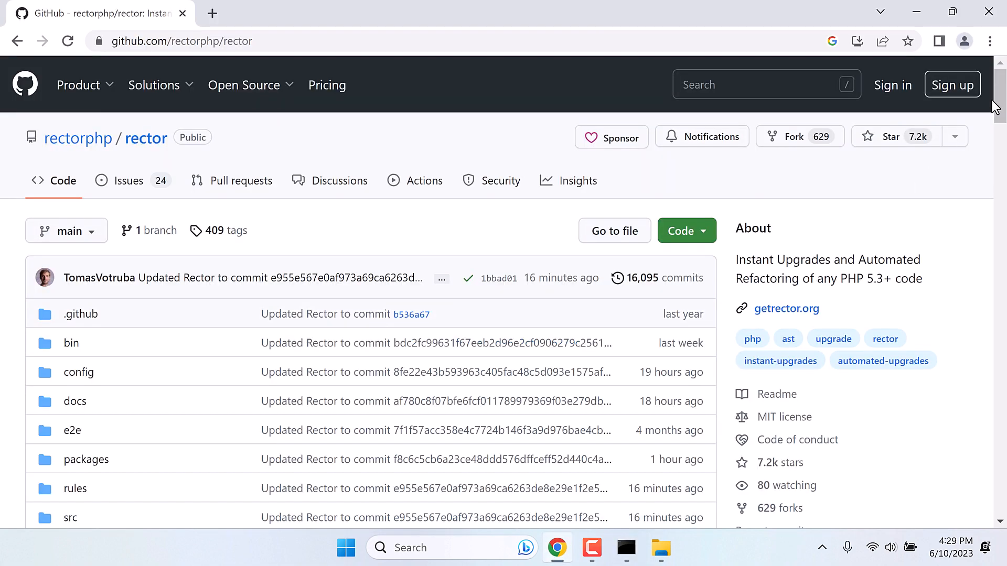
scroll("down", 3)
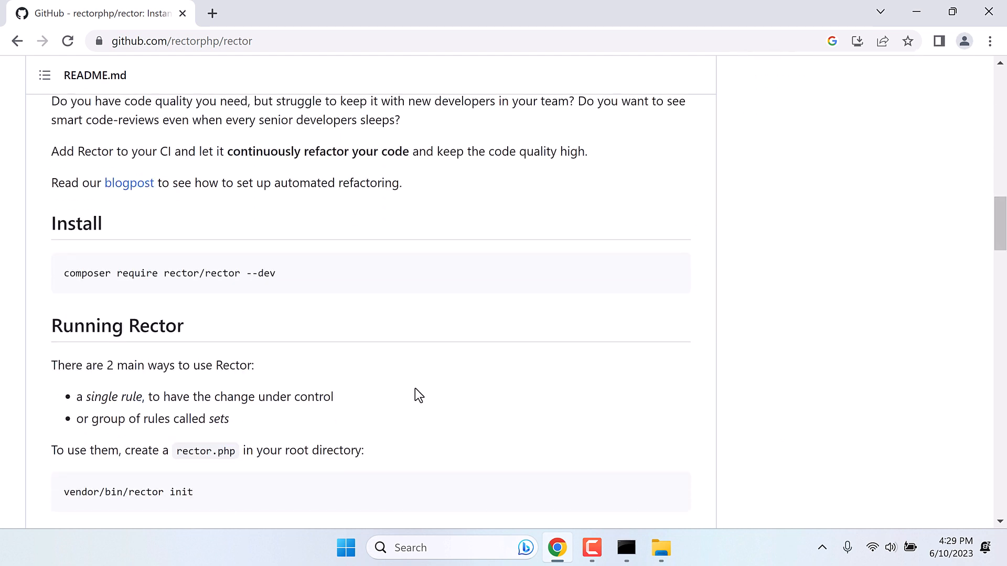
mouse_move(669, 272)
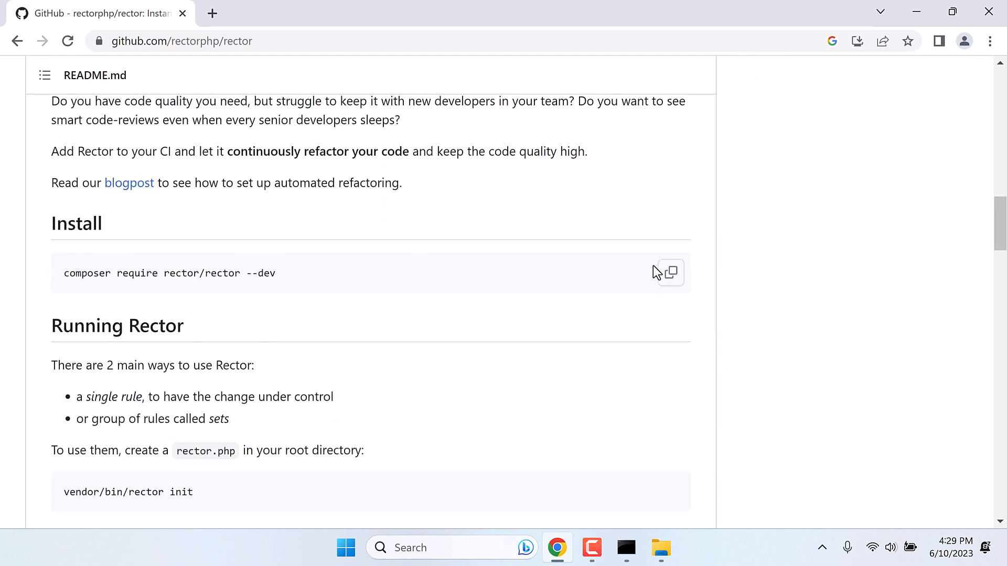
mouse_move(626, 548)
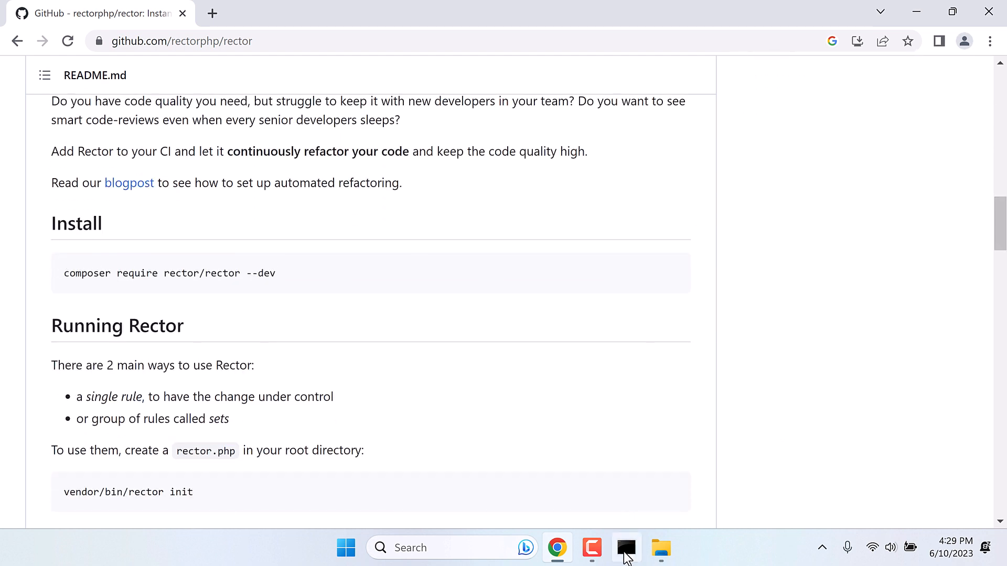
left_click(624, 547)
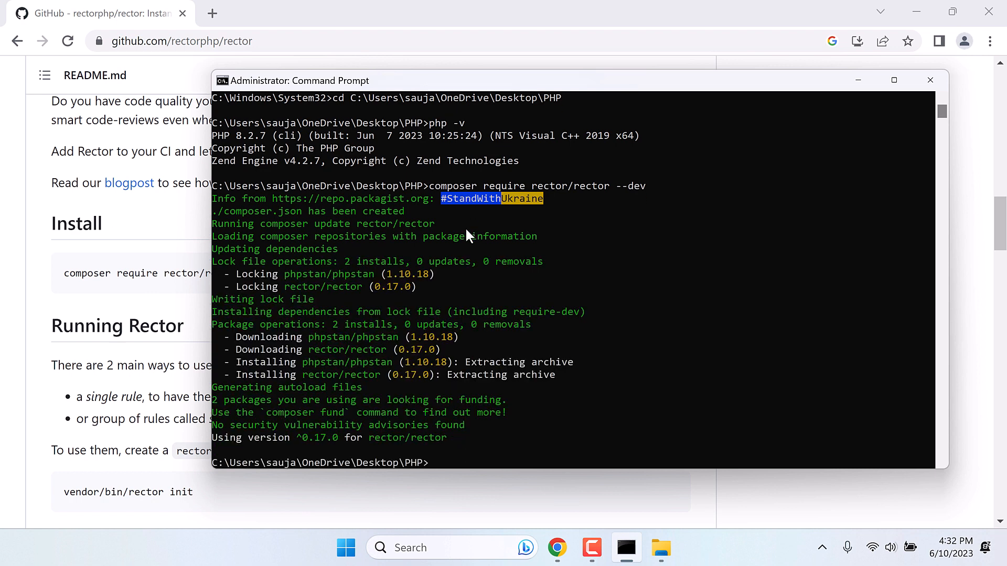
mouse_move(250, 448)
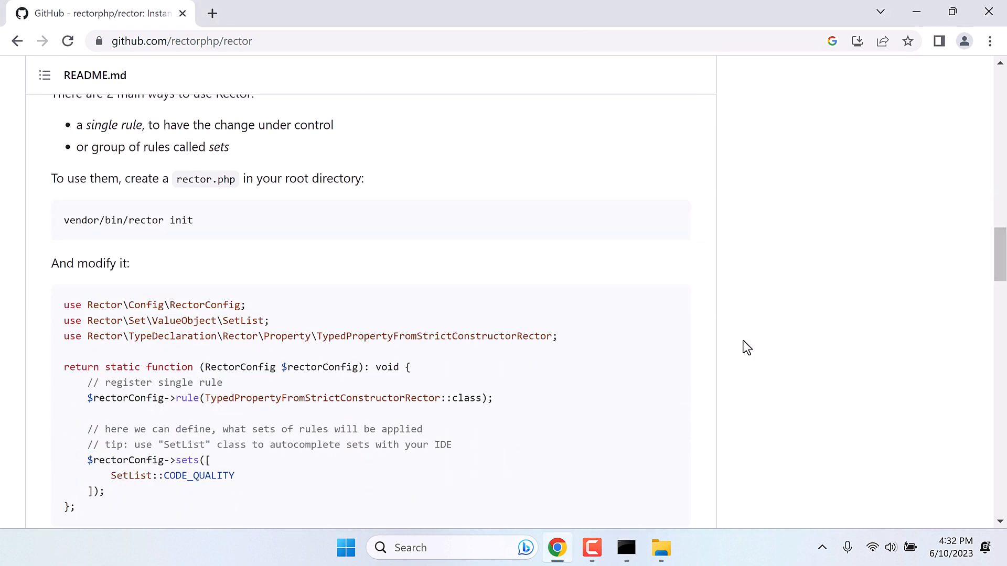
Step: Run php vendor/bin/rector init to generate the rector.php config file
double_click(204, 178)
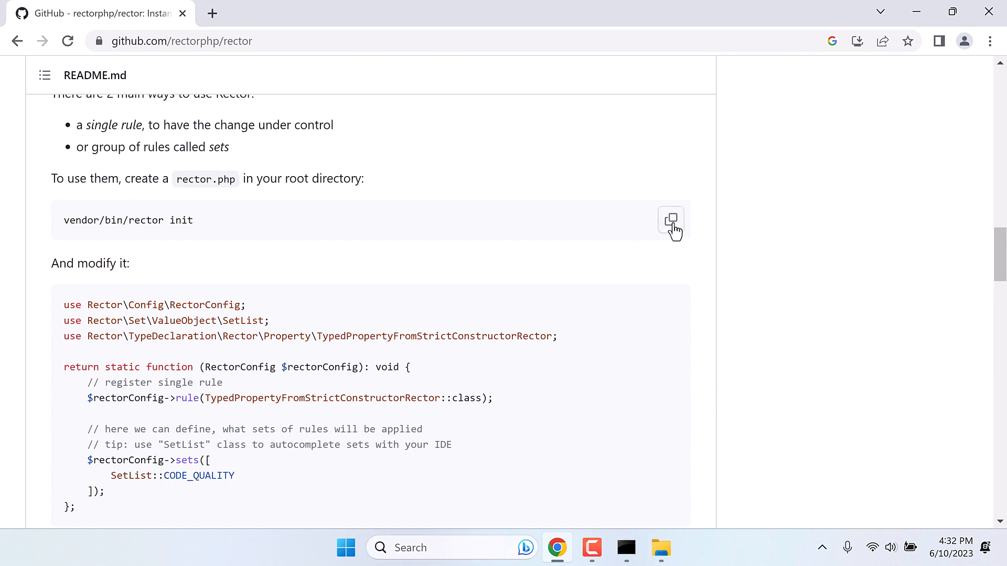
left_click(625, 547)
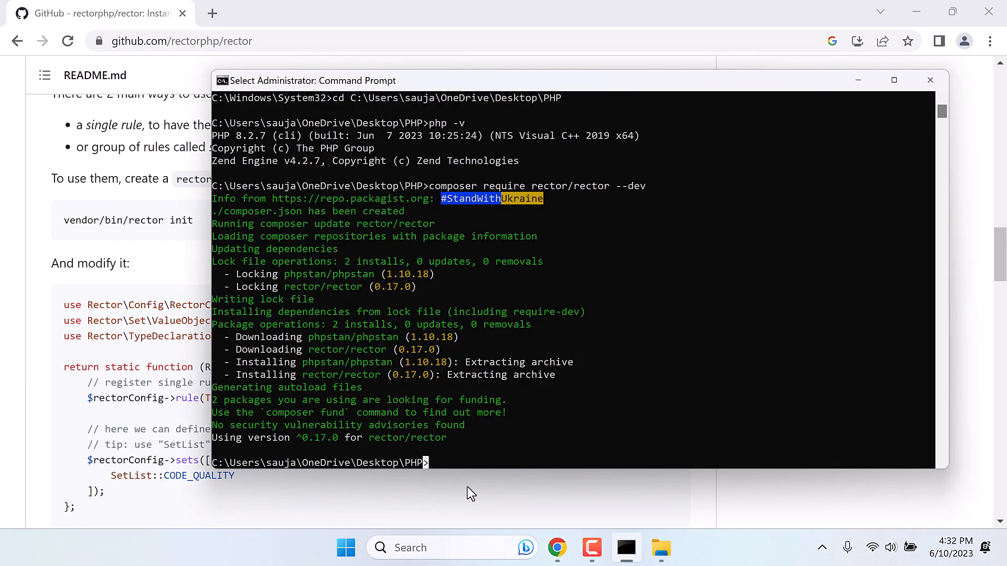
type("php")
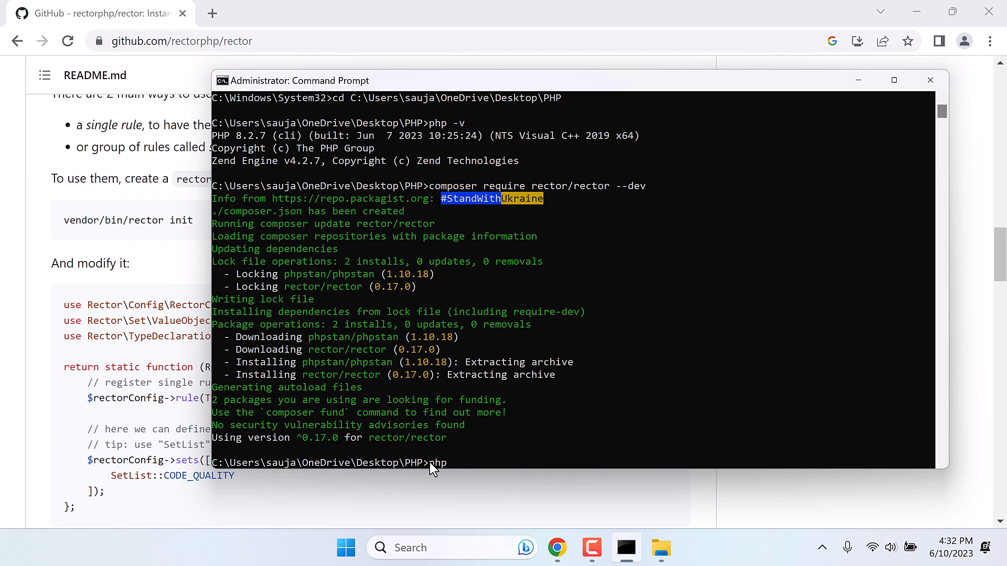
type("vendor/bin/rector init")
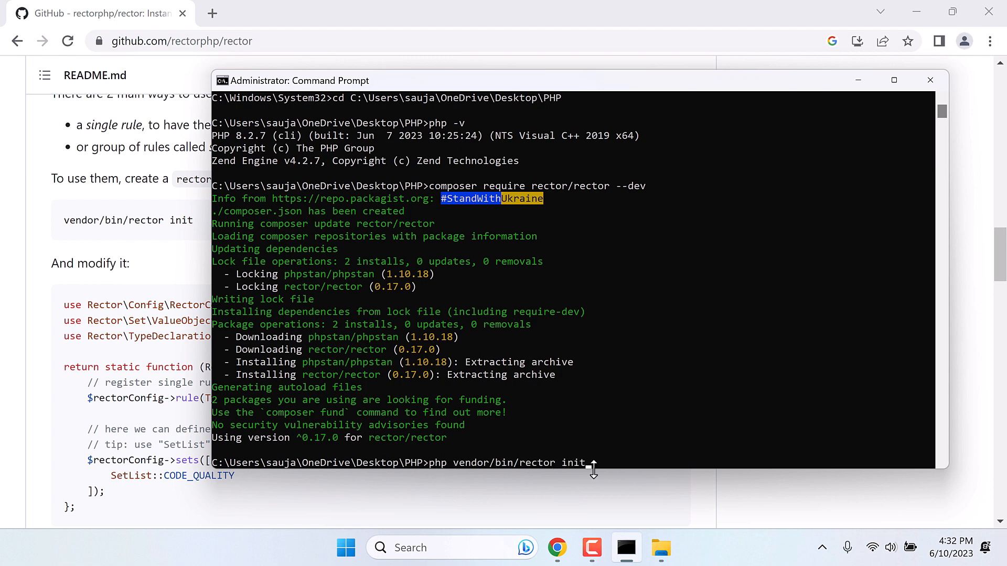
key("Return")
type("yes")
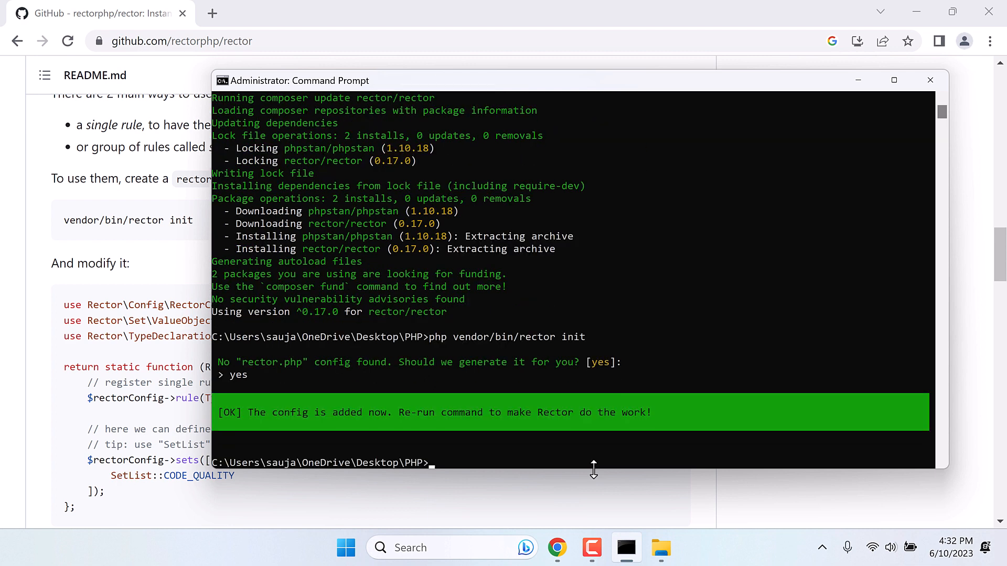
mouse_move(460, 416)
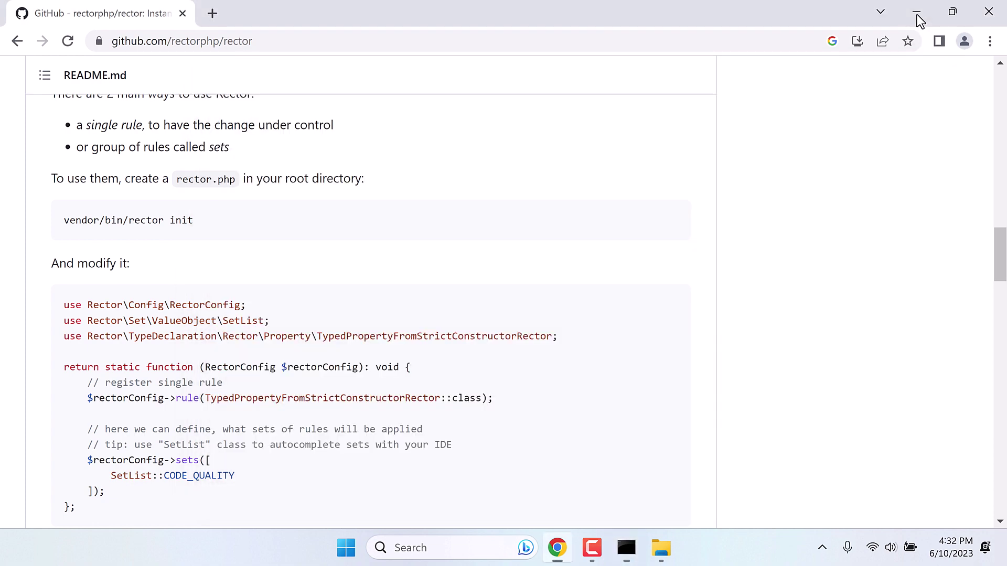
Step: Open rector.php from the PHP folder in Notepad just once, then return to the README
left_click(917, 12)
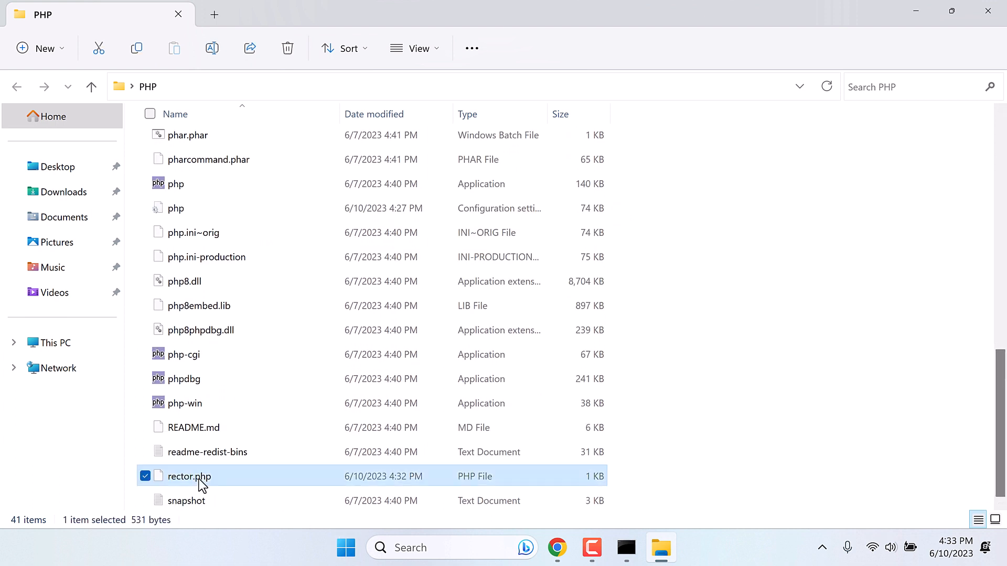
right_click(189, 475)
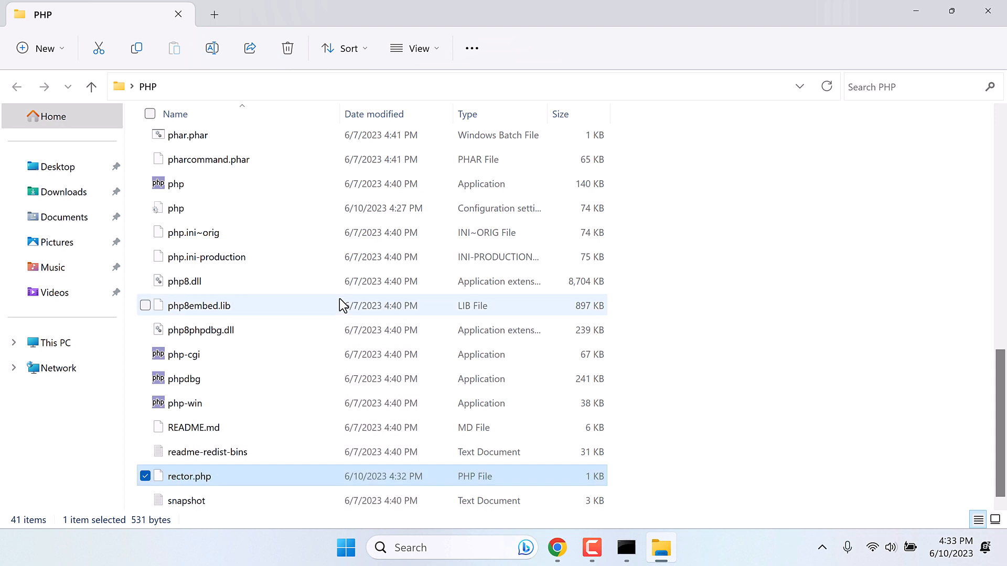
double_click(189, 476)
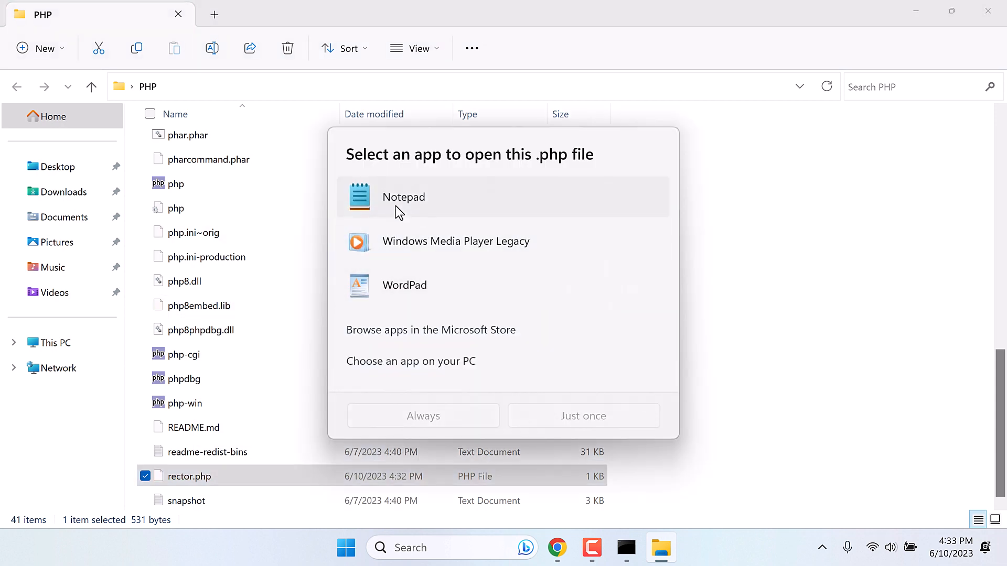
left_click(403, 197)
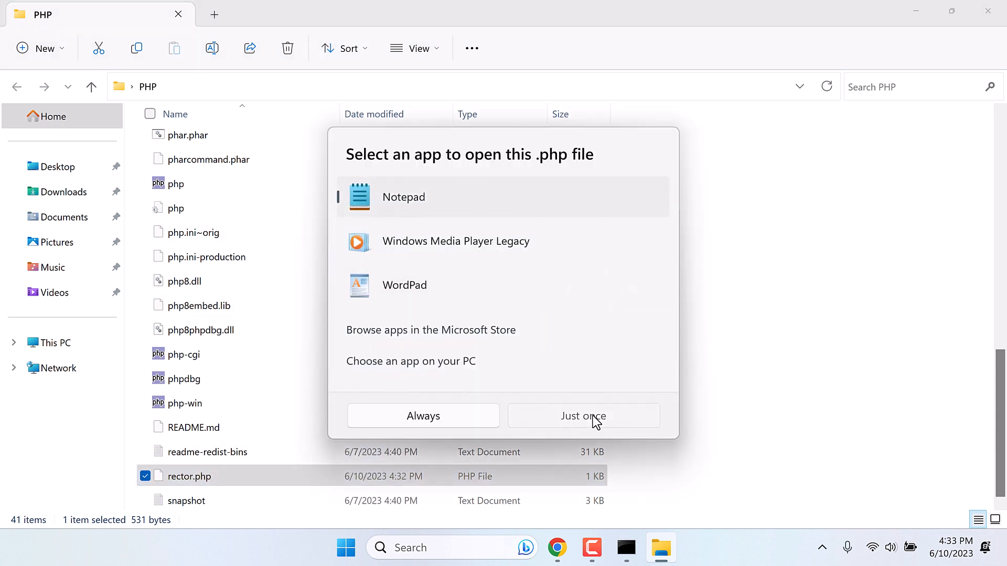
left_click(583, 415)
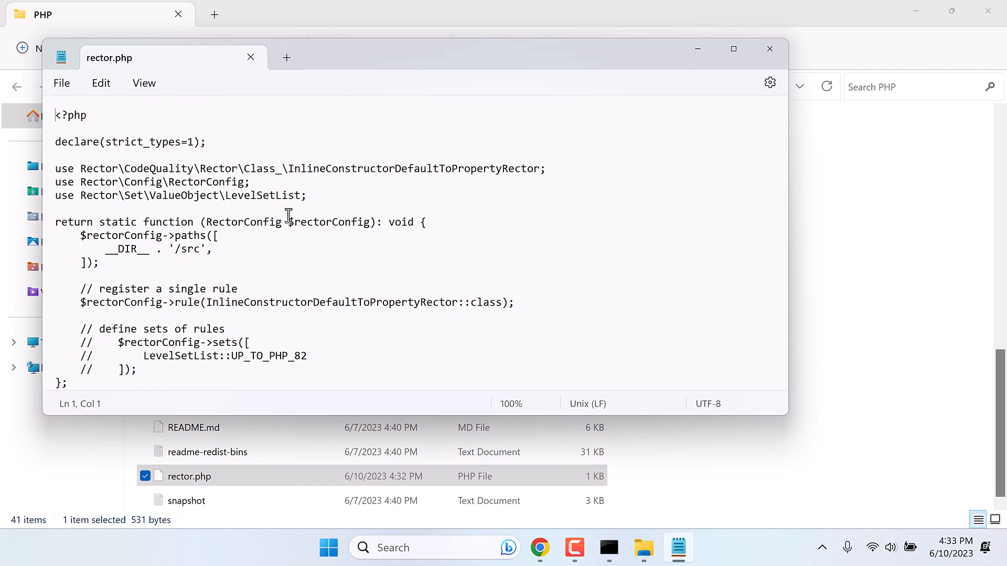
left_click(540, 547)
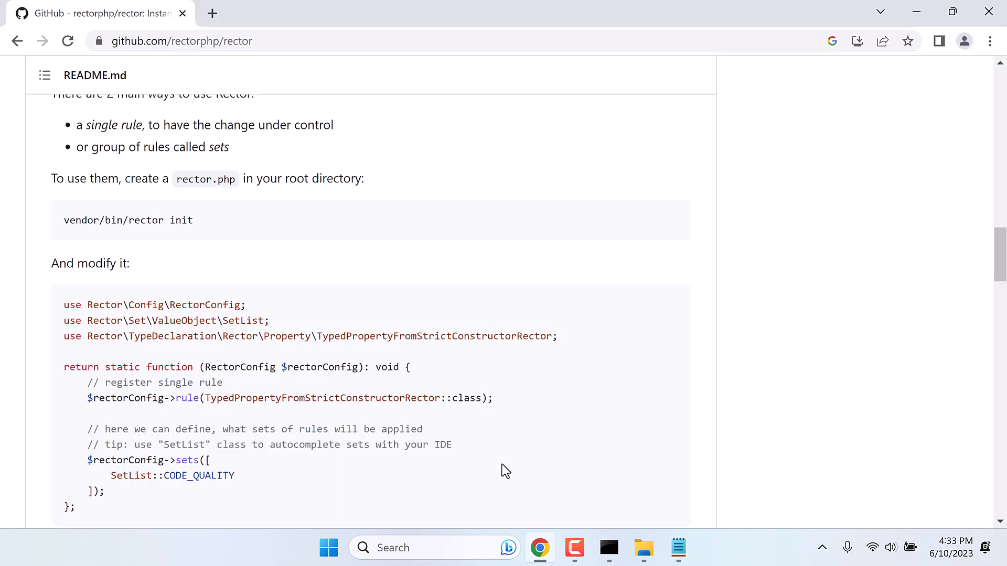
scroll("down", 3)
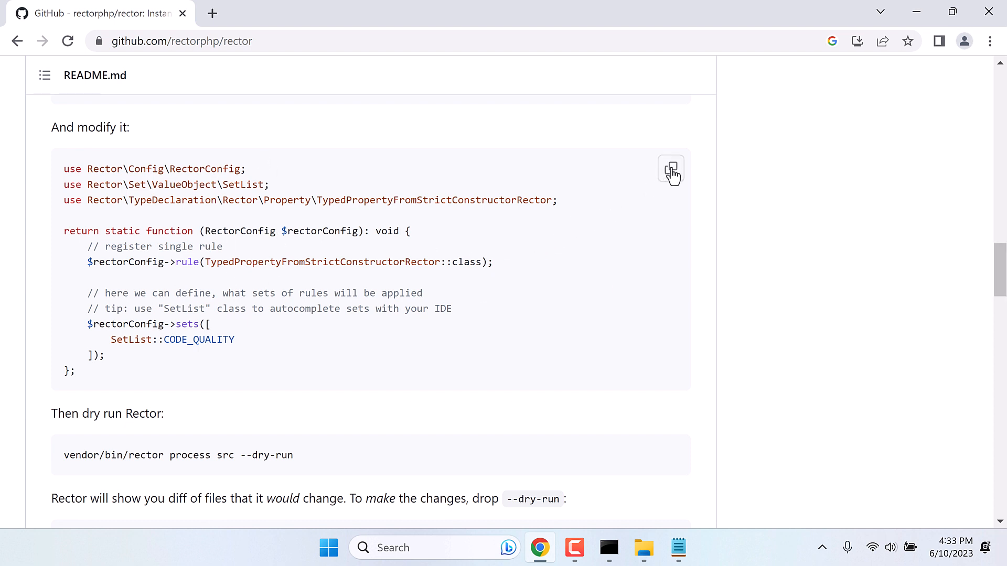
Step: Paste the README's CODE_QUALITY example config over rector.php's entire contents
left_click(677, 548)
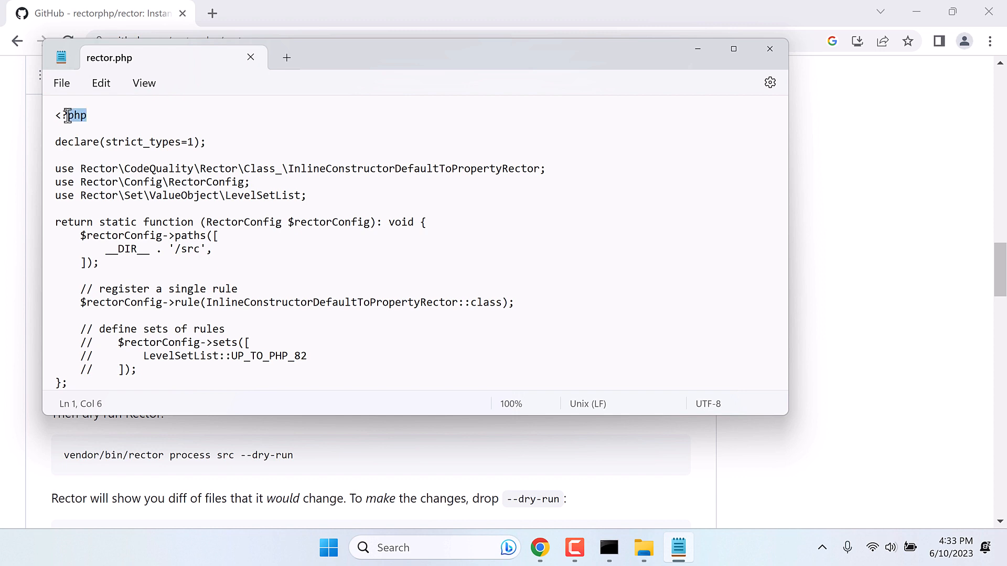
key("ctrl+a")
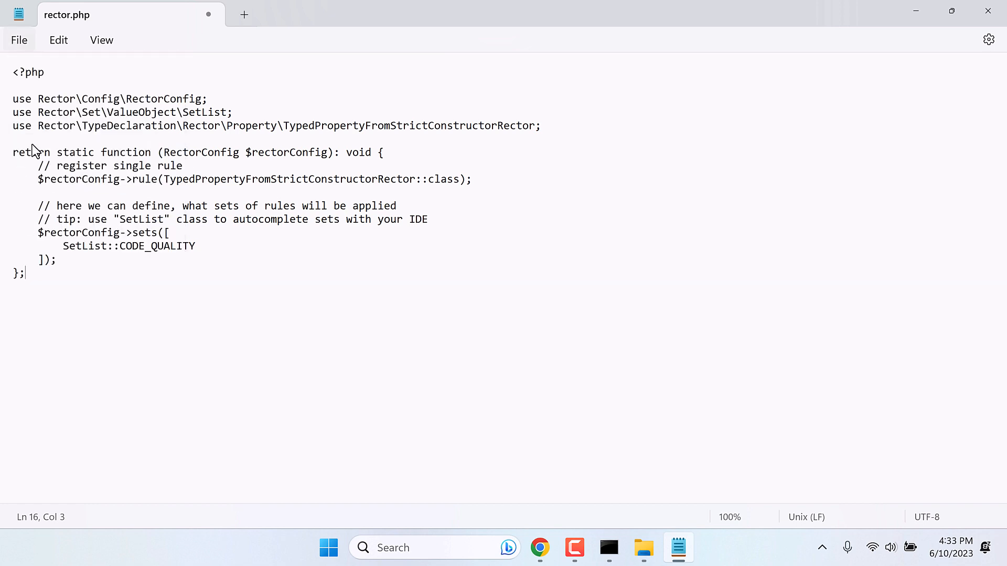
left_click(540, 548)
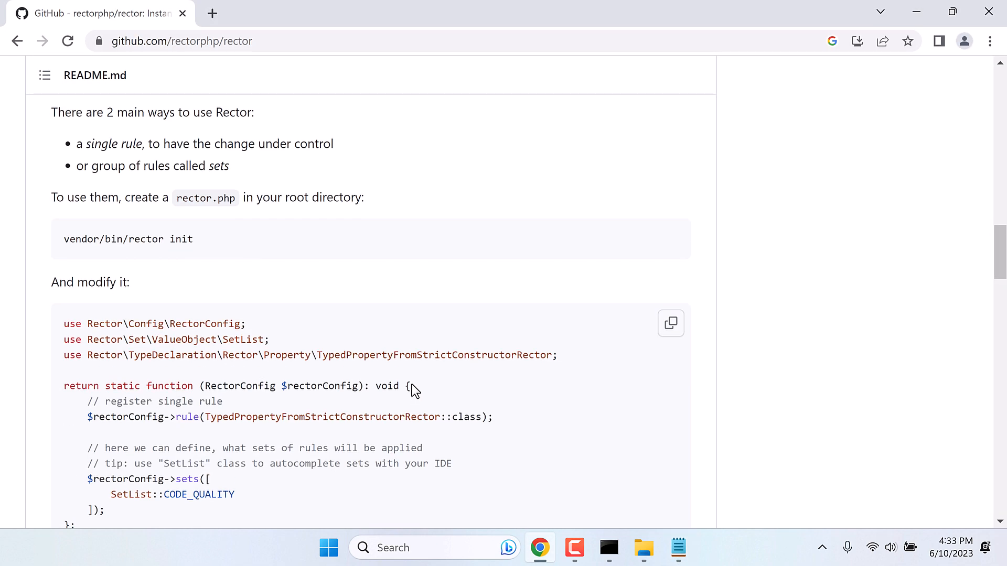
Step: Run php vendor/bin/rector process src --dry-run, then run the real process on src
scroll("down", 3)
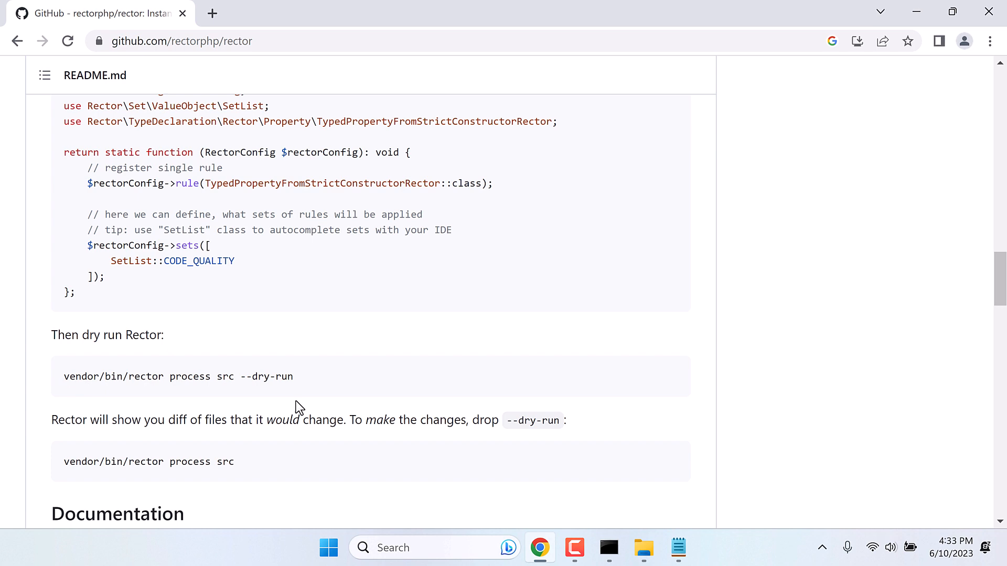
left_click(607, 548)
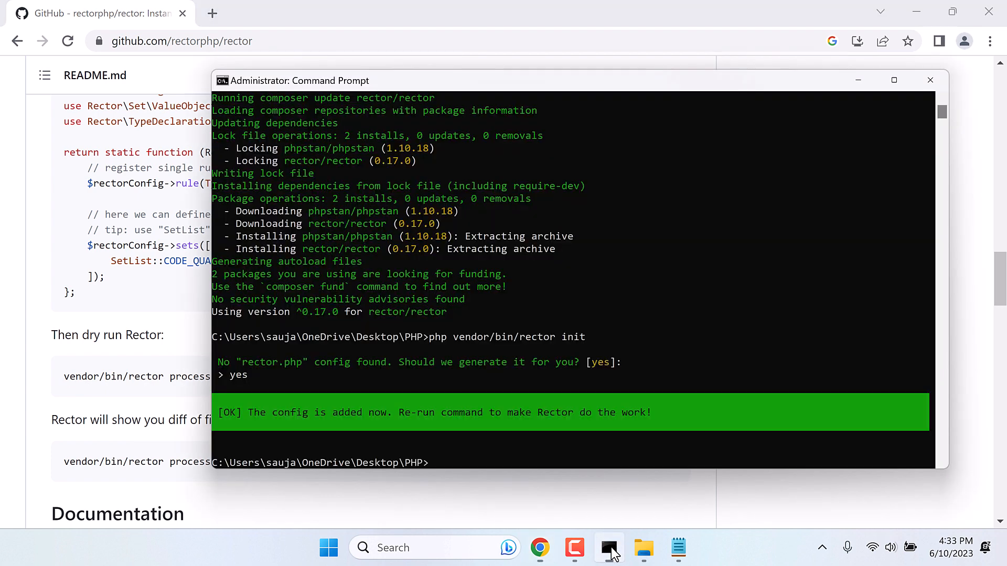
type("php")
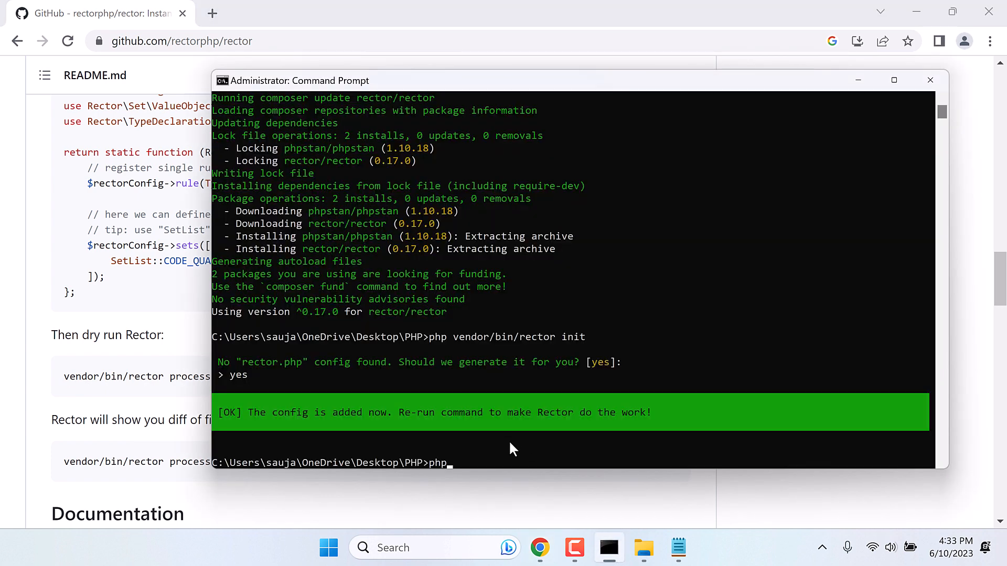
type("php vendor/bin/rector process src --dry-run")
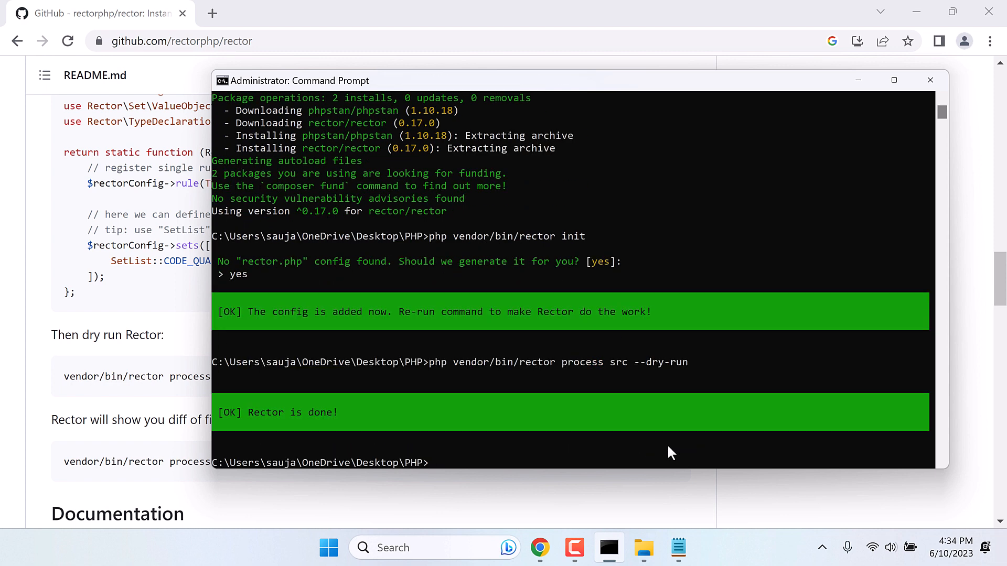
mouse_move(235, 430)
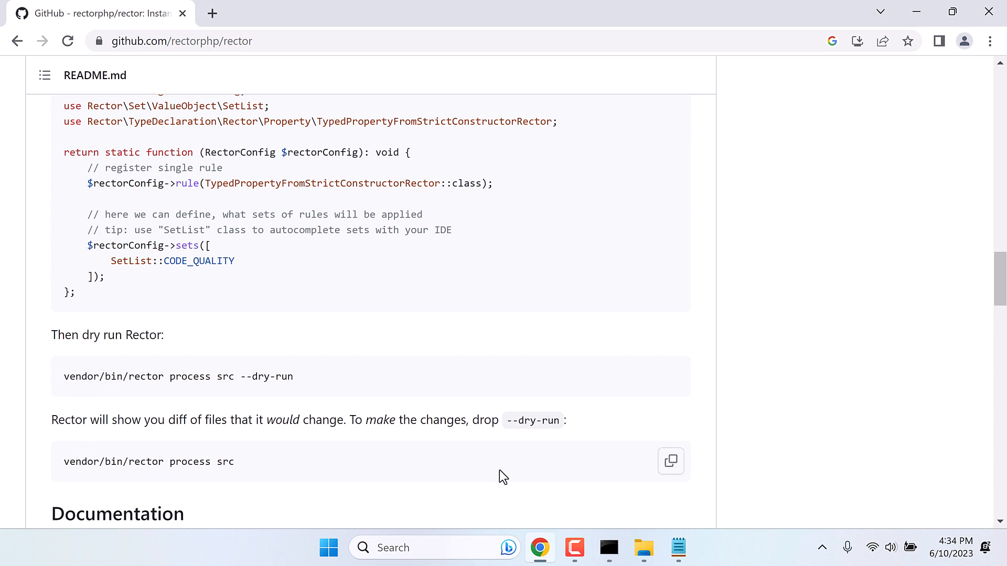
mouse_move(649, 498)
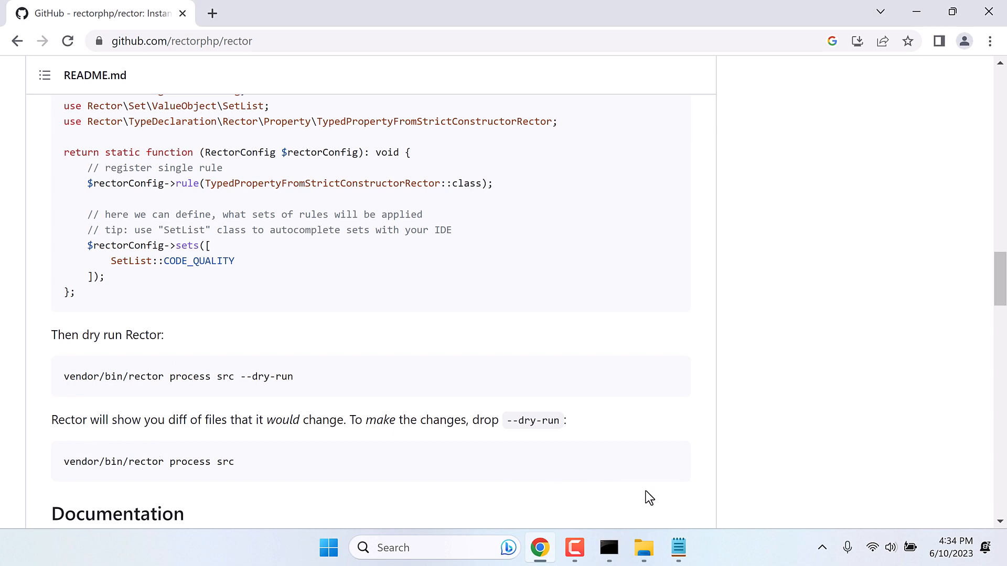
left_click(609, 548)
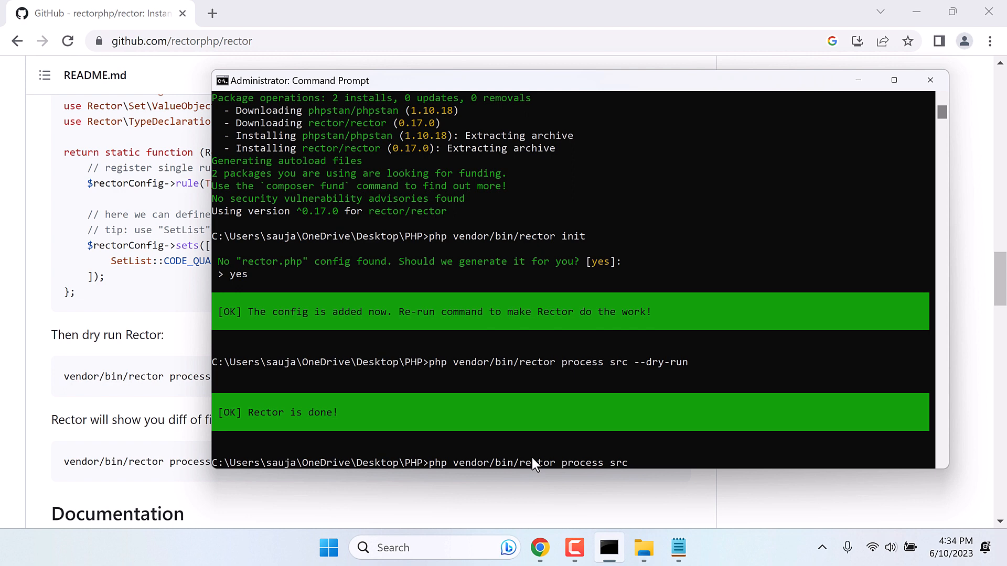
key("Return")
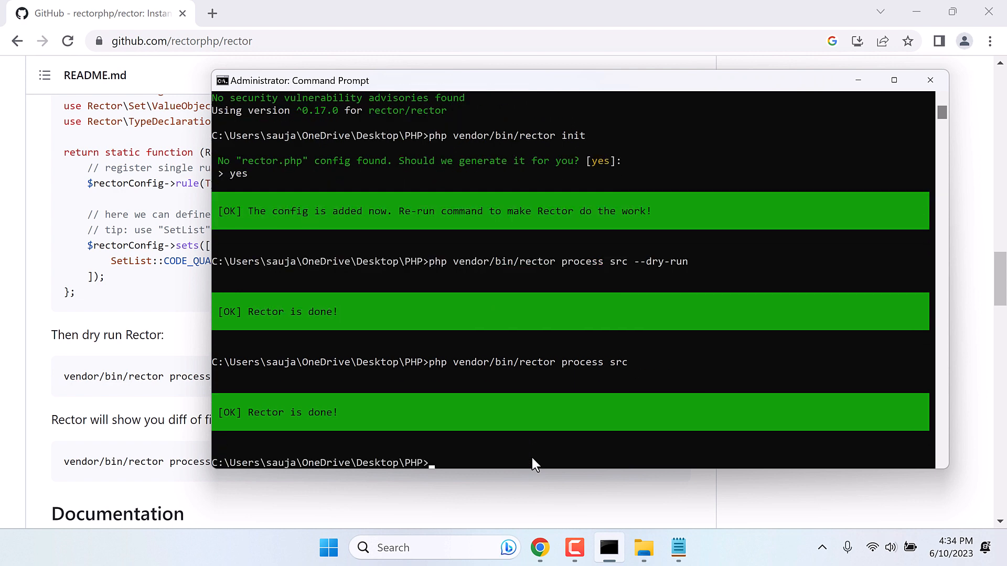
mouse_move(108, 196)
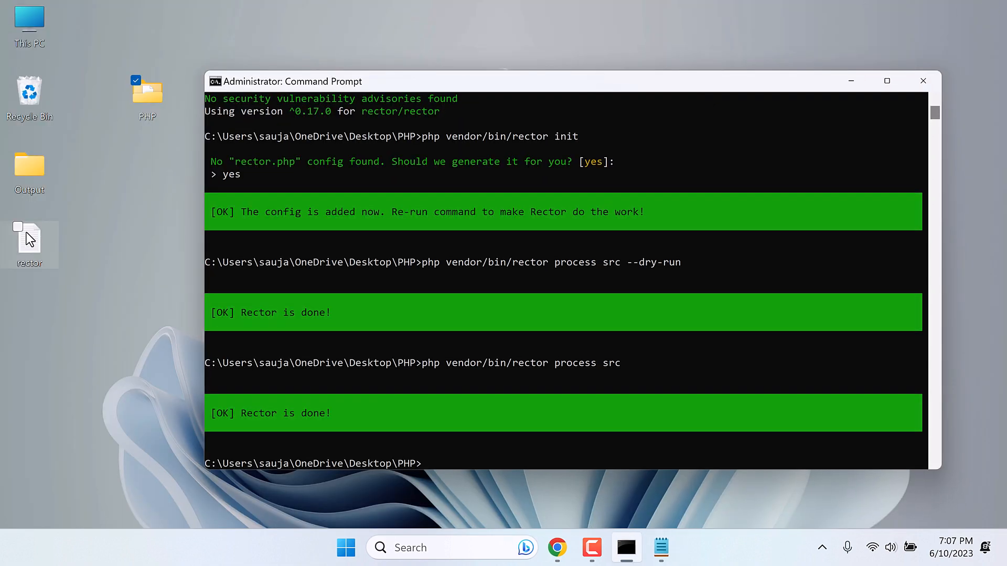
Step: Copy the desktop rector file's paths config into rector.php and change the set to UP_TO_PHP_82
double_click(29, 241)
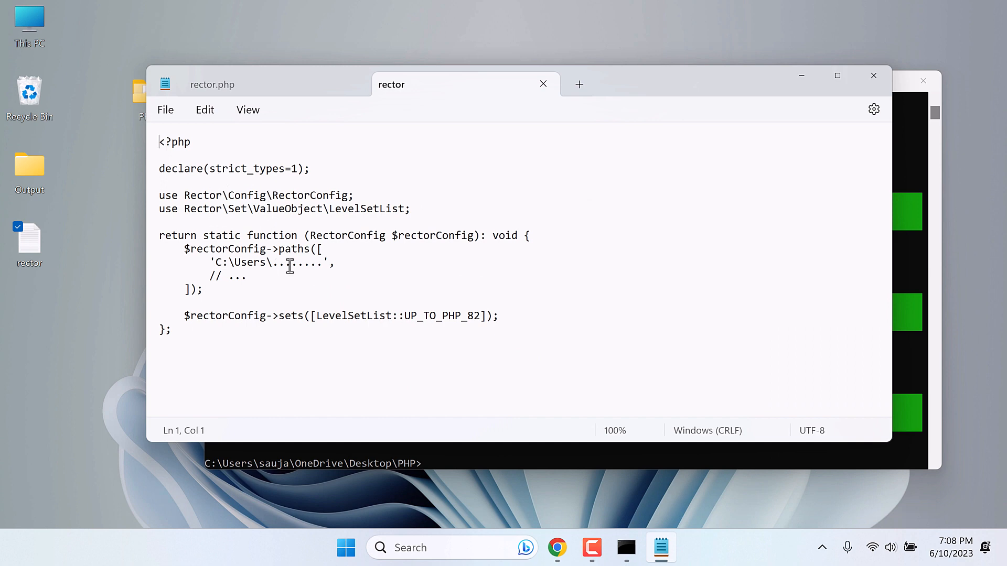
mouse_move(280, 255)
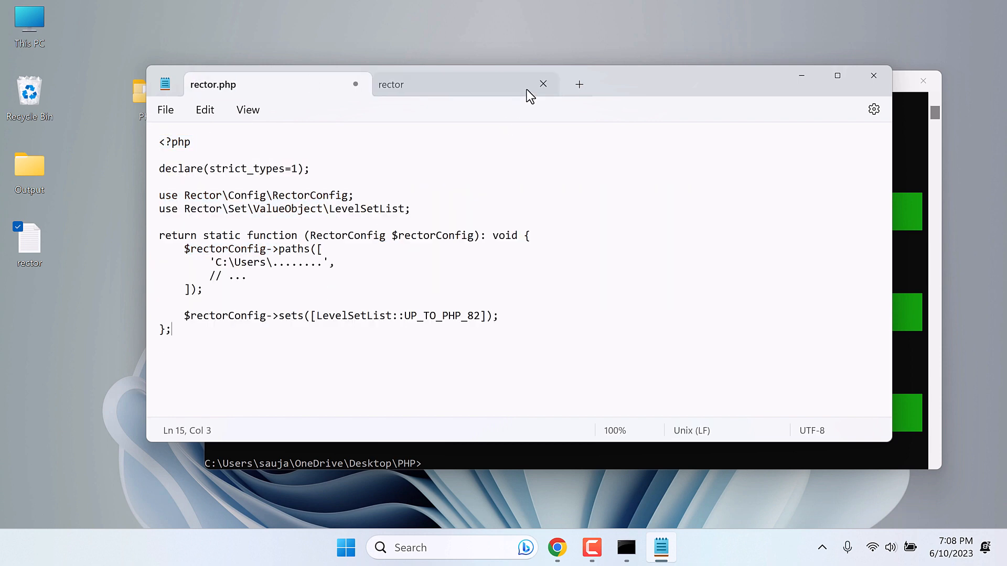
left_click(544, 84)
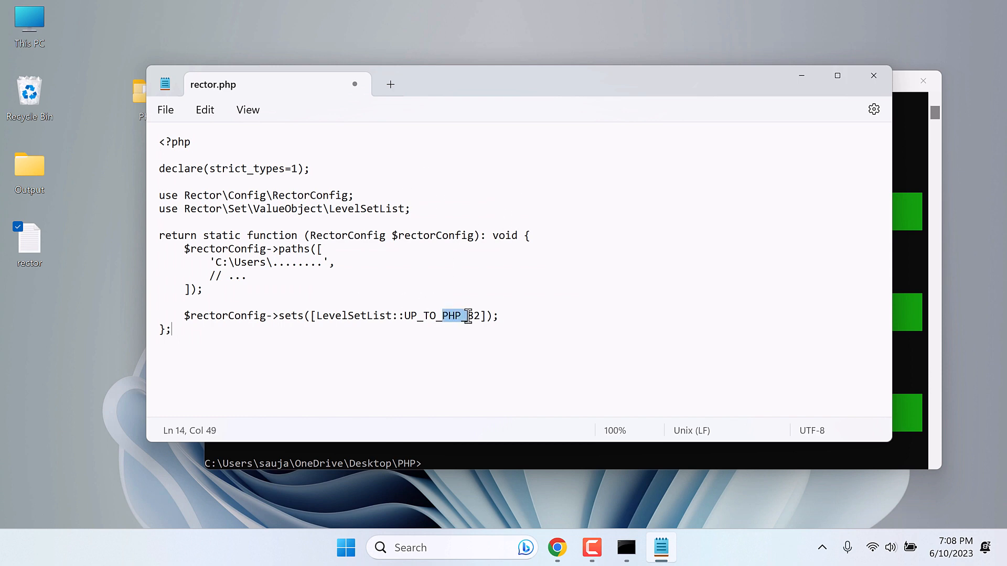
type("_82")
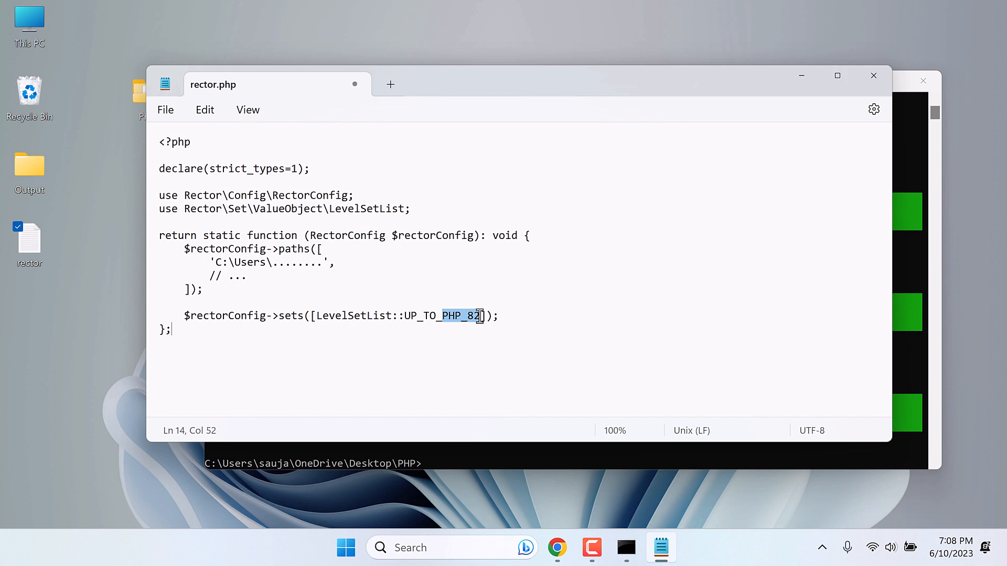
mouse_move(218, 262)
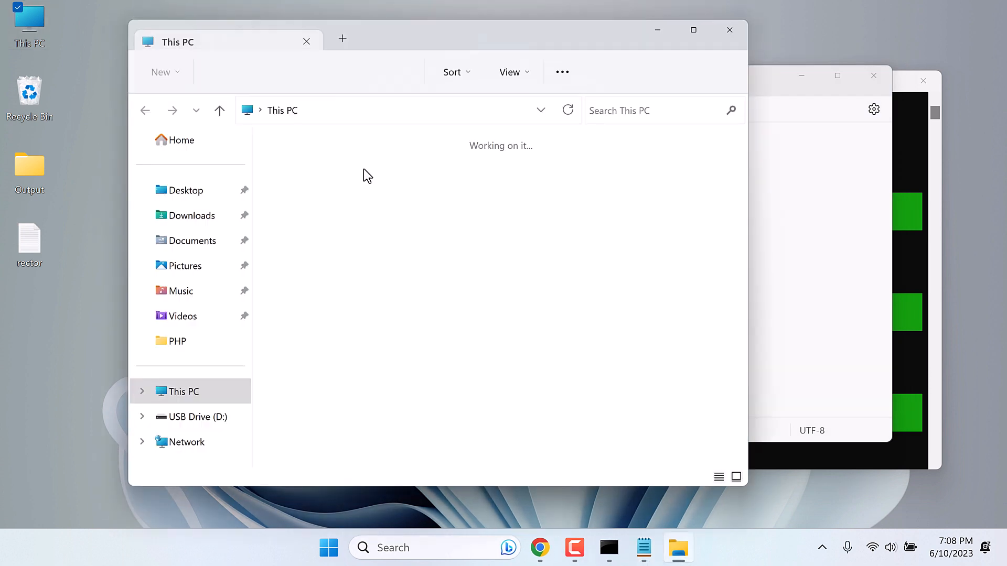
Step: Open the Files-to-upgrade folder, which holds the composer and phpmailer folders
left_click(195, 417)
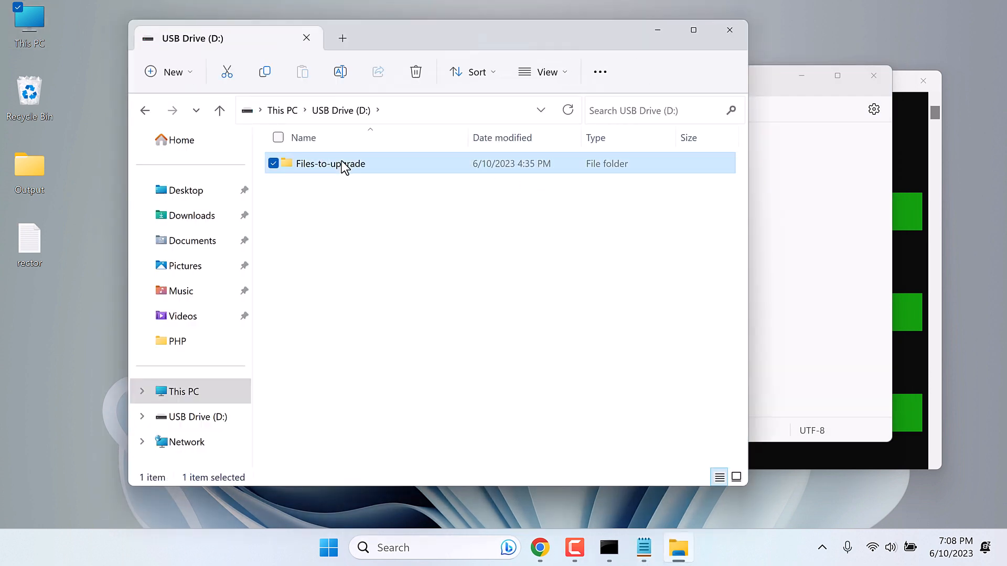
mouse_move(320, 163)
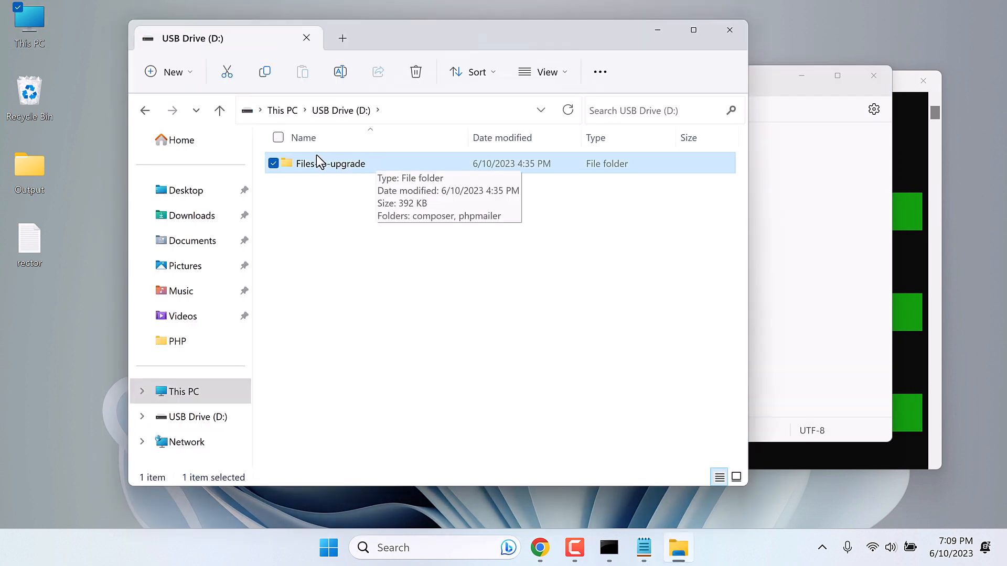
mouse_move(353, 184)
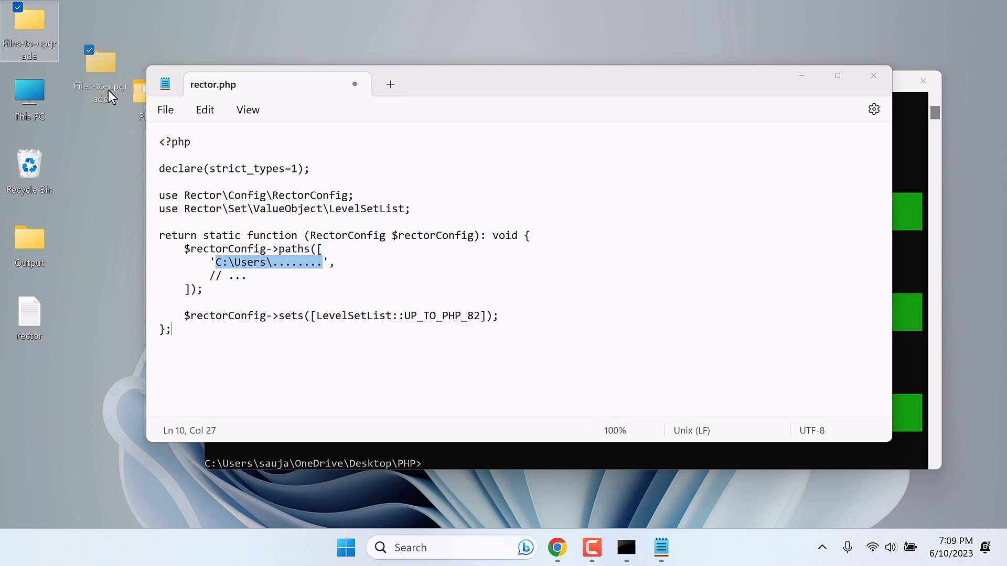
double_click(100, 64)
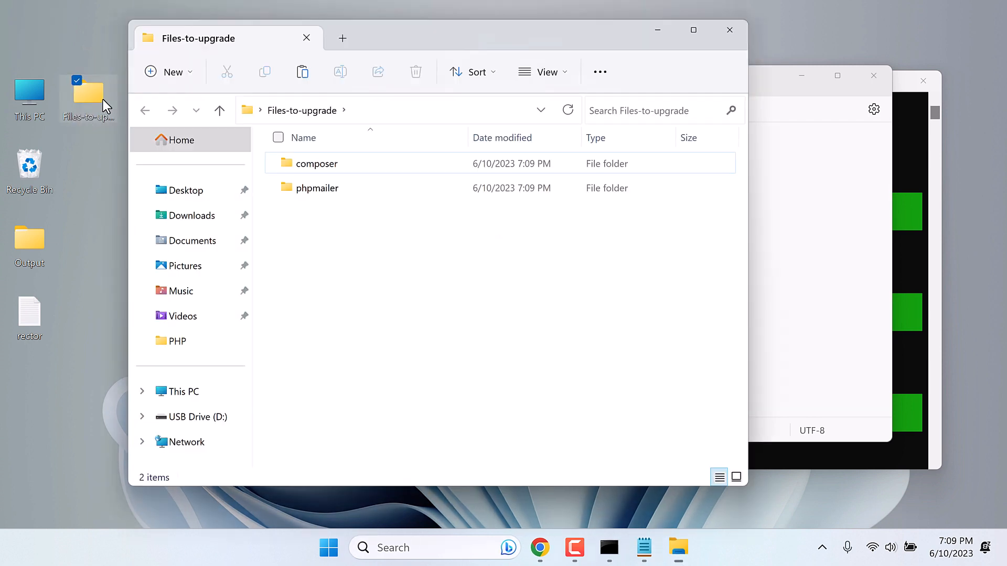
mouse_move(394, 255)
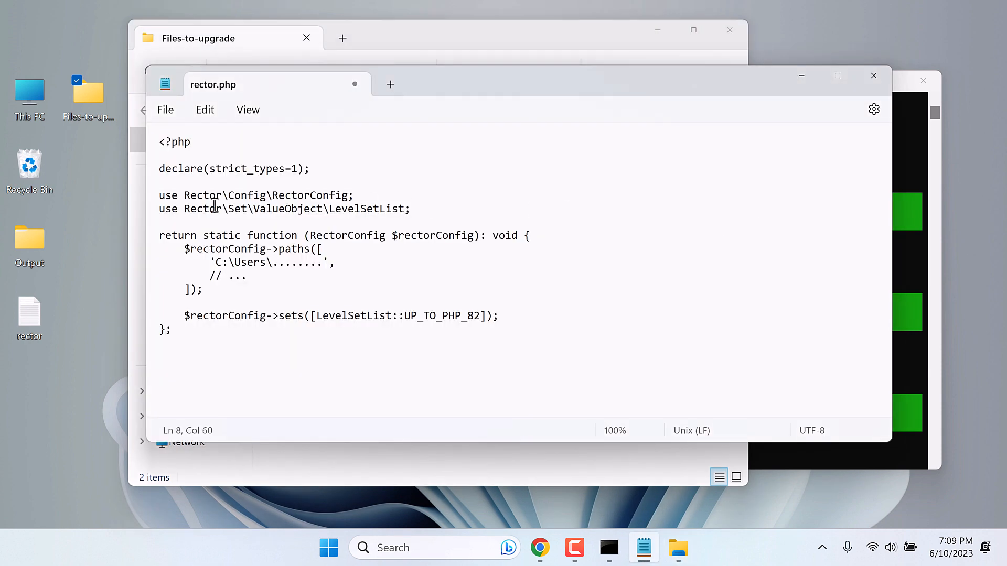
mouse_move(378, 35)
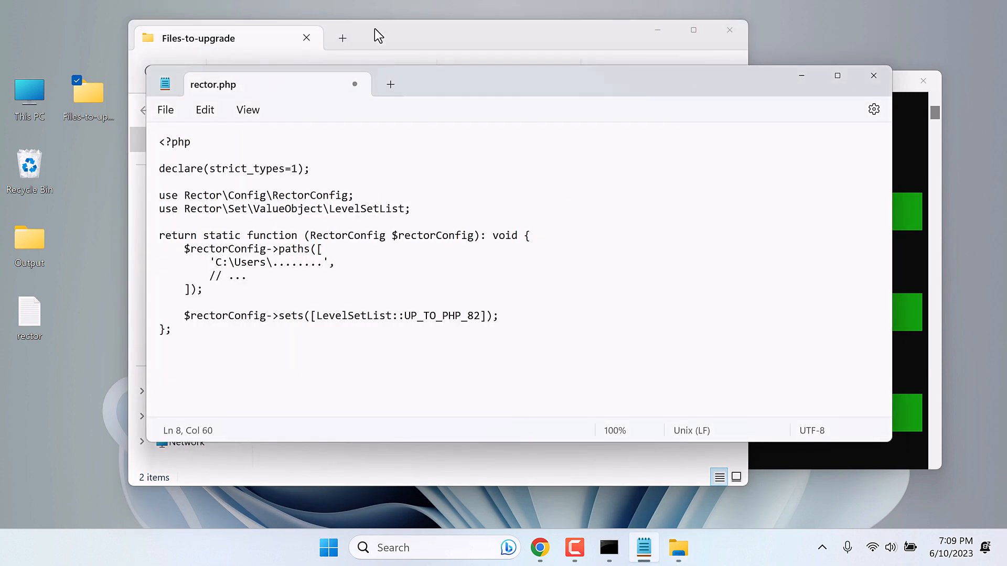
Step: Leave Notepad's UP_TO_PHP_82 rector.php and bring the Administrator Command Prompt forward
left_click(375, 35)
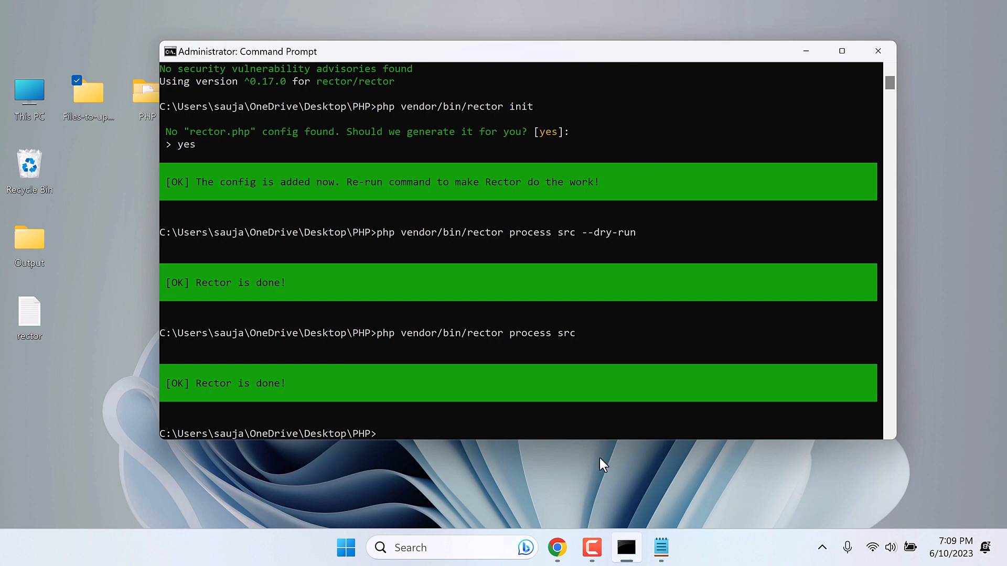
Step: Copy the readme's dry-run command and run php vendor/bin/rector process --dry-run
left_click(556, 547)
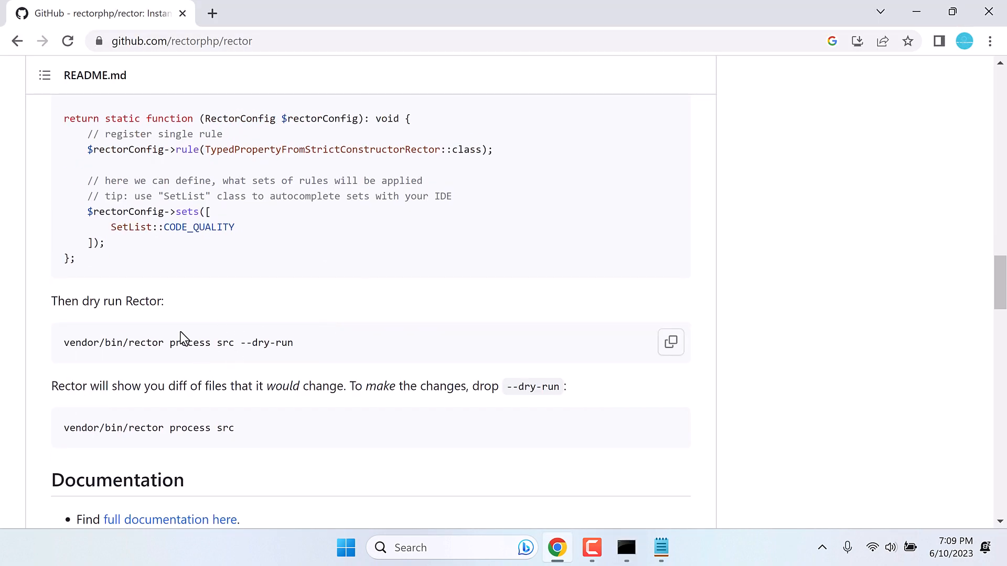
mouse_move(672, 343)
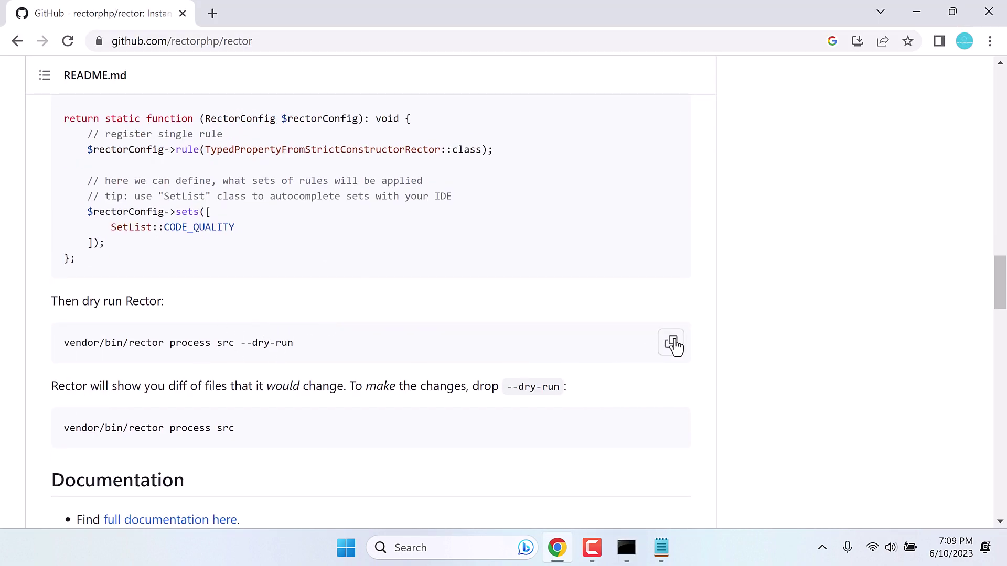
mouse_move(233, 342)
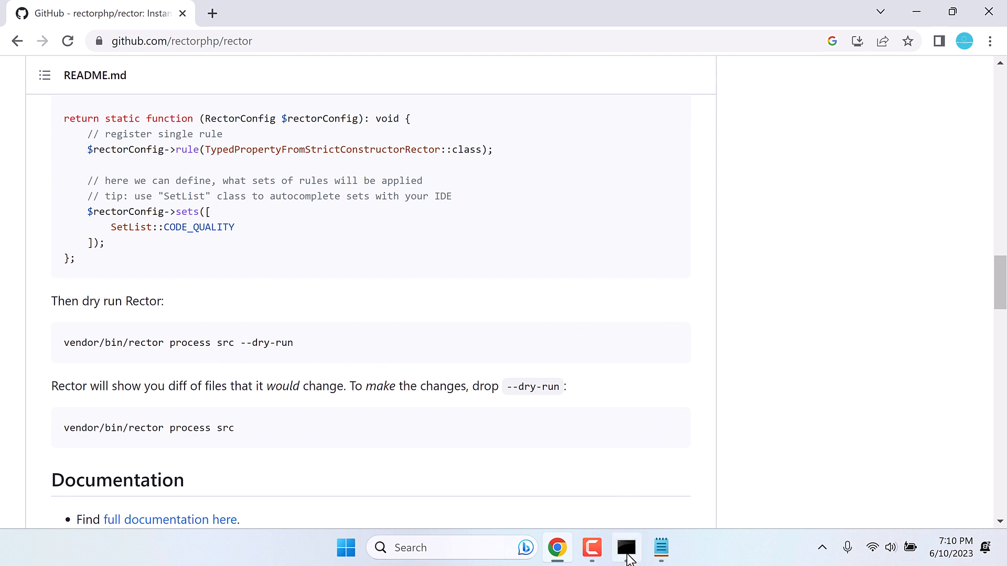
left_click(625, 547)
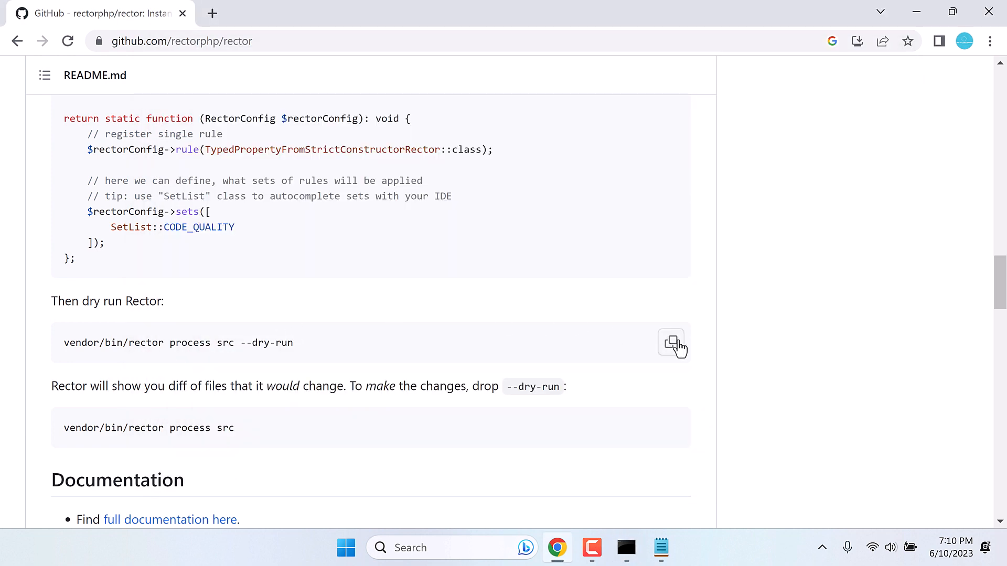
left_click(662, 547)
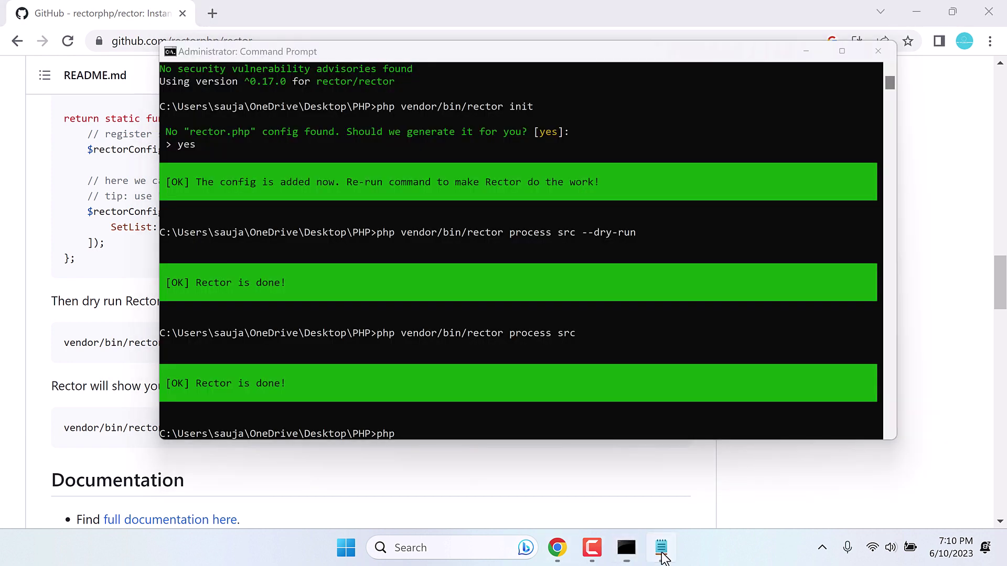
left_click(661, 548)
type(" vendor/bin/rector process --dry-run")
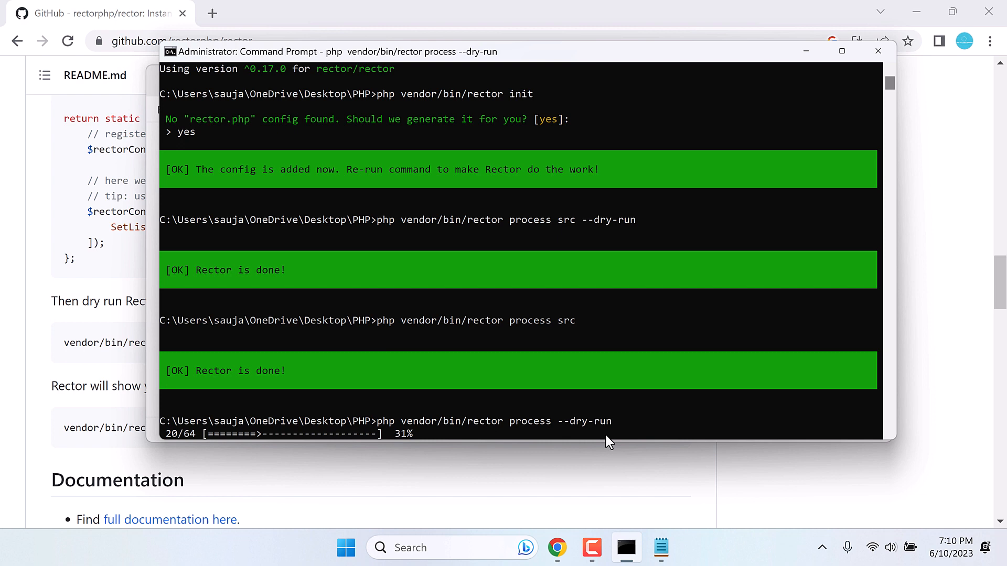
mouse_move(615, 416)
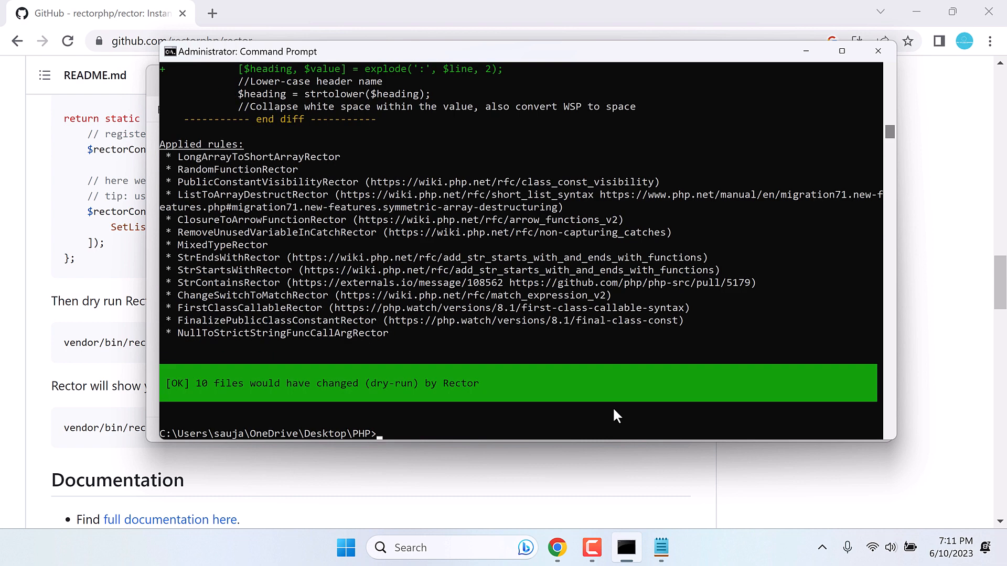
mouse_move(295, 378)
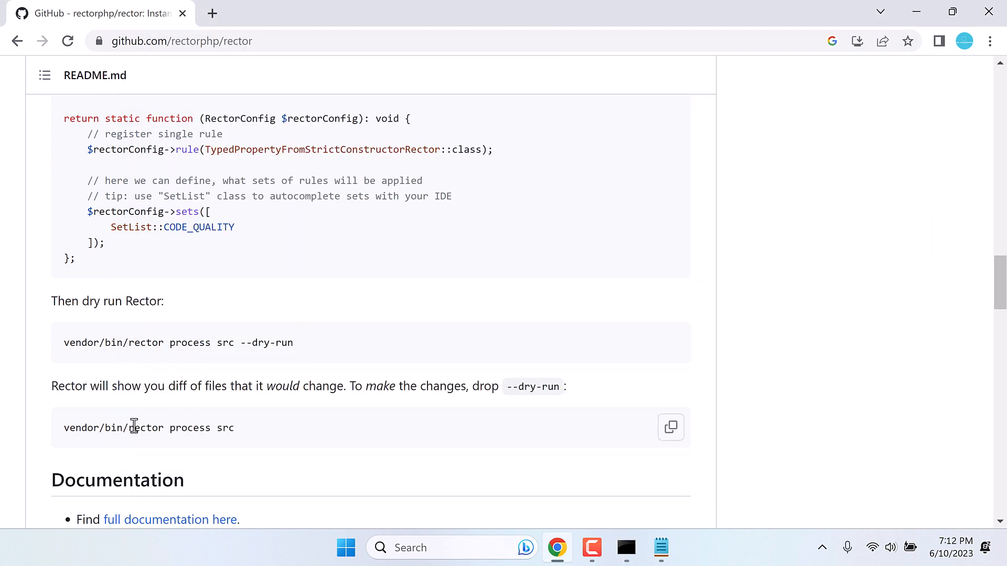
Step: Return to Command Prompt to run php vendor/bin/rector process src without --dry-run
left_click(670, 428)
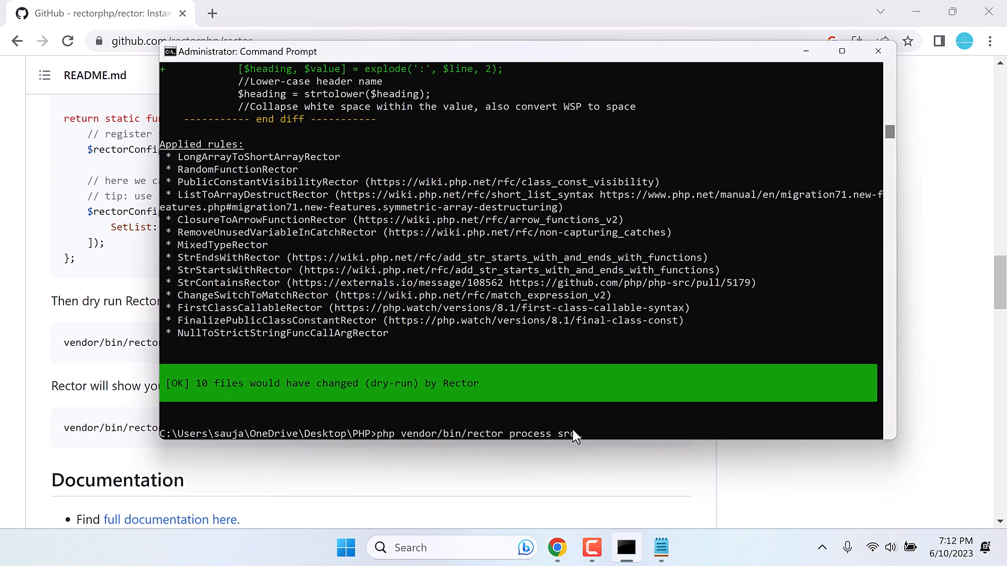
key("Backspace")
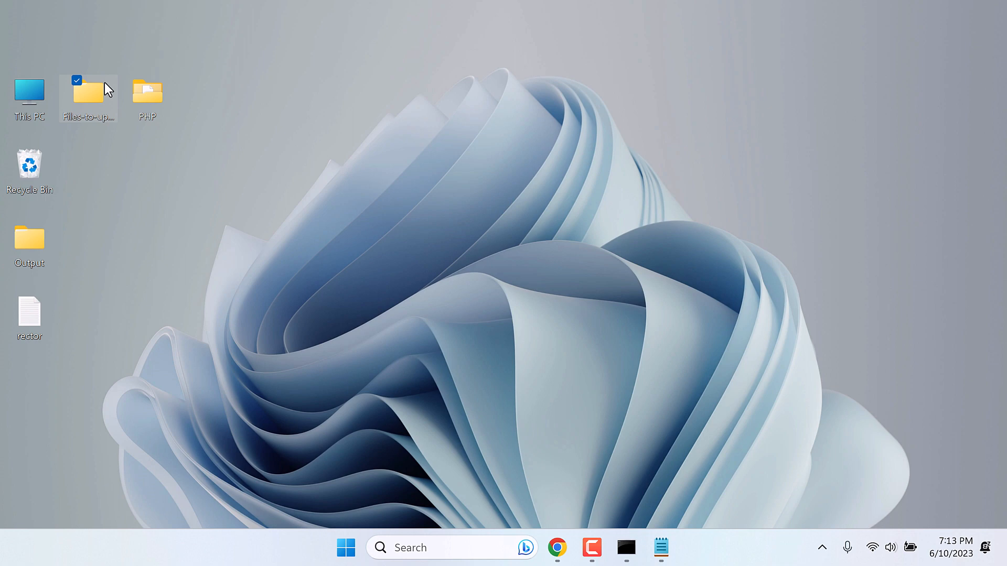
Step: Move and browse the Files-to-upgrade folder, then check Rector's 10-files-changed output and close both windows
left_click_drag(88, 96, 324, 163)
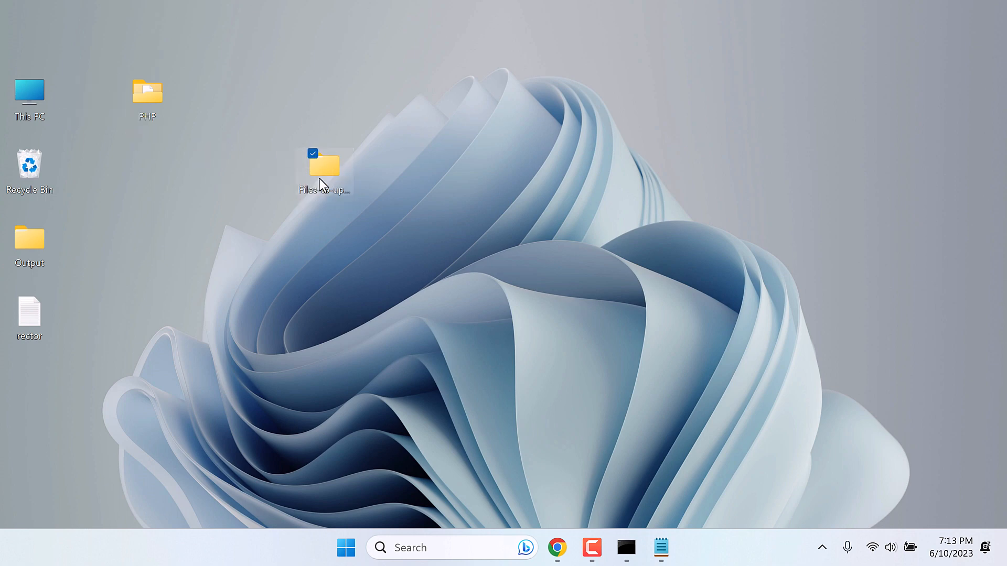
double_click(324, 162)
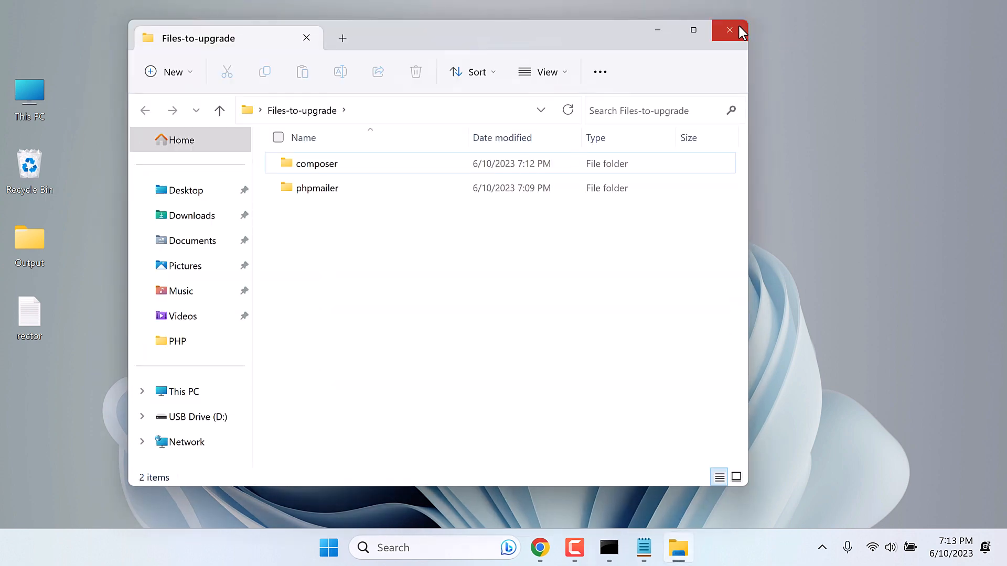
left_click(729, 30)
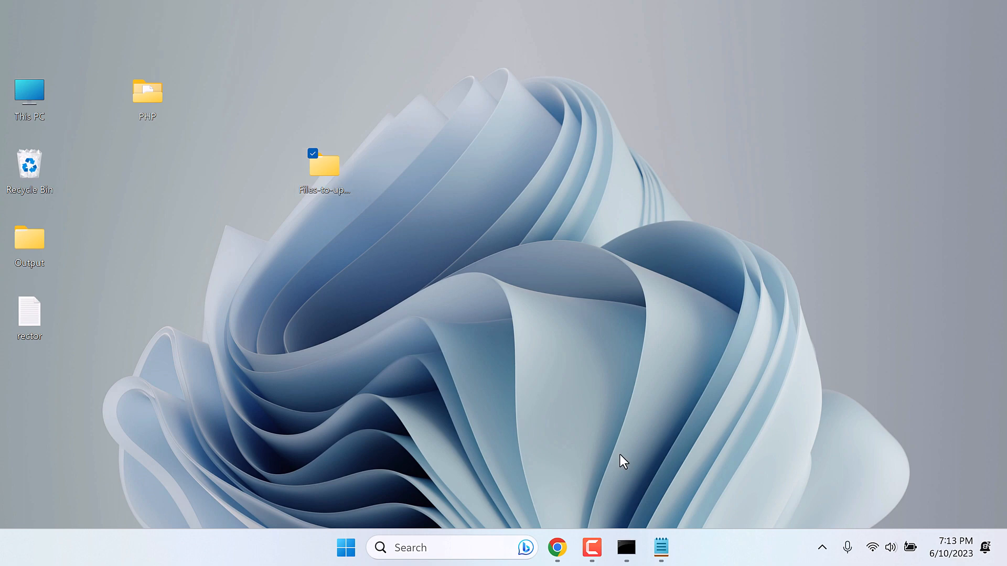
left_click(626, 548)
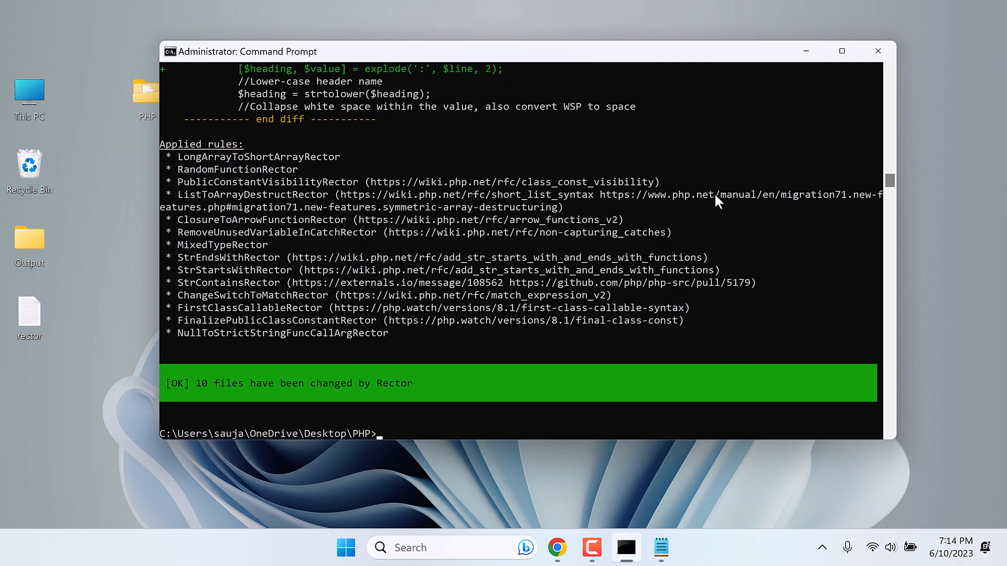
left_click(877, 51)
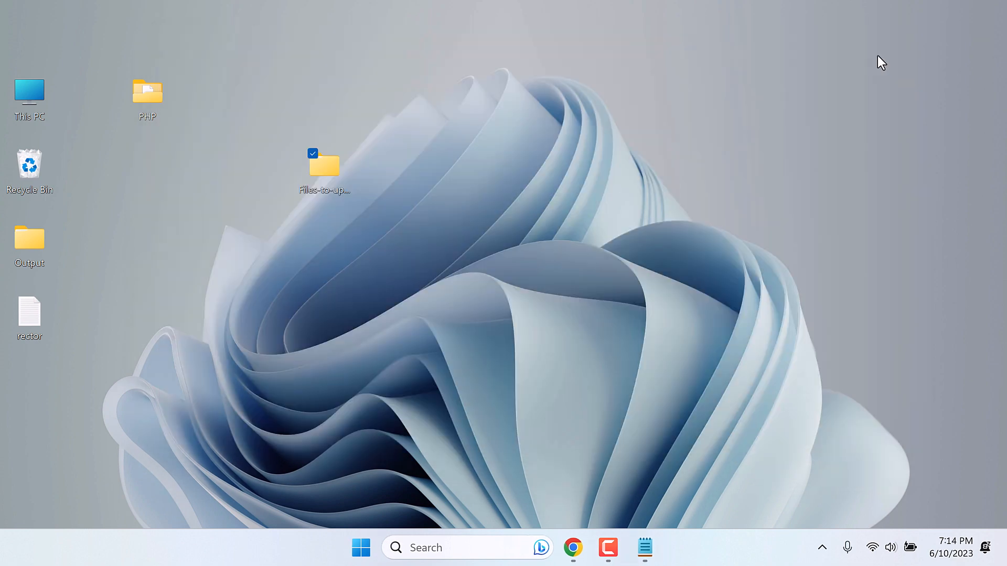
mouse_move(577, 400)
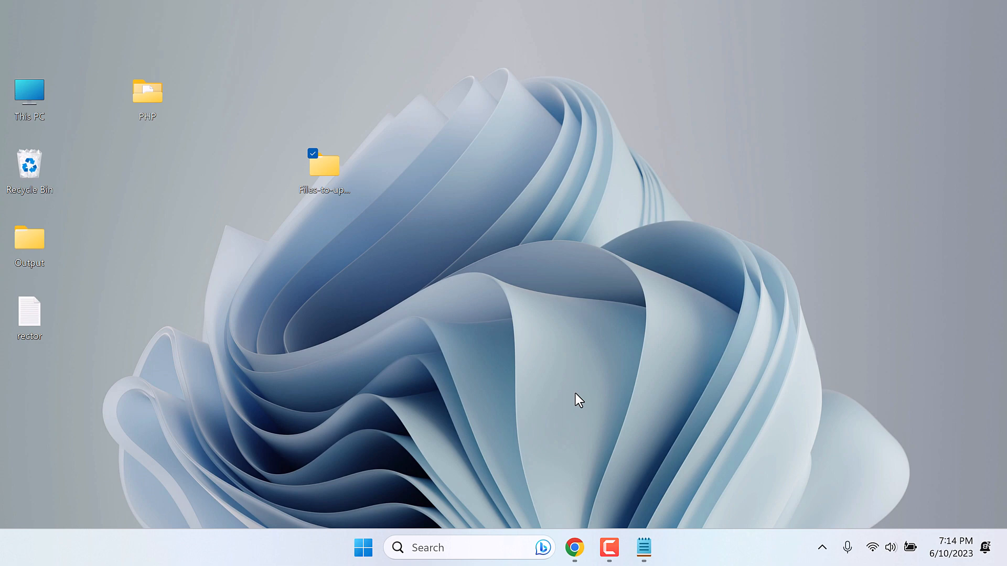
mouse_move(411, 481)
type("cmd")
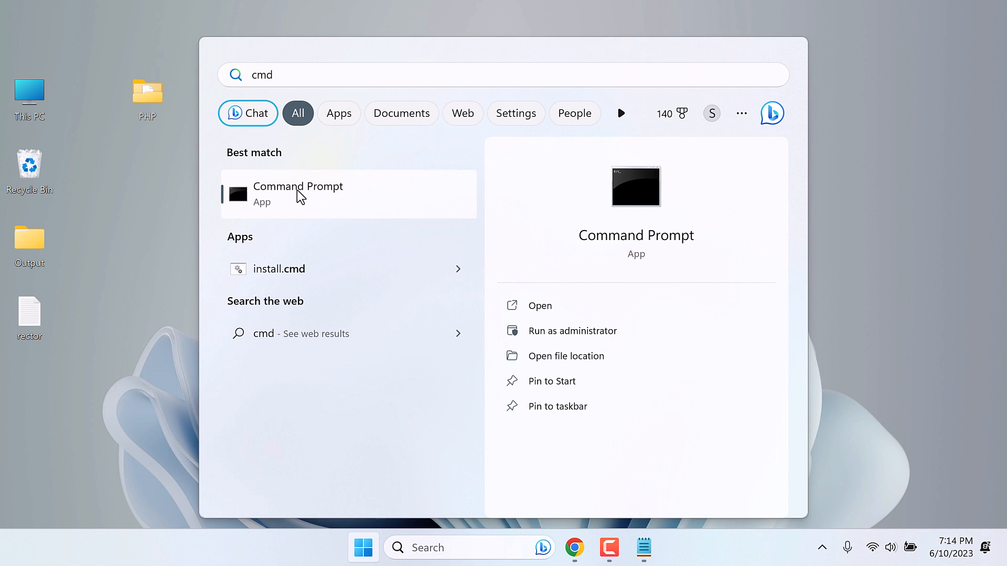
Step: Launch an administrator Command Prompt from the cmd search results
left_click(572, 330)
type("cd C:\\Users\\sauja\\OneDrive\\Desktop\\PHP")
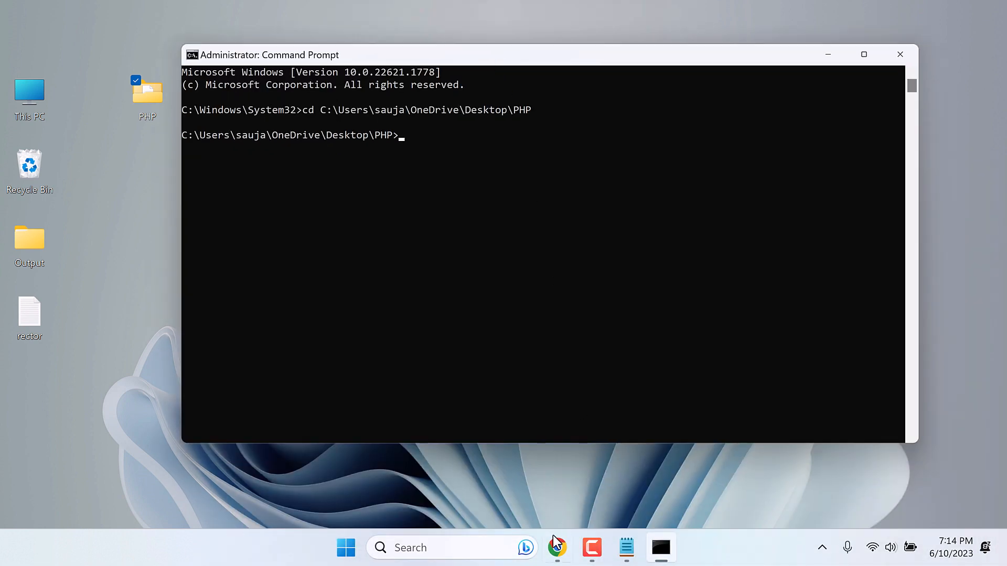
left_click(555, 547)
type("composer require rector/rector --dev")
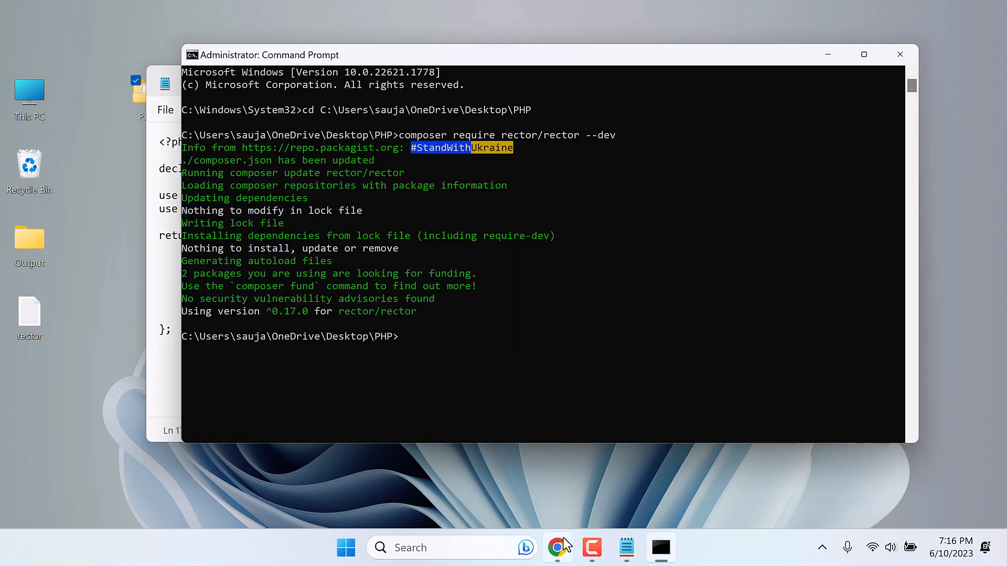
Step: Back in Chrome's Rector README, highlight src in the dry-run command
left_click(557, 547)
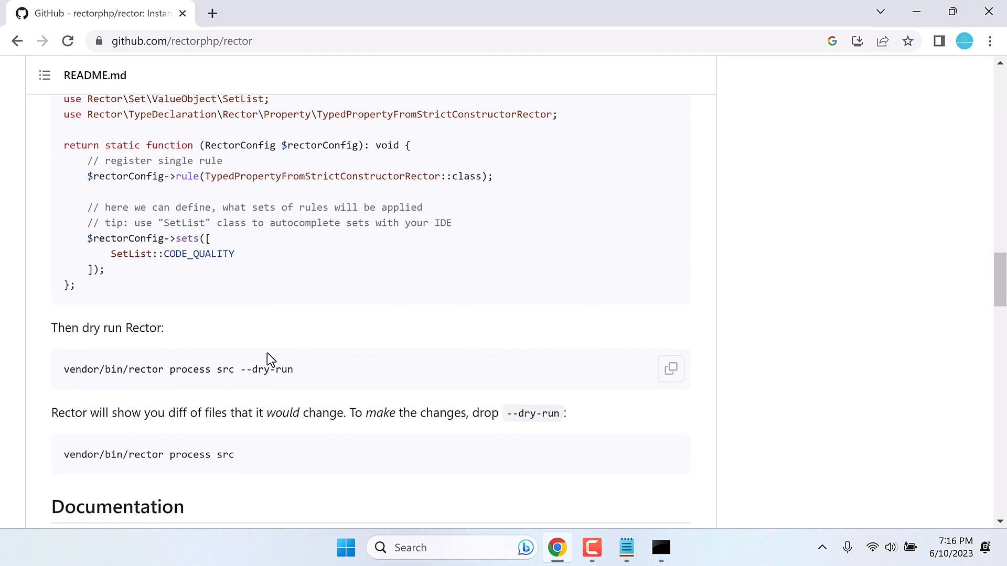
double_click(225, 369)
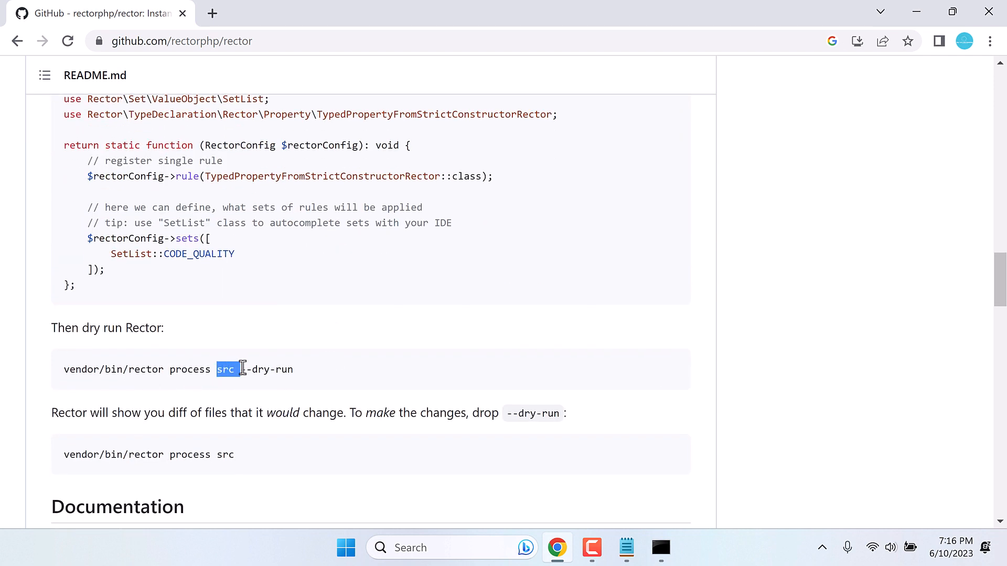
mouse_move(915, 12)
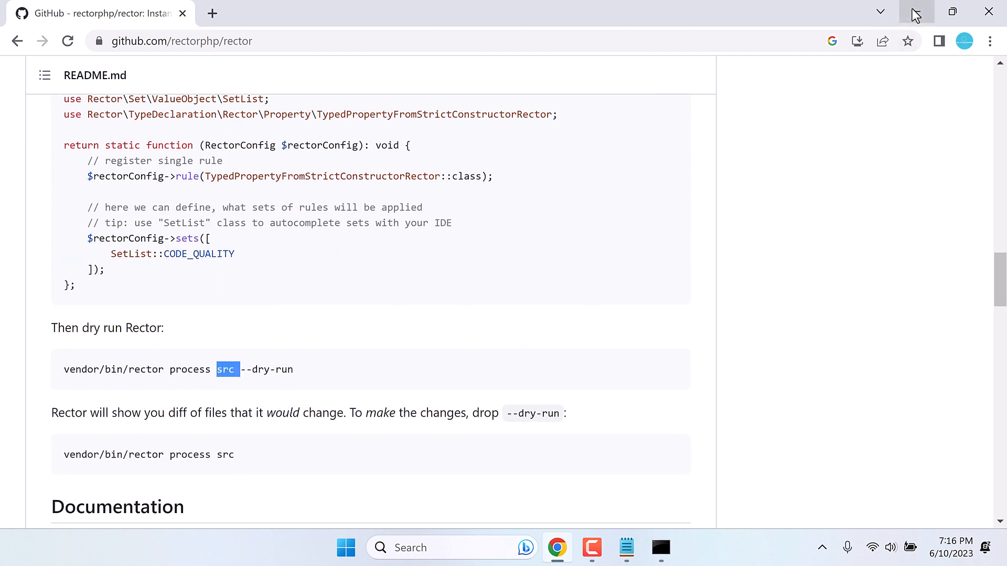